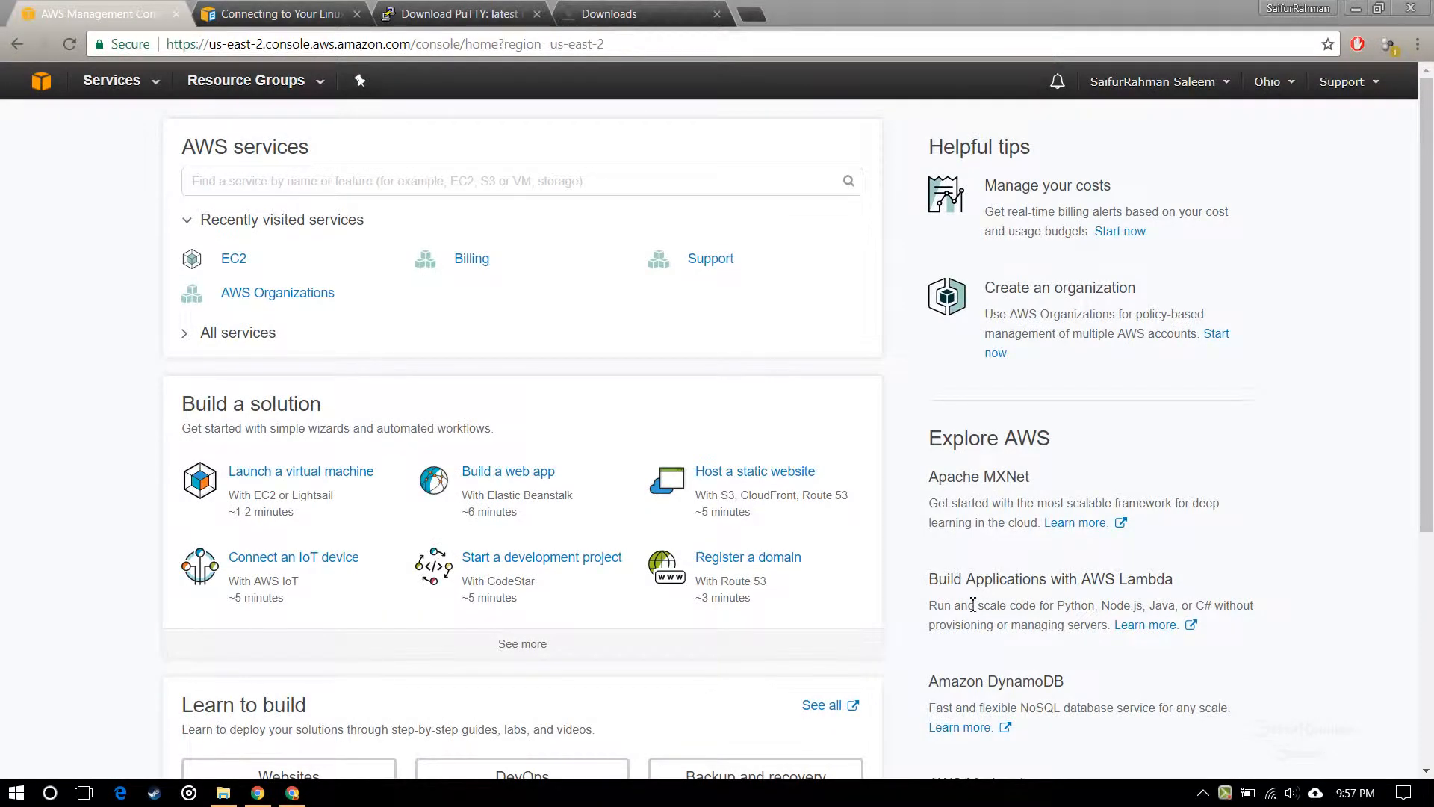
{"action": "mouse_move", "coordinate": [281, 302]}
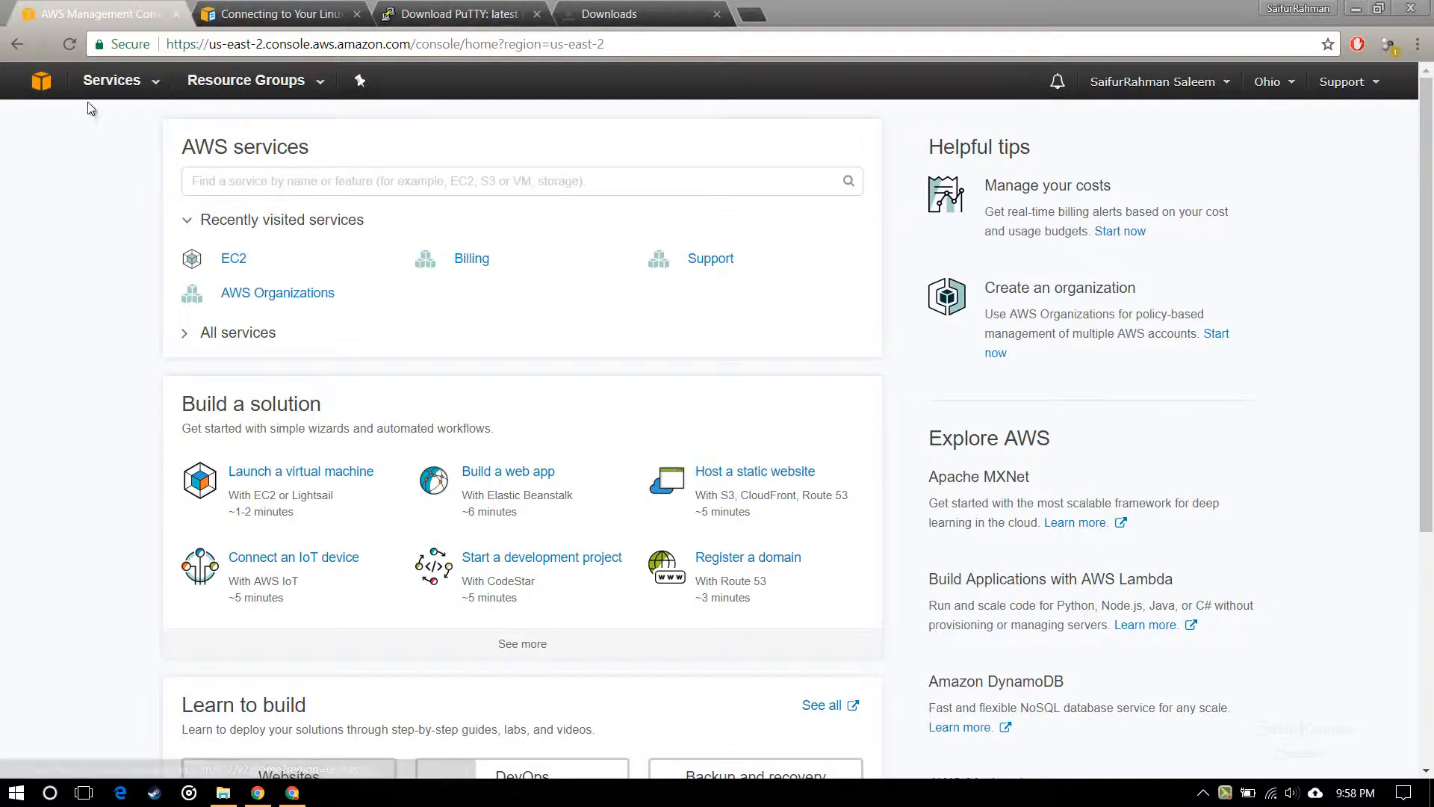
{"action": "mouse_move", "coordinate": [50, 25]}
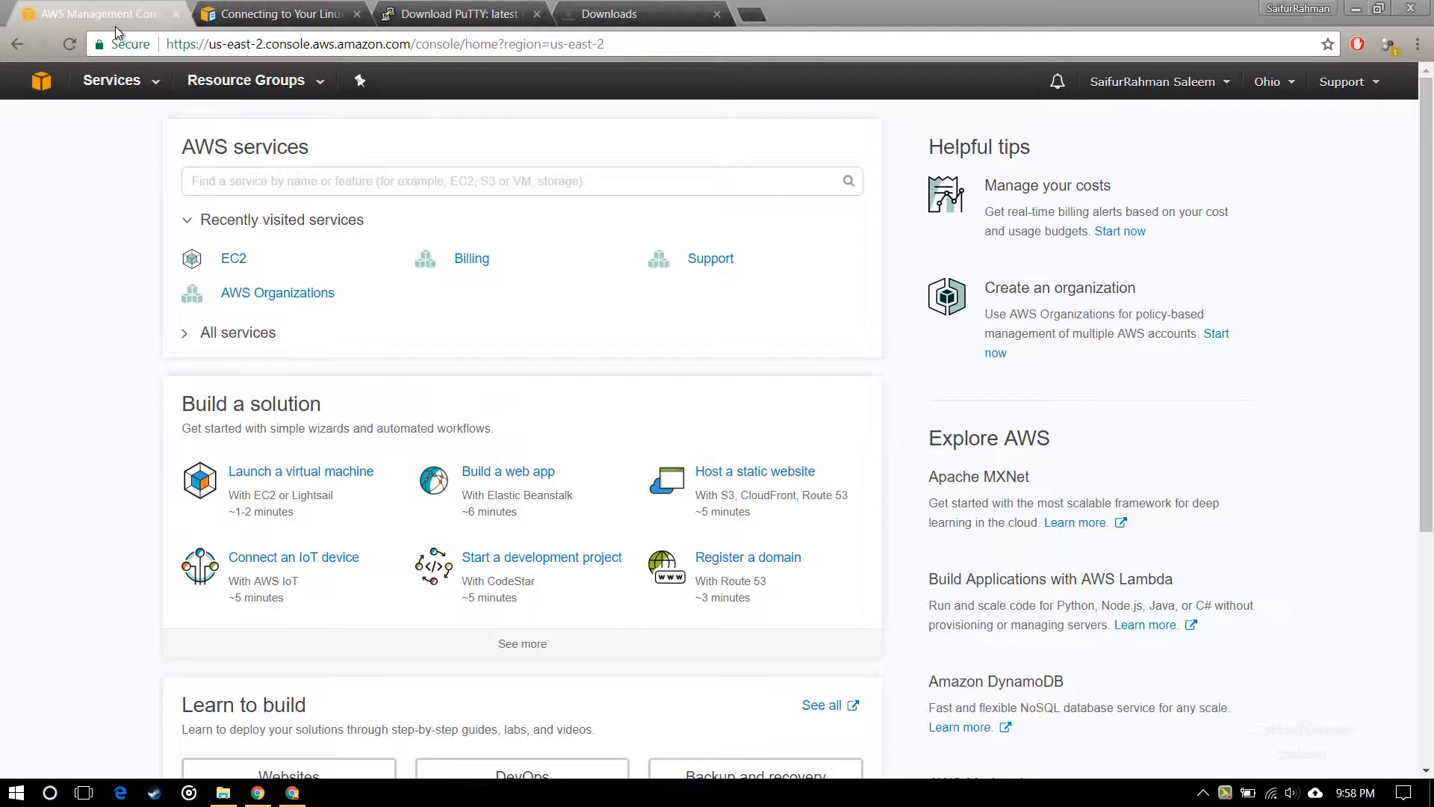
{"action": "mouse_move", "coordinate": [1137, 94]}
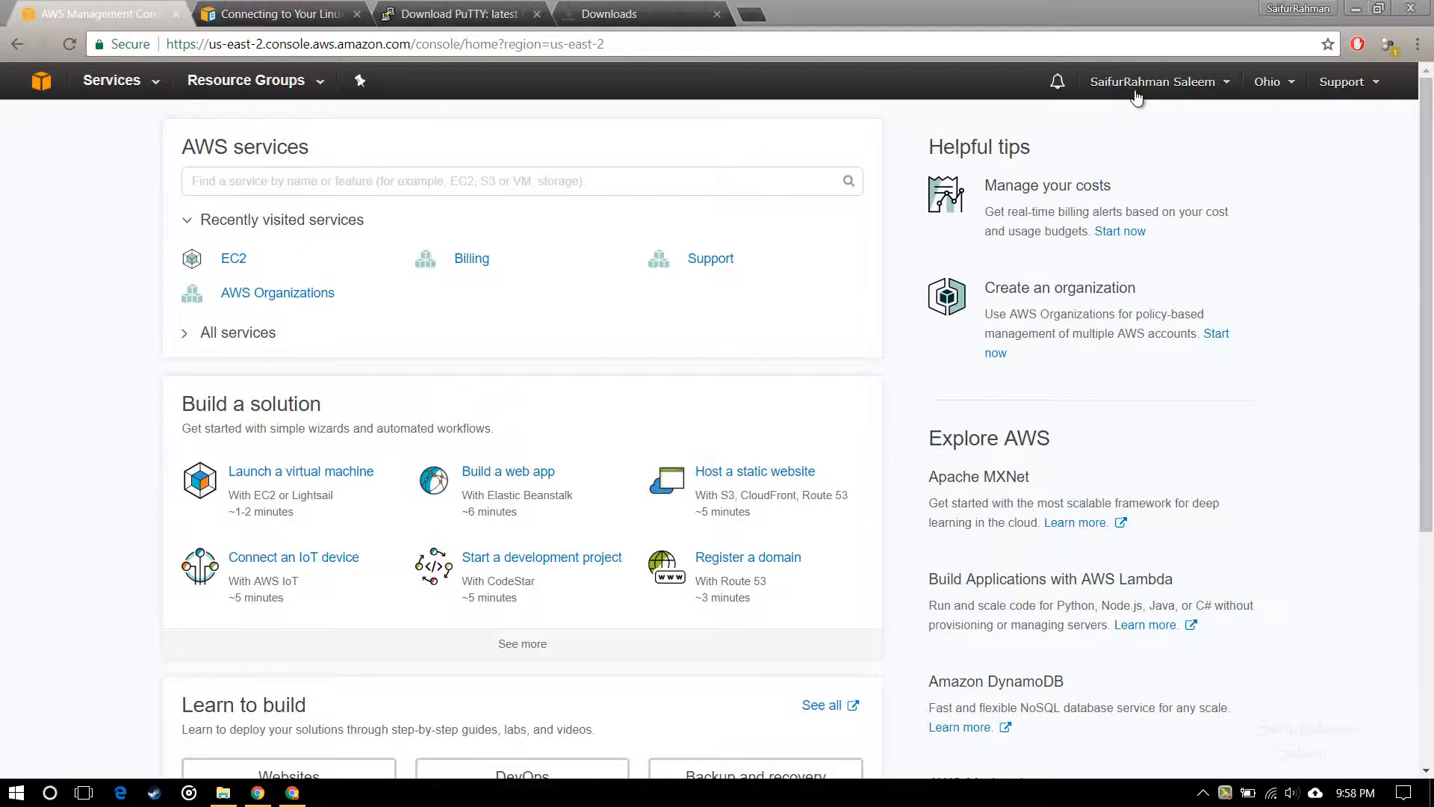
{"action": "mouse_move", "coordinate": [263, 168]}
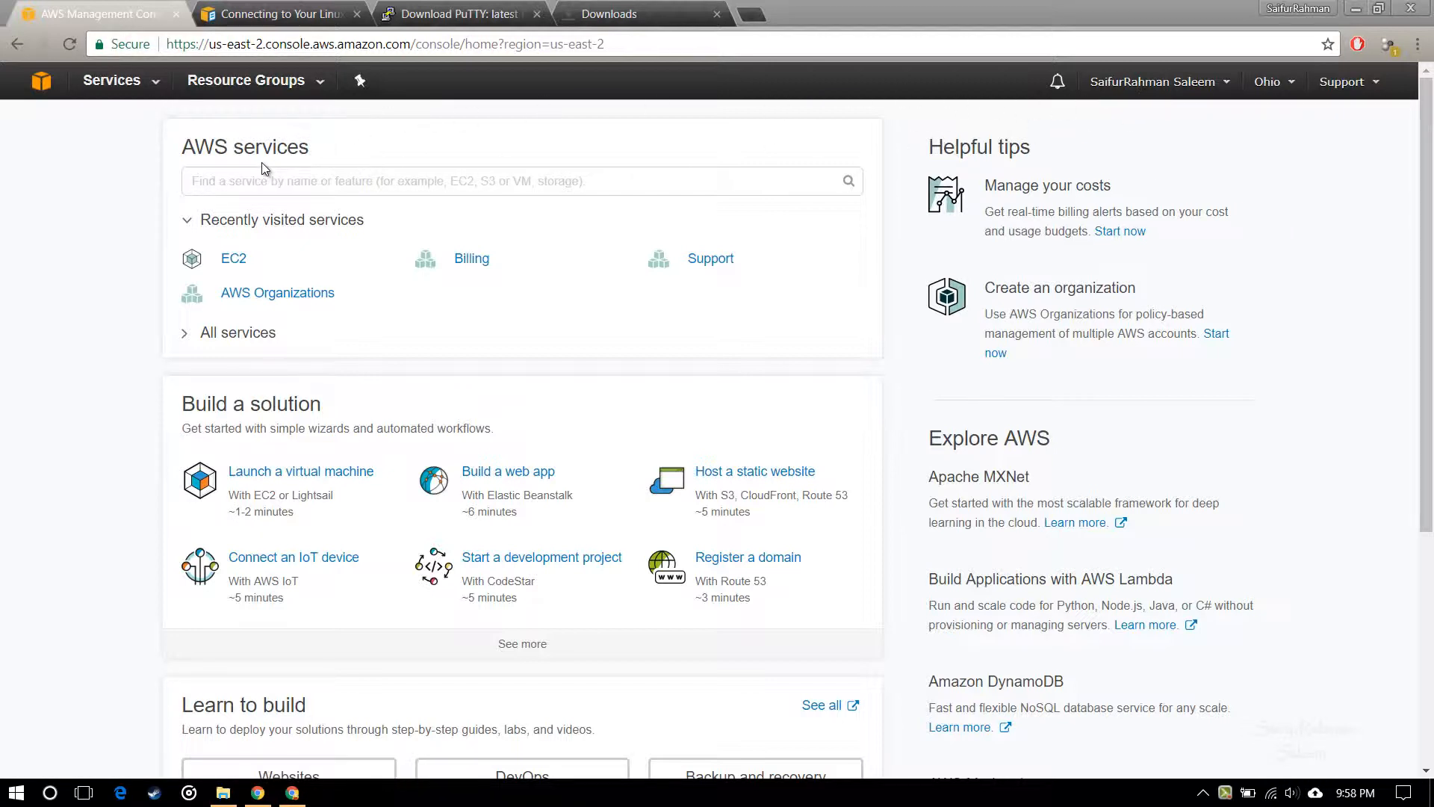
{"action": "mouse_move", "coordinate": [286, 210]}
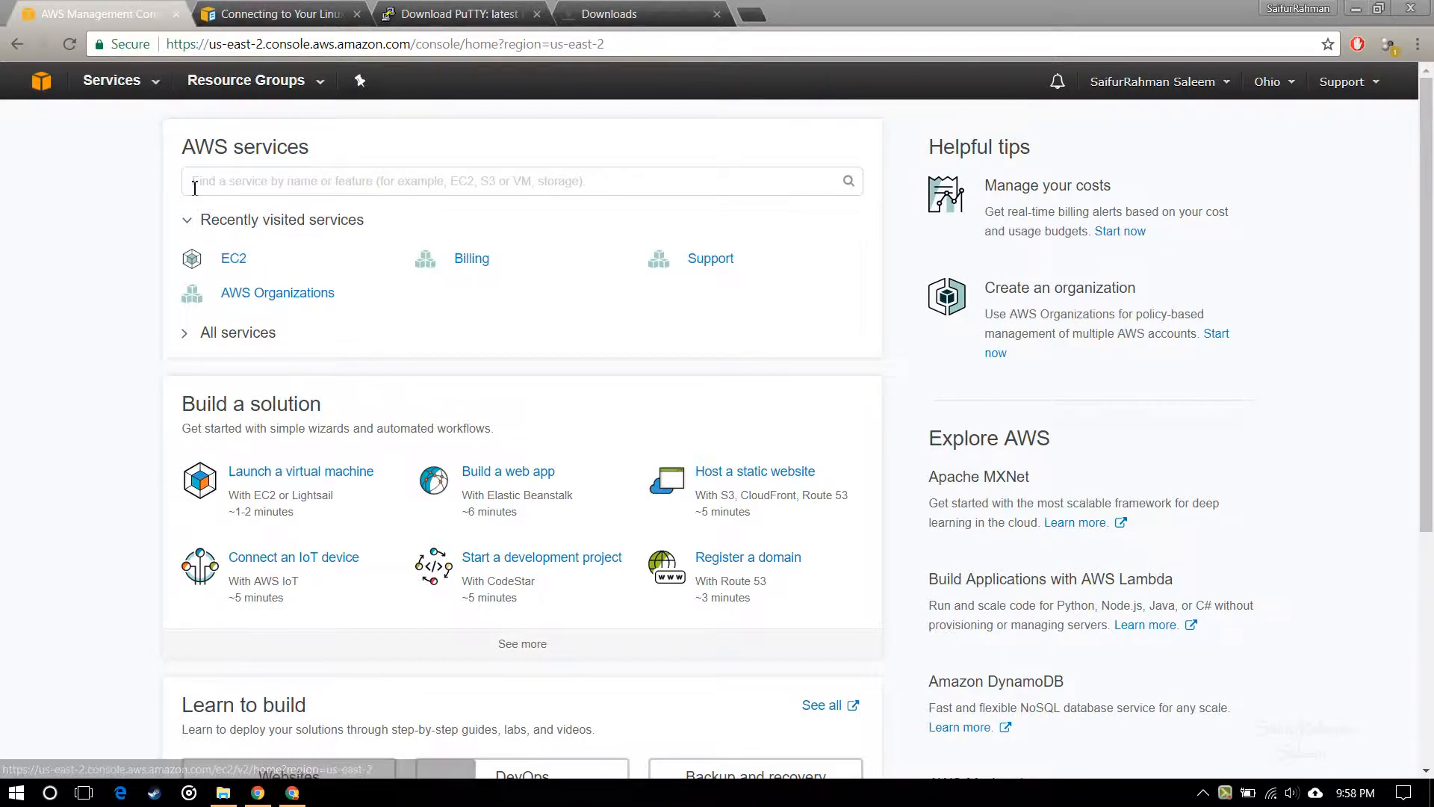
{"action": "mouse_move", "coordinate": [949, 530]}
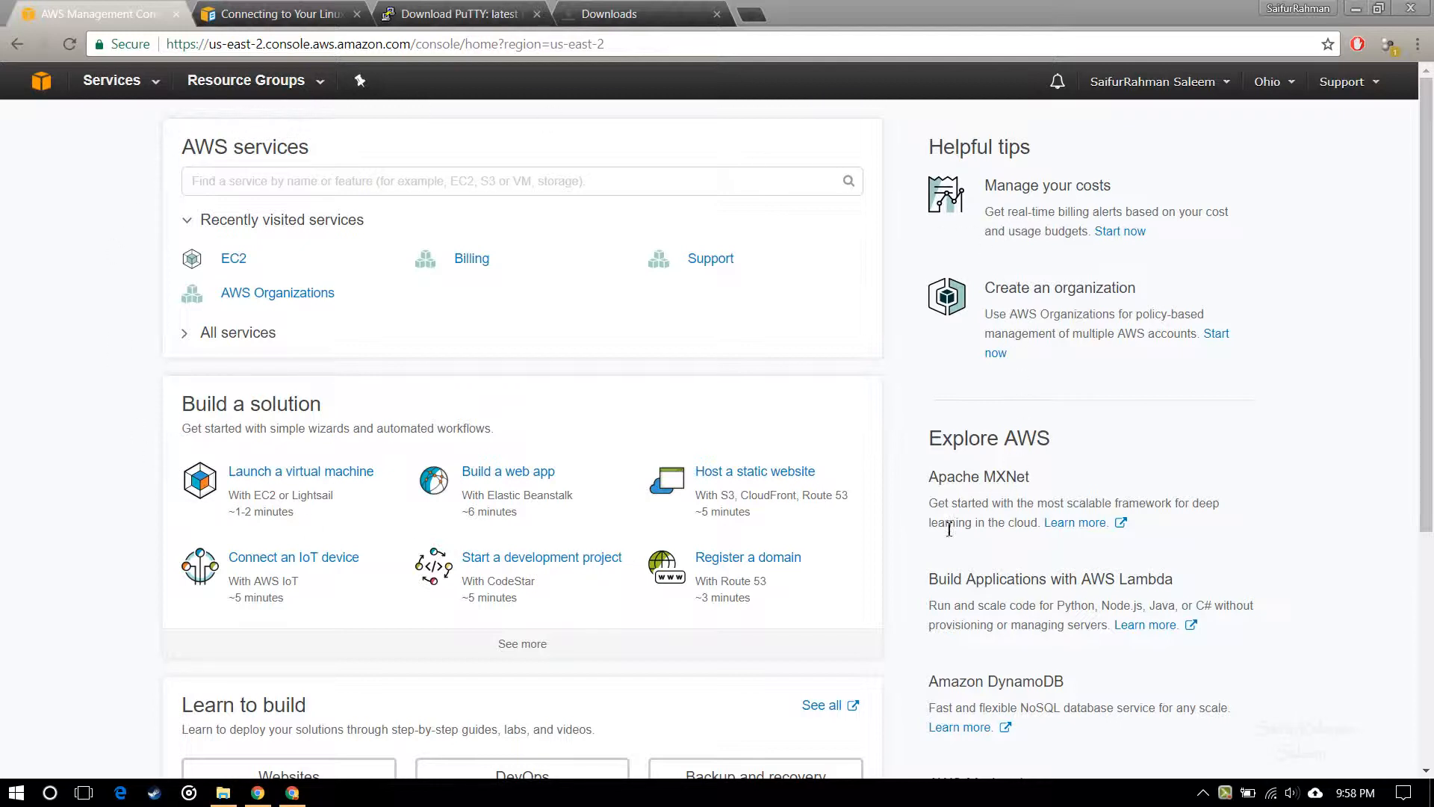
{"action": "mouse_move", "coordinate": [900, 427]}
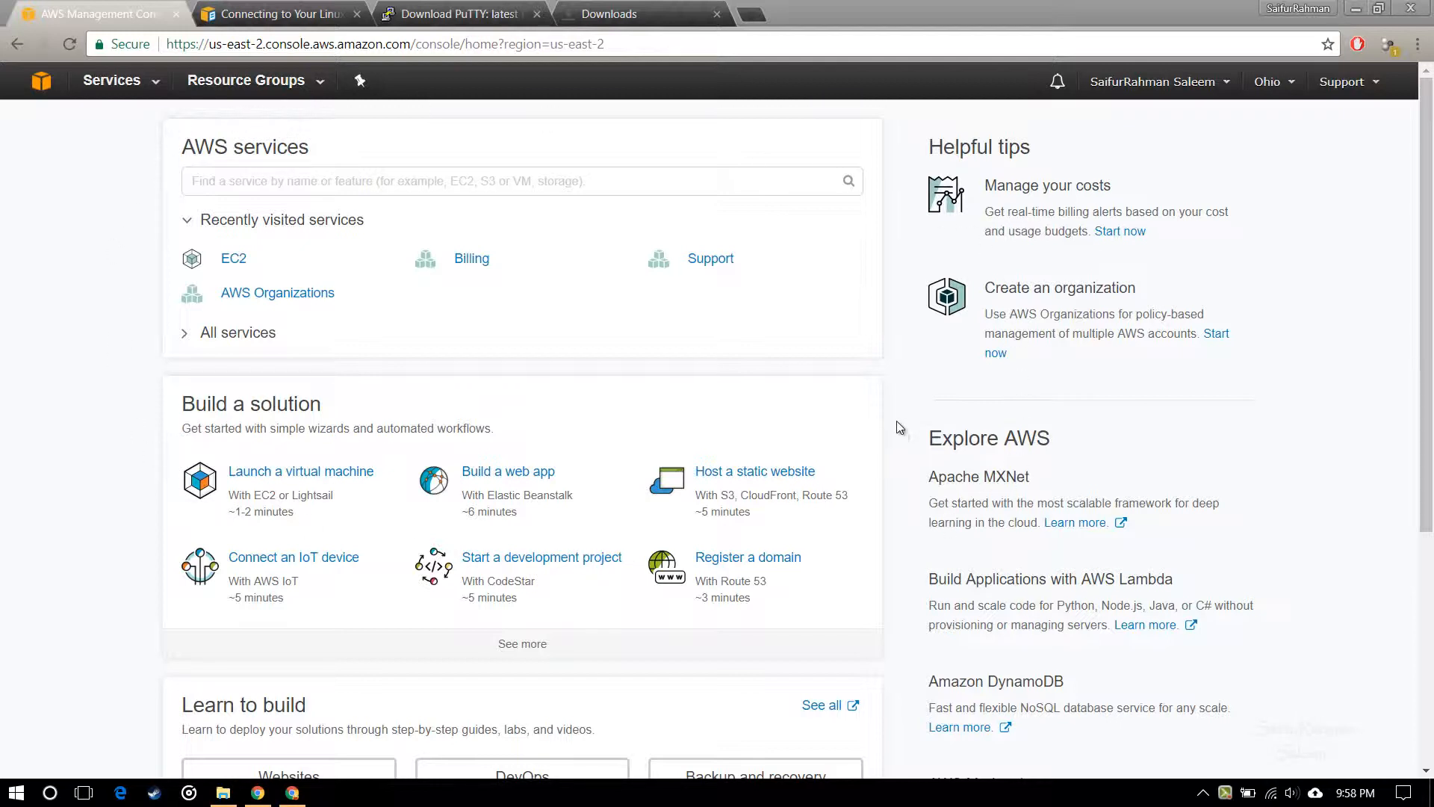
{"action": "mouse_move", "coordinate": [224, 262]}
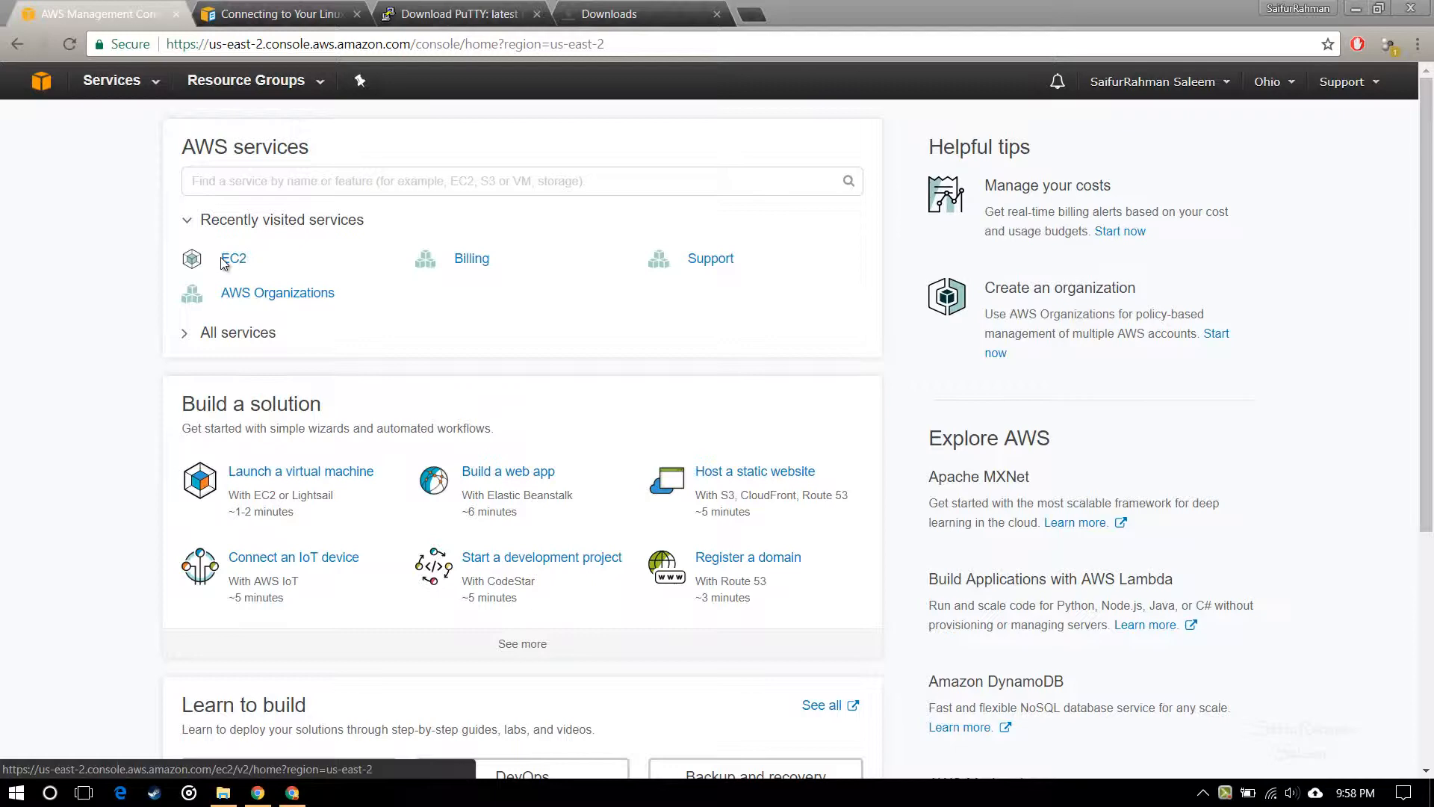
From the EC2 dashboard, start launching an instance and browse the Quick Start AMI list.
{"action": "left_click", "coordinate": [233, 258]}
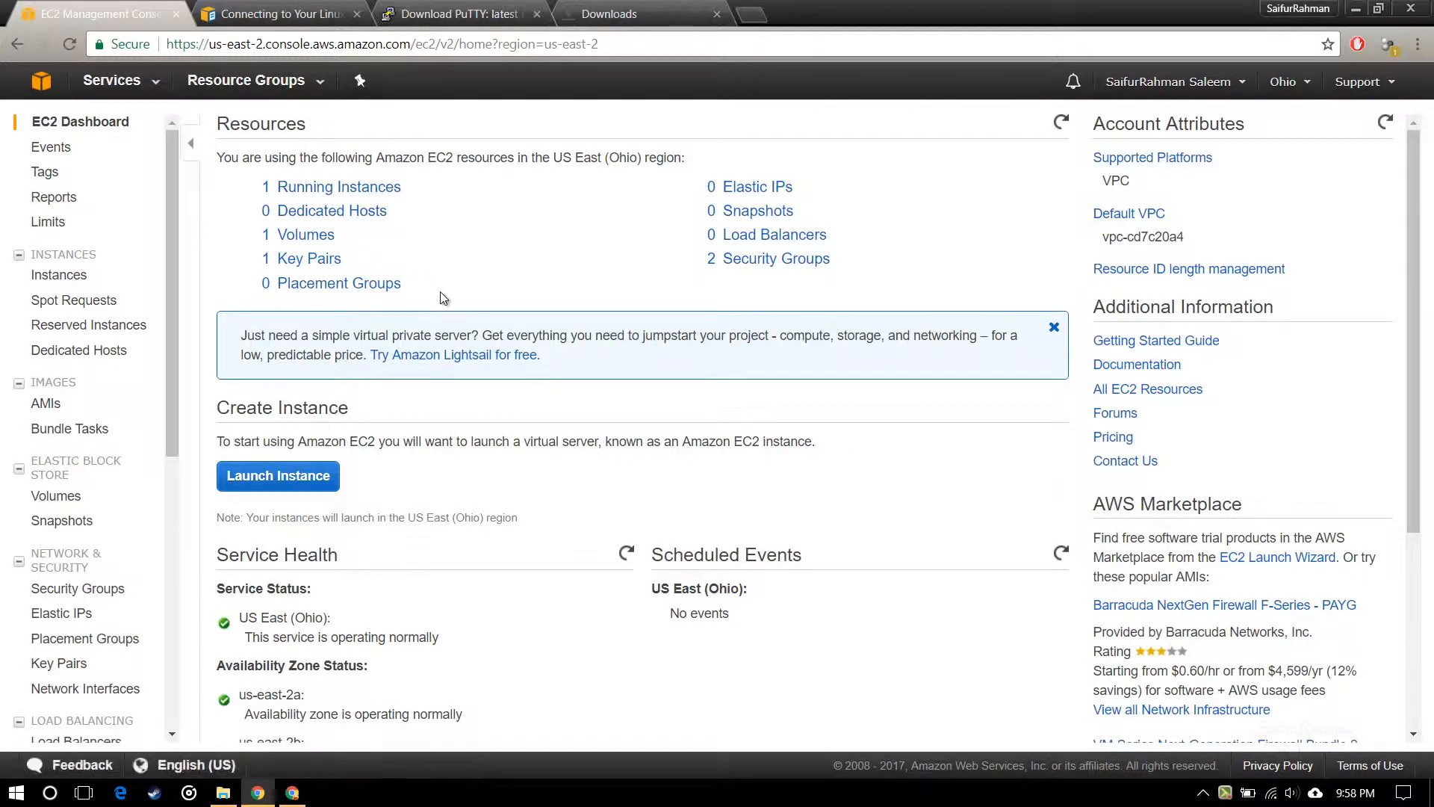
{"action": "left_click", "coordinate": [277, 476]}
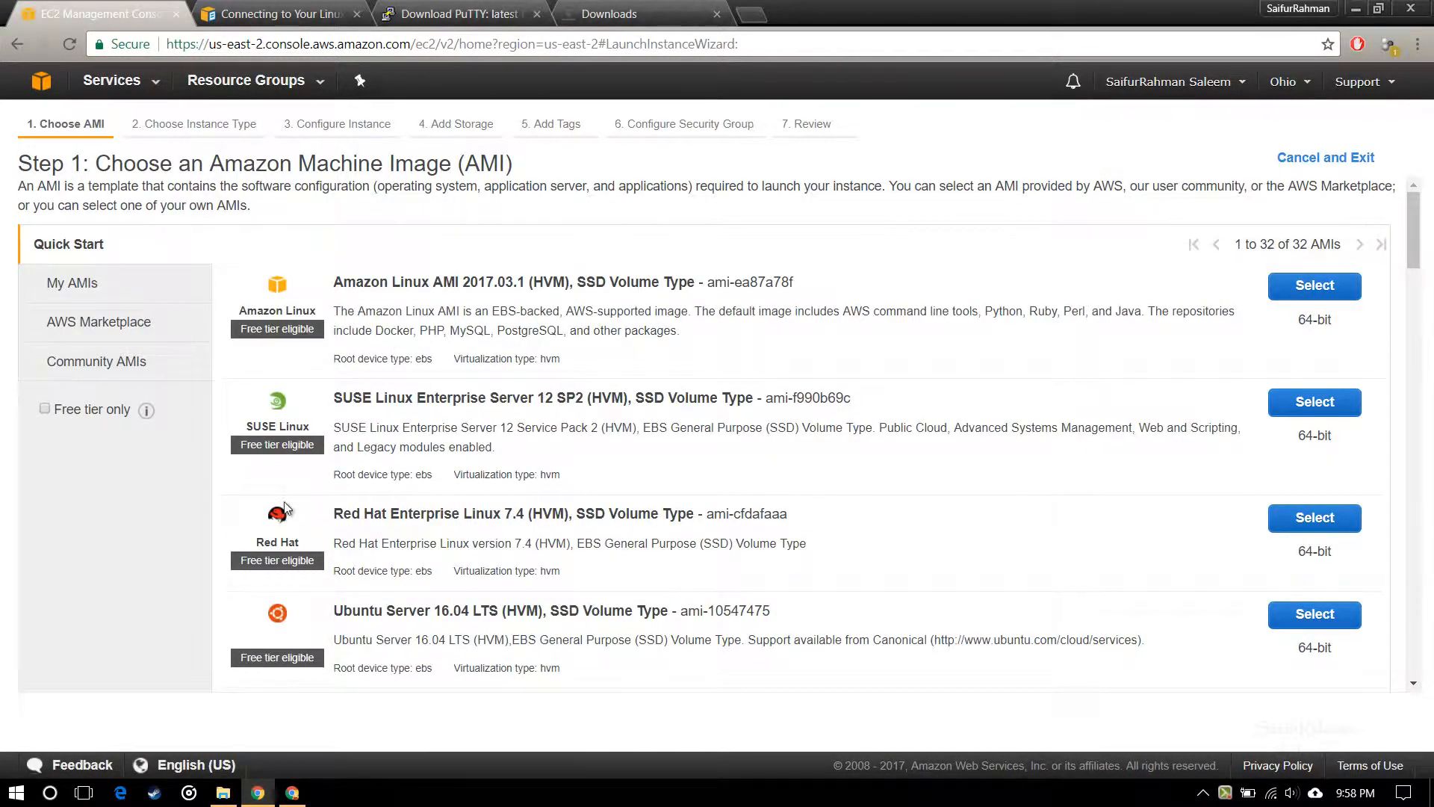
{"action": "scroll", "scroll_direction": "down", "scroll_amount": 3}
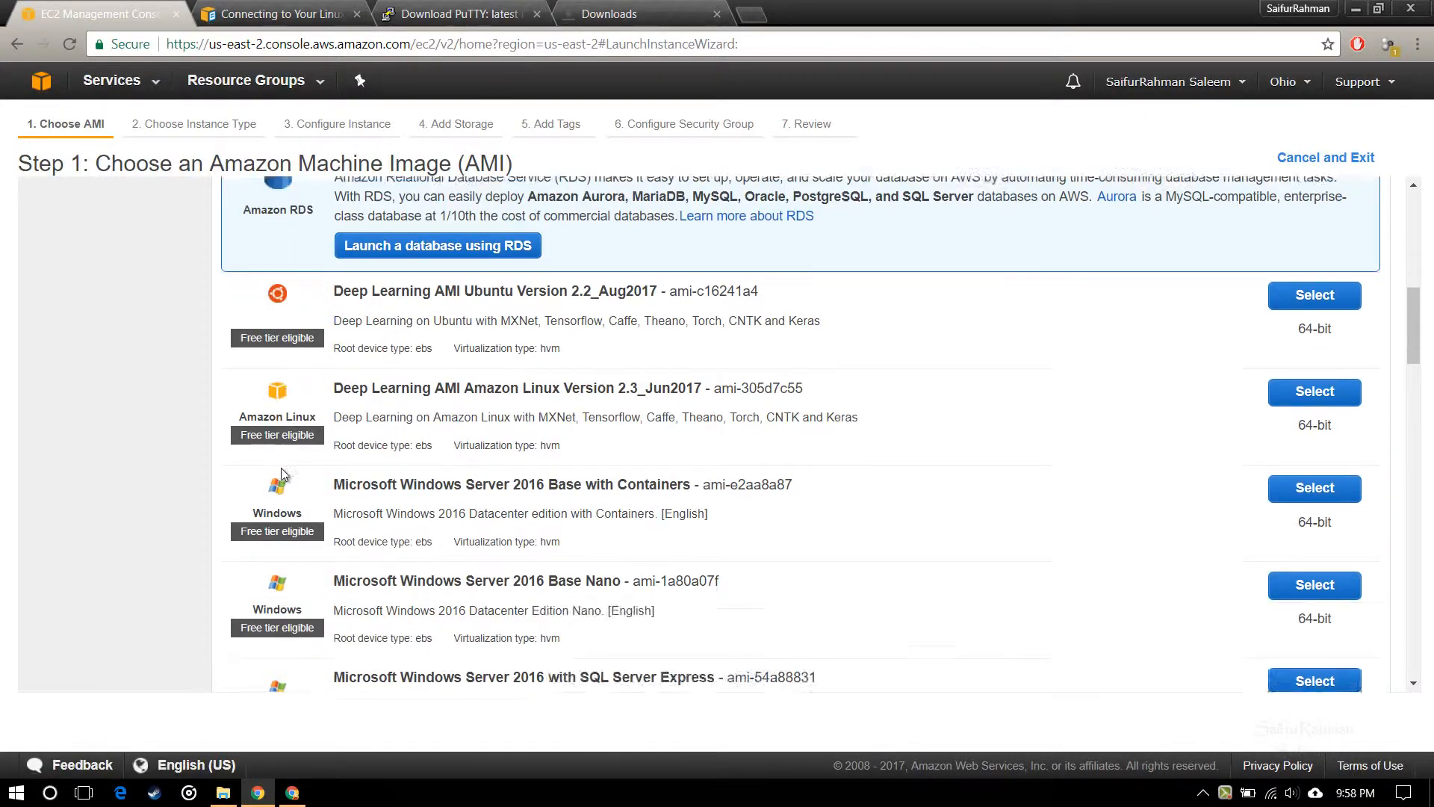
{"action": "scroll", "scroll_direction": "down", "scroll_amount": 3}
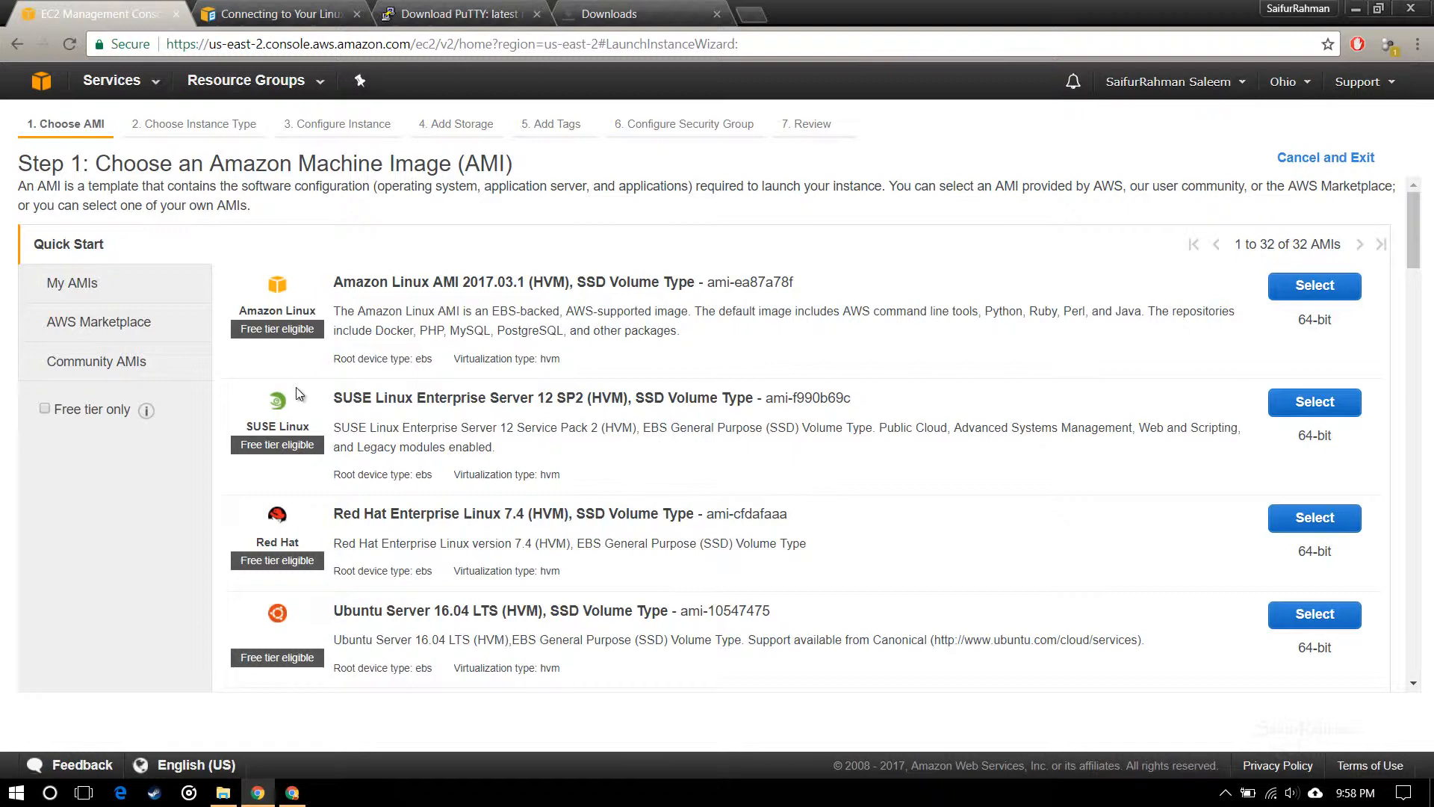
{"action": "scroll", "scroll_direction": "down", "scroll_amount": 3}
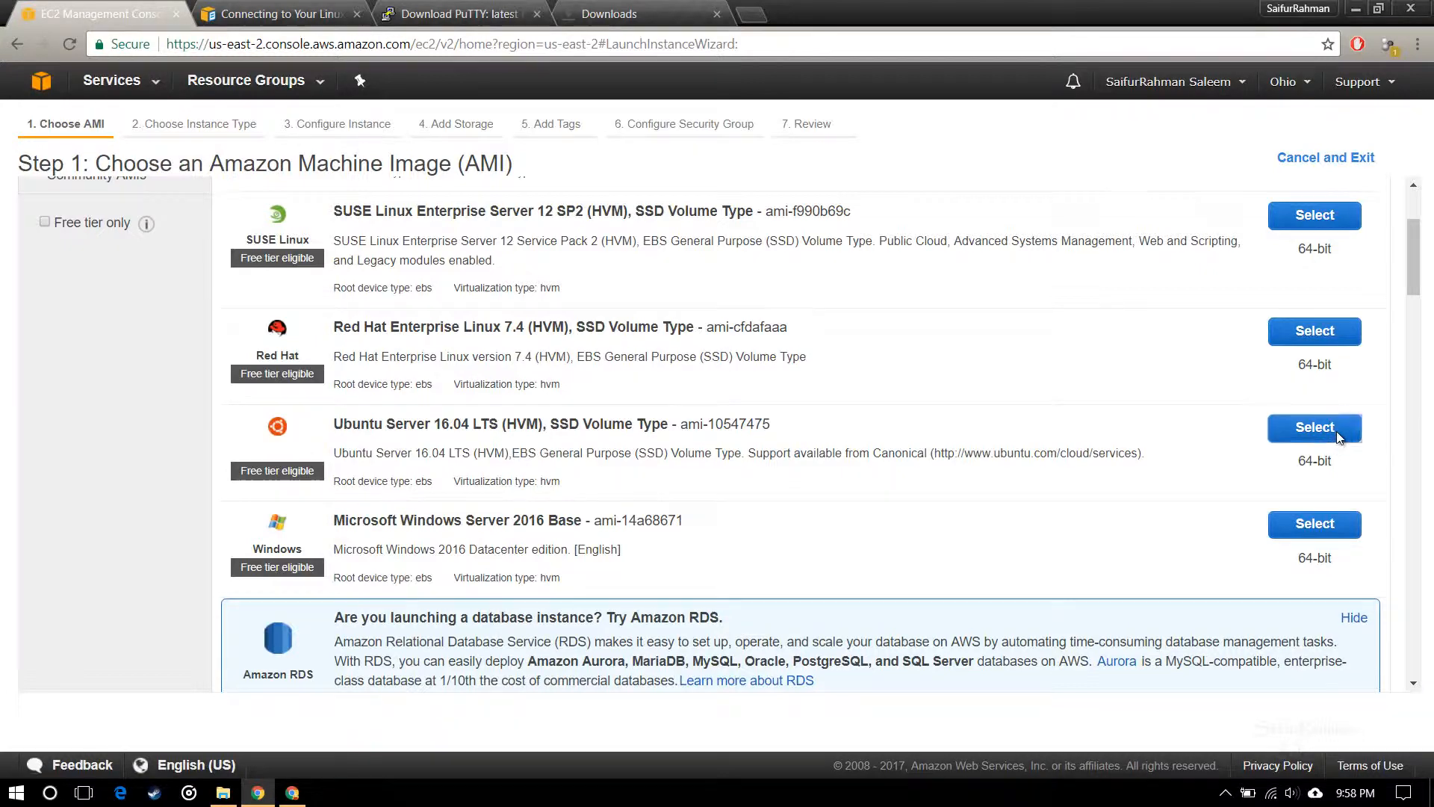
Choose the Ubuntu Server 16.04 LTS image and scroll to the t2.micro free-tier instance type.
{"action": "left_click", "coordinate": [1314, 427]}
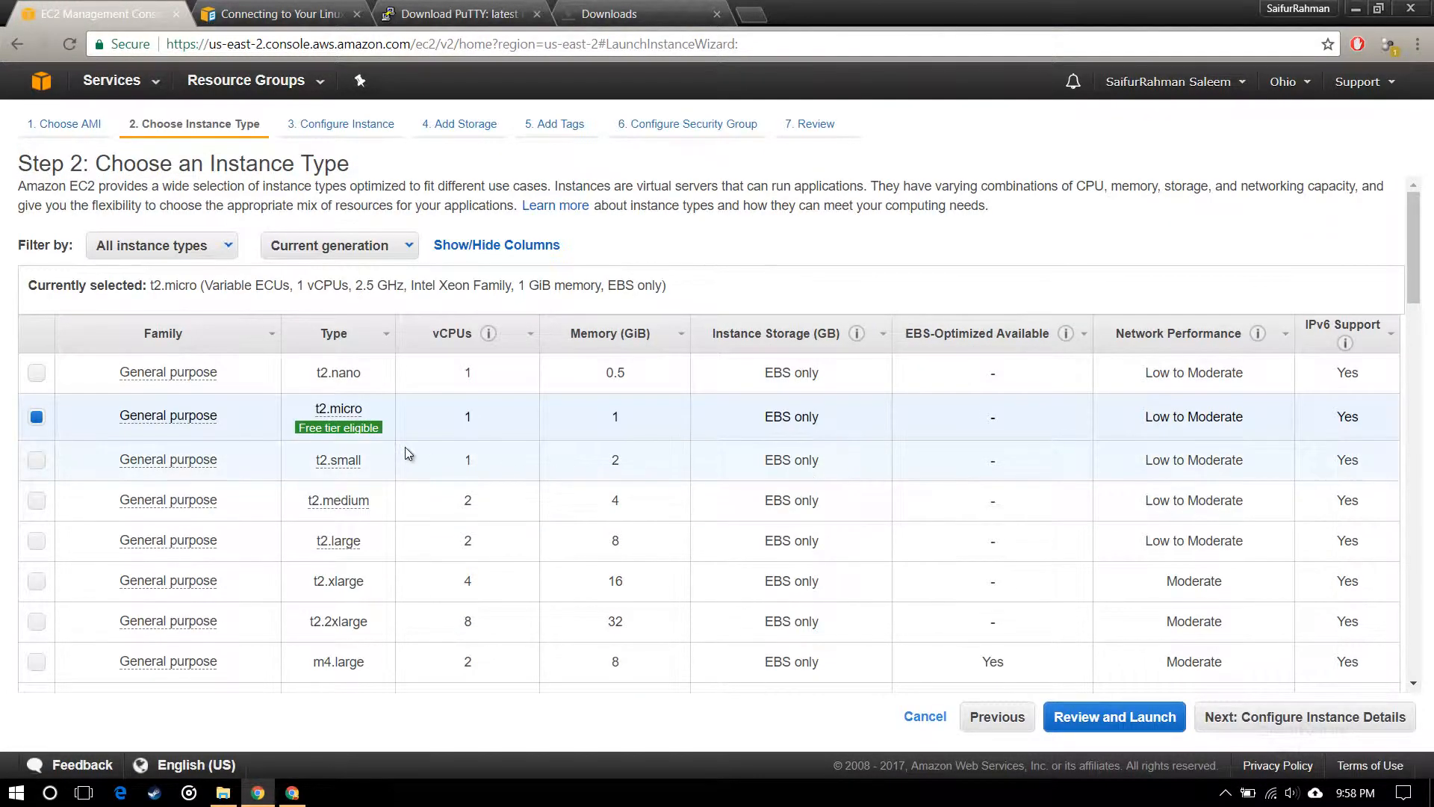
{"action": "mouse_move", "coordinate": [168, 416]}
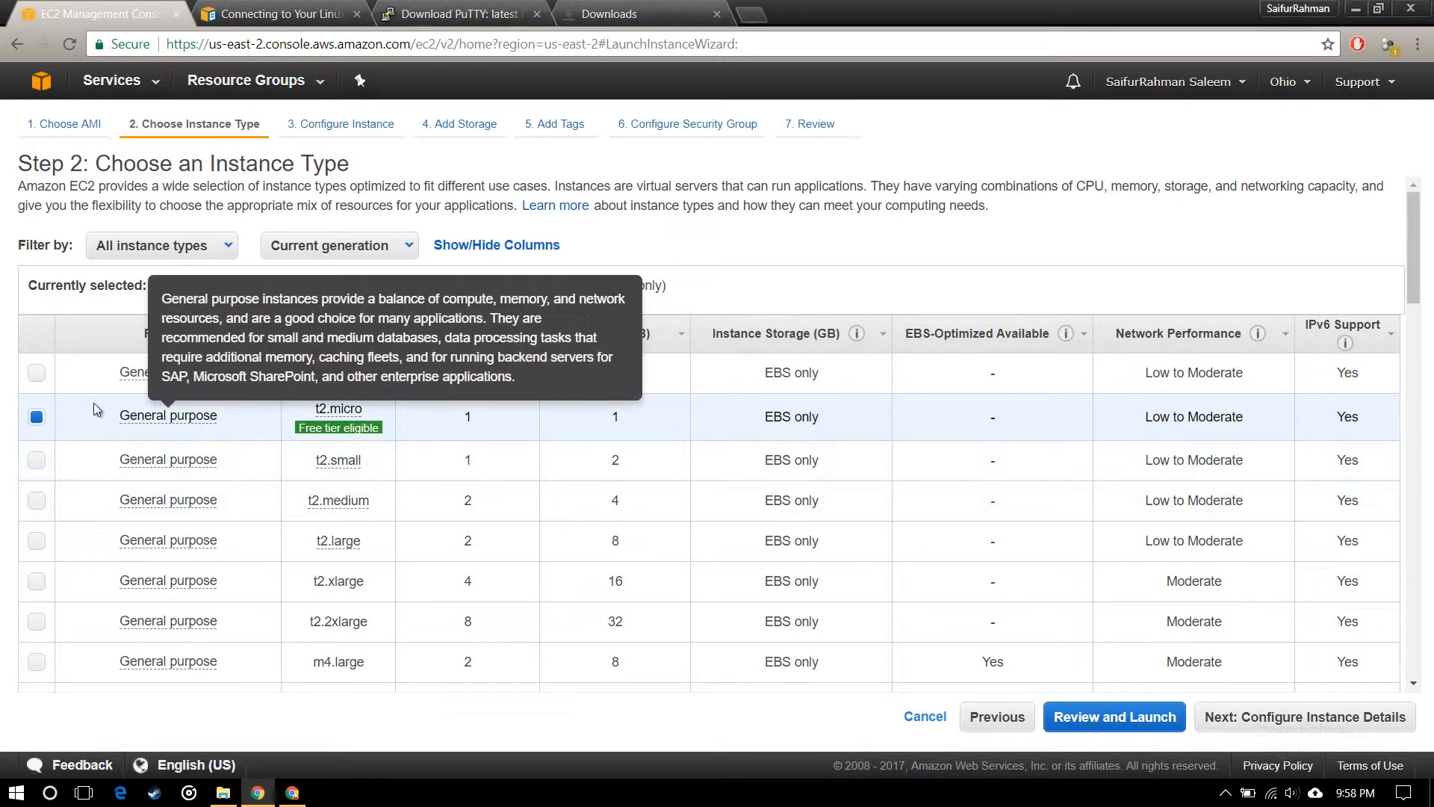
{"action": "mouse_move", "coordinate": [317, 533]}
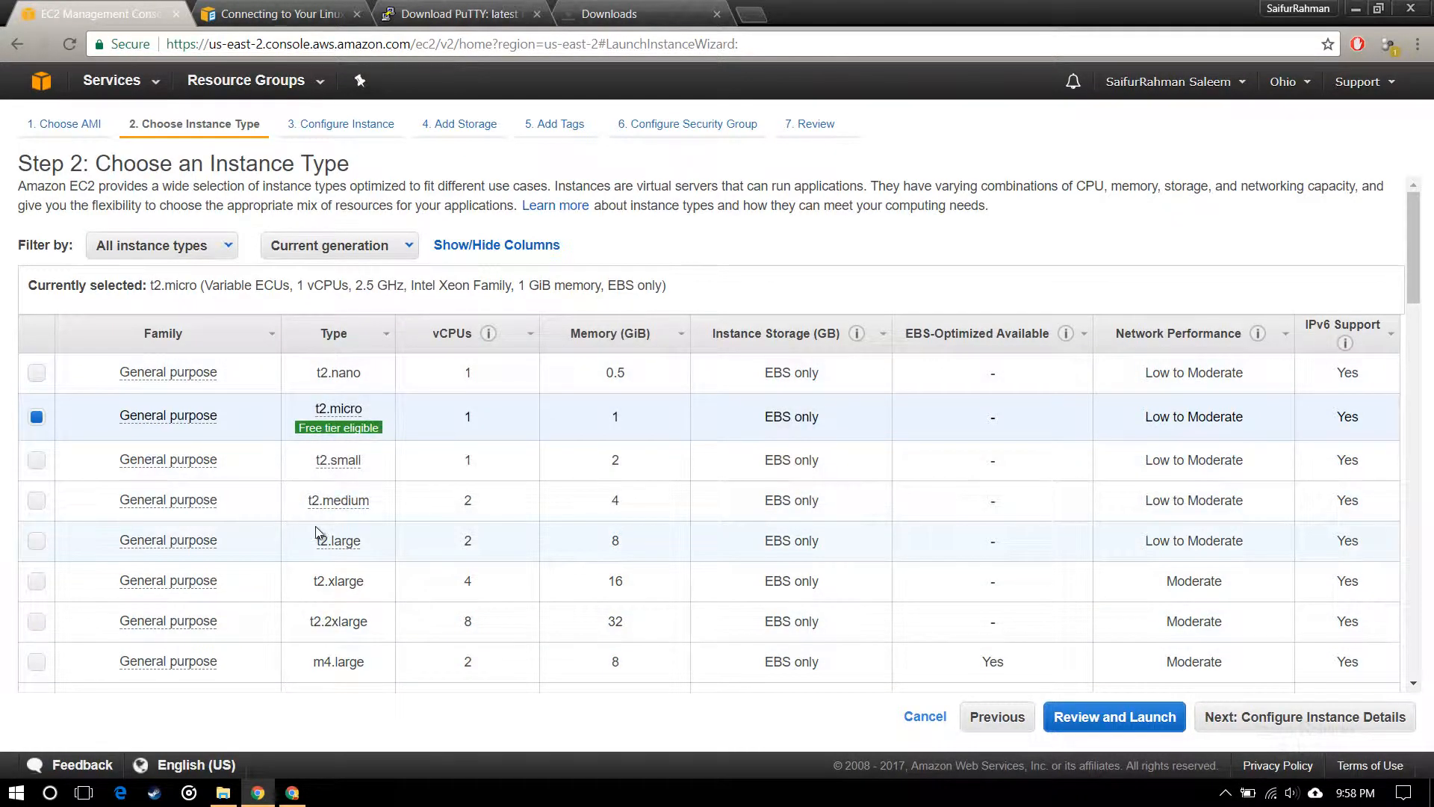
{"action": "scroll", "scroll_direction": "down", "scroll_amount": 3}
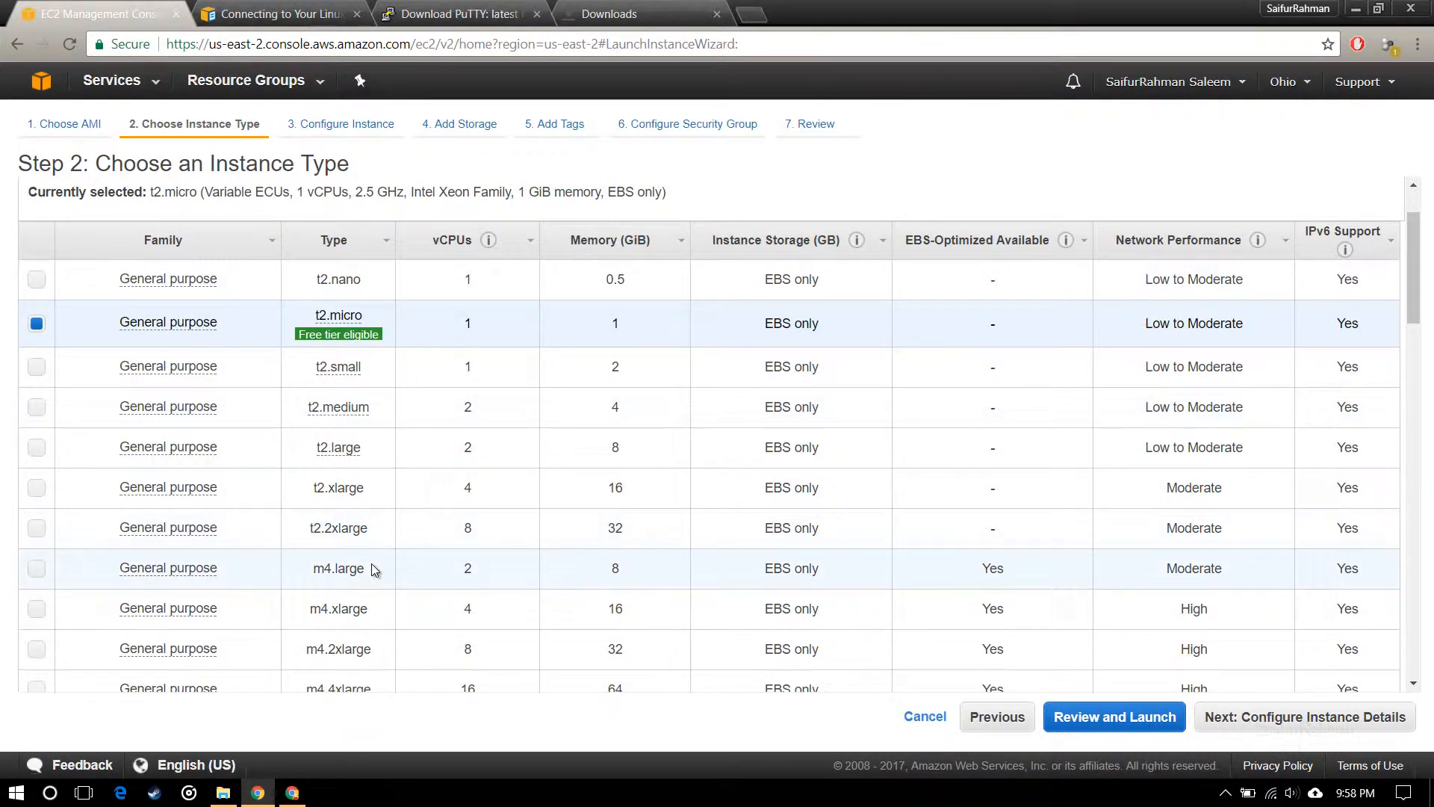
{"action": "scroll", "scroll_direction": "down", "scroll_amount": 3}
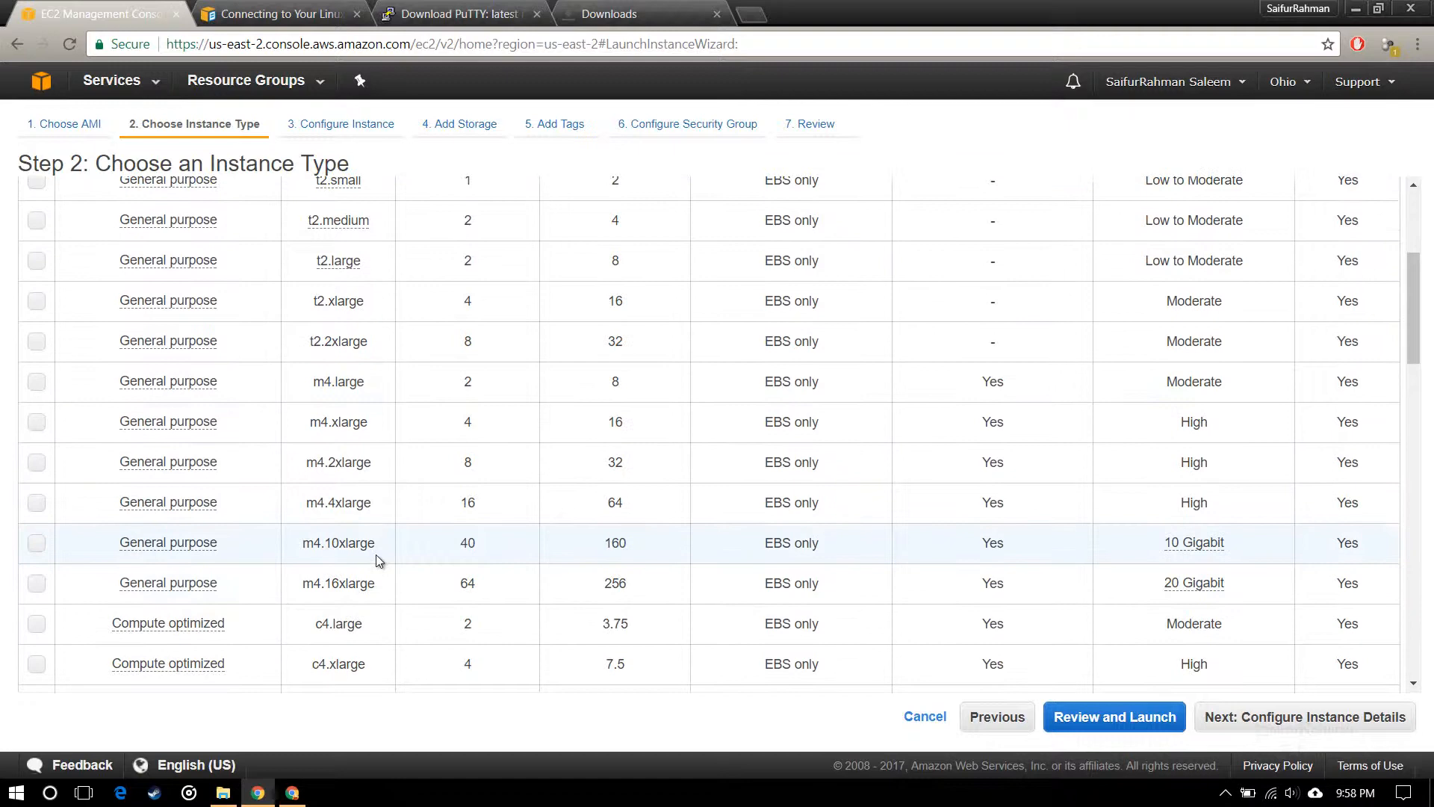
{"action": "scroll", "scroll_direction": "down", "scroll_amount": 3}
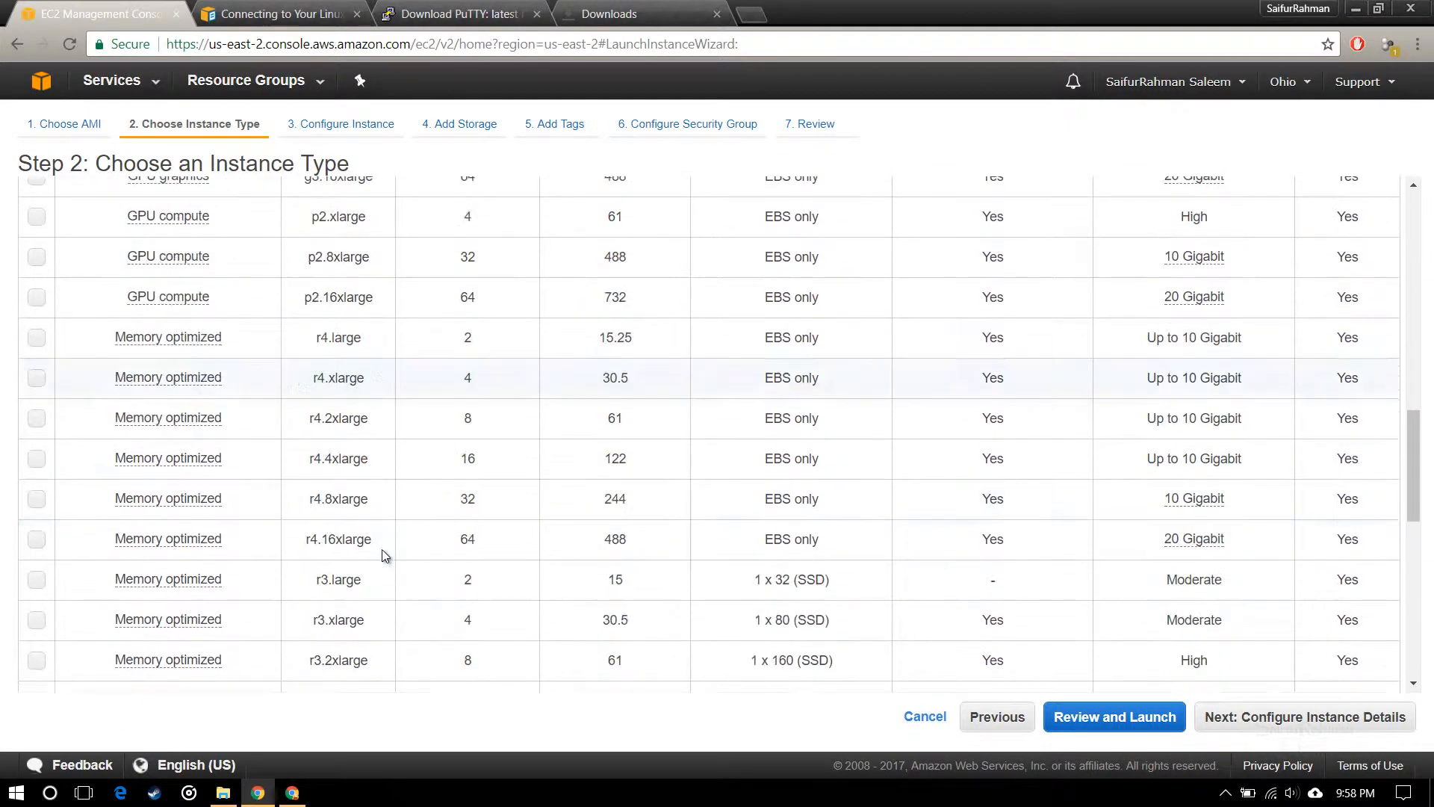
{"action": "scroll", "scroll_direction": "down", "scroll_amount": 3}
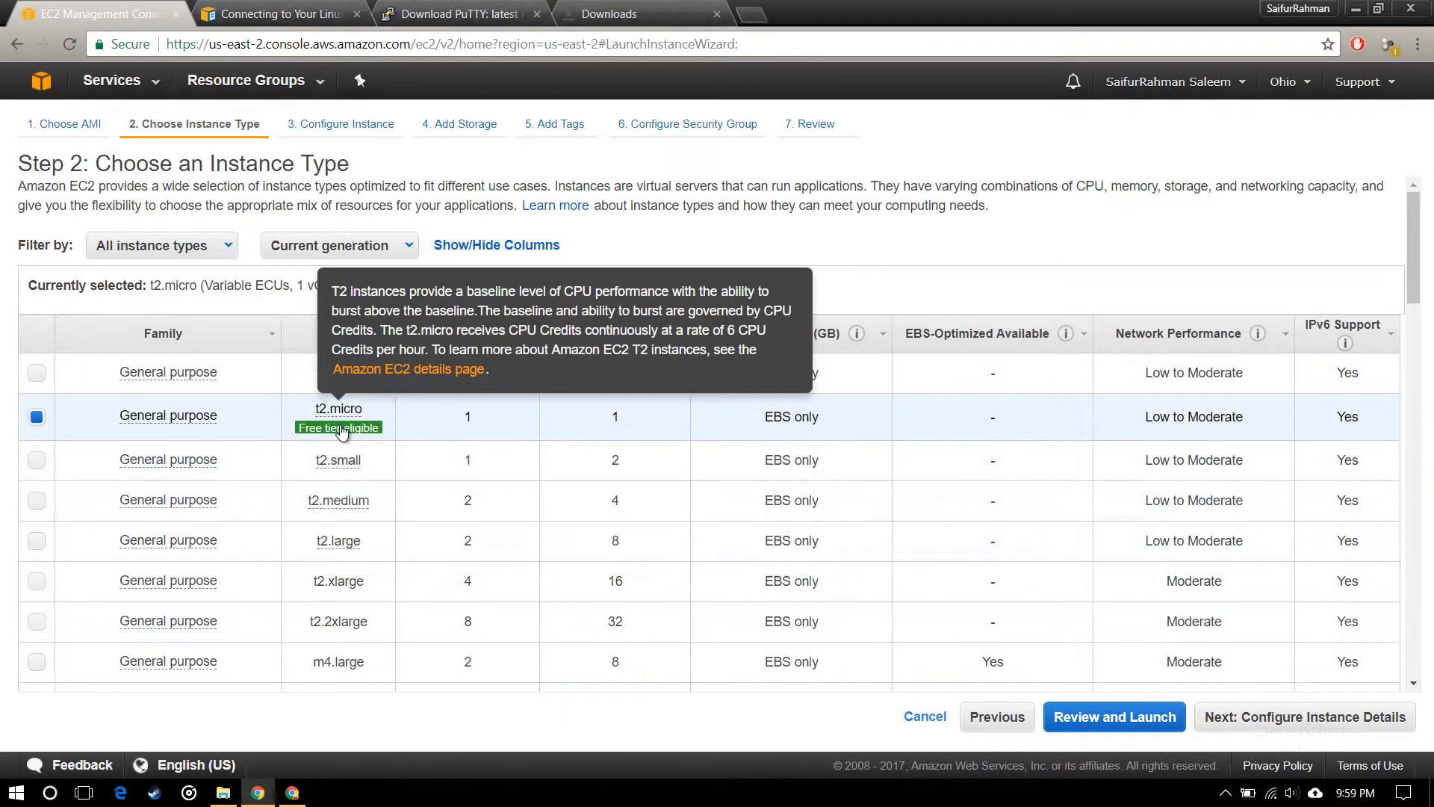
{"action": "mouse_move", "coordinate": [333, 430]}
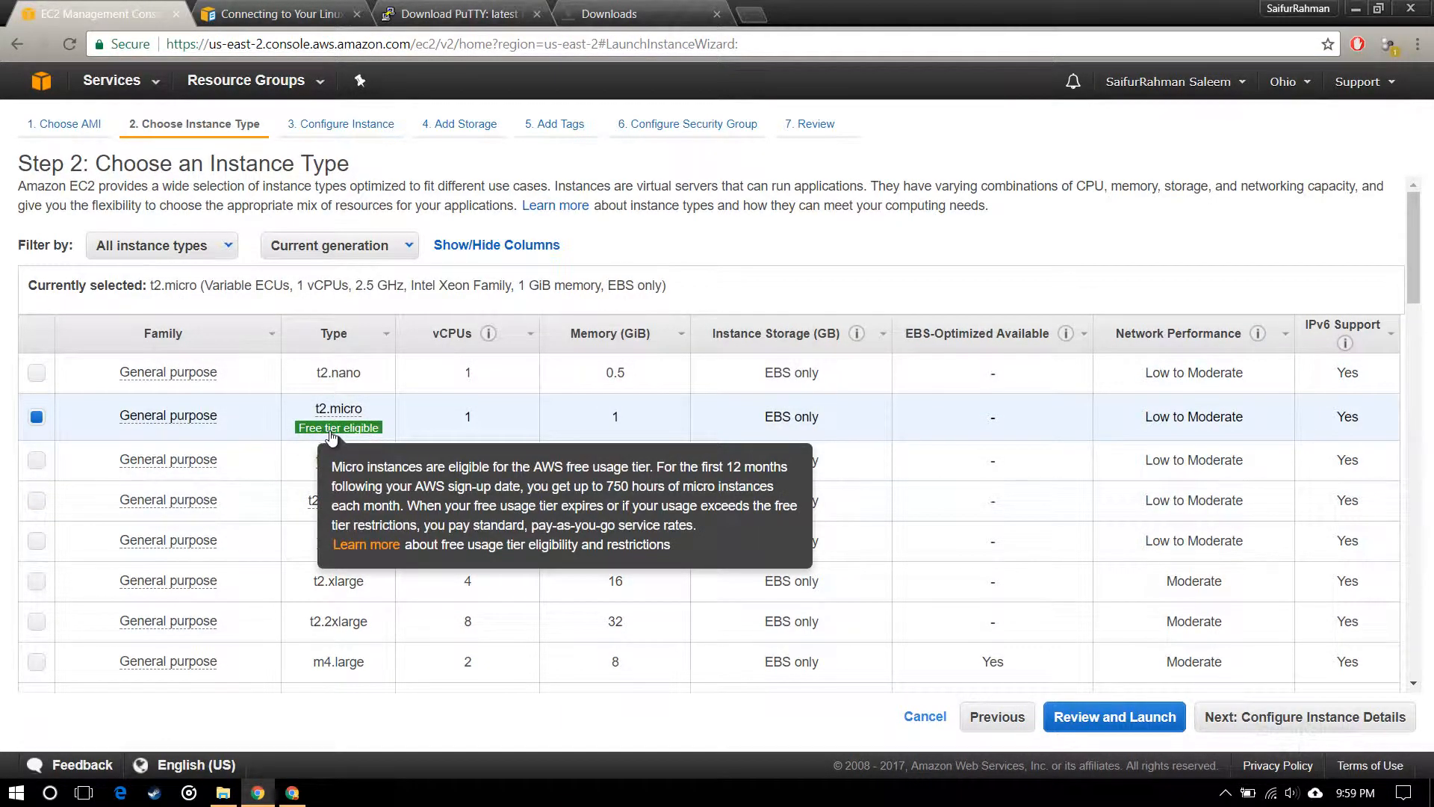
{"action": "mouse_move", "coordinate": [953, 409]}
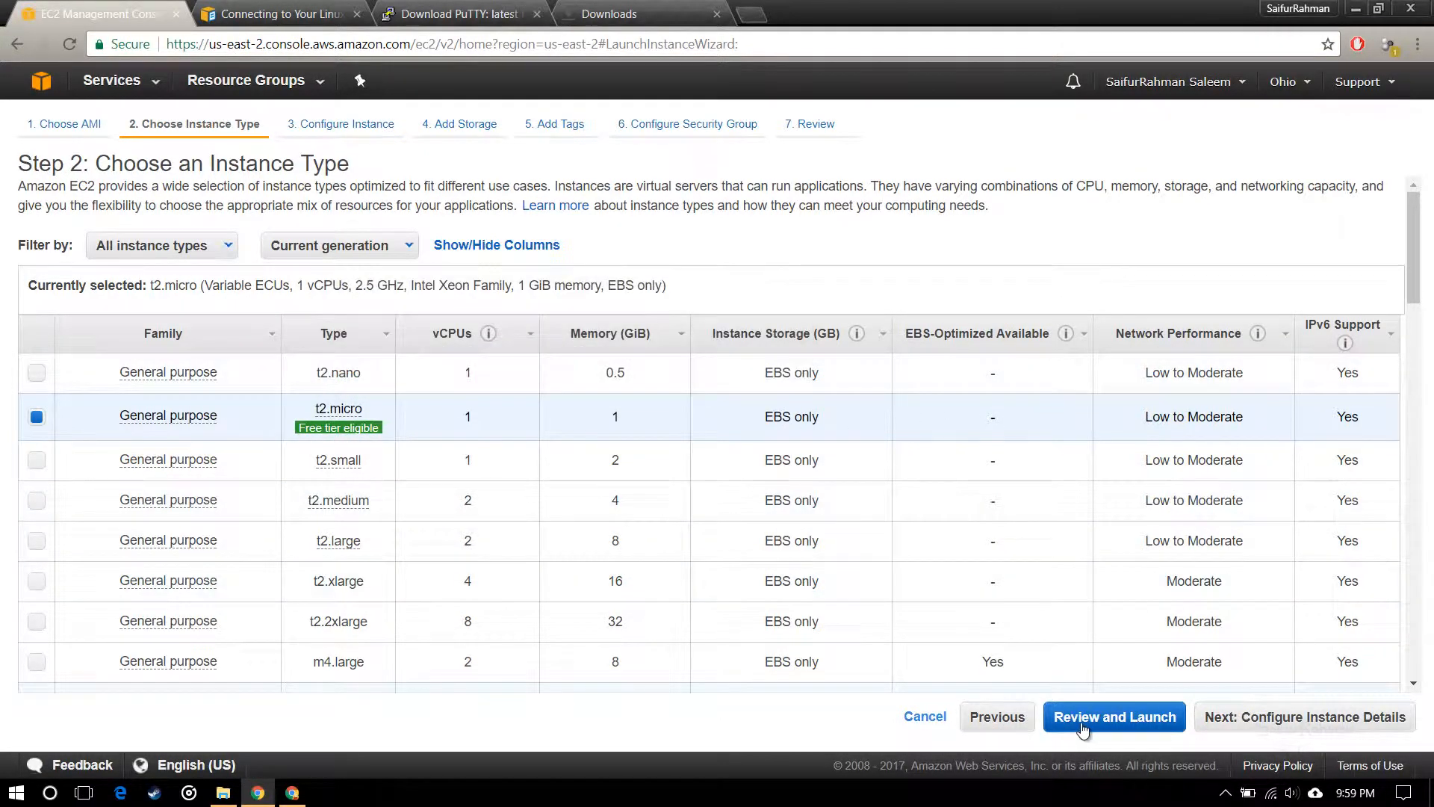
{"action": "mouse_move", "coordinate": [277, 476]}
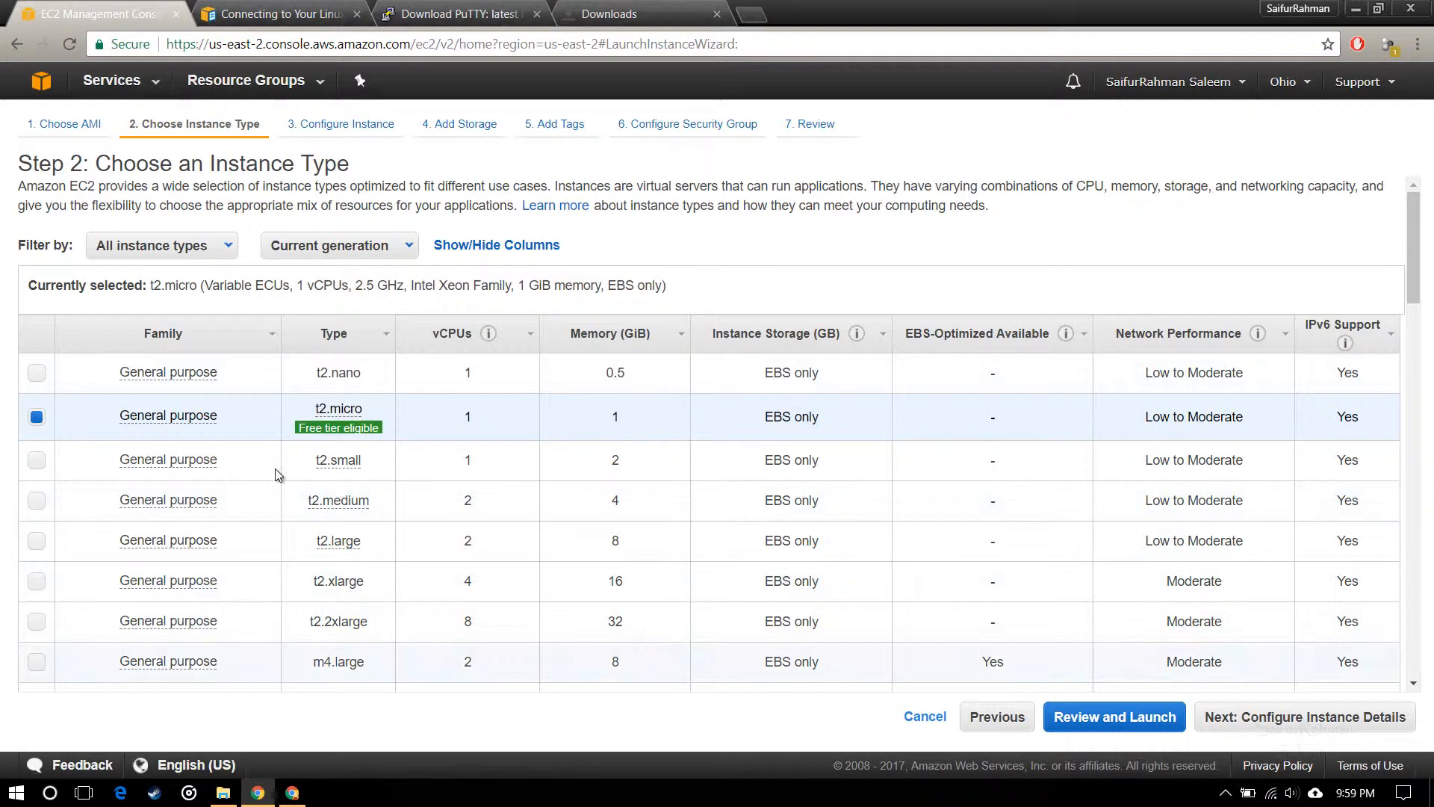
{"action": "mouse_move", "coordinate": [526, 533]}
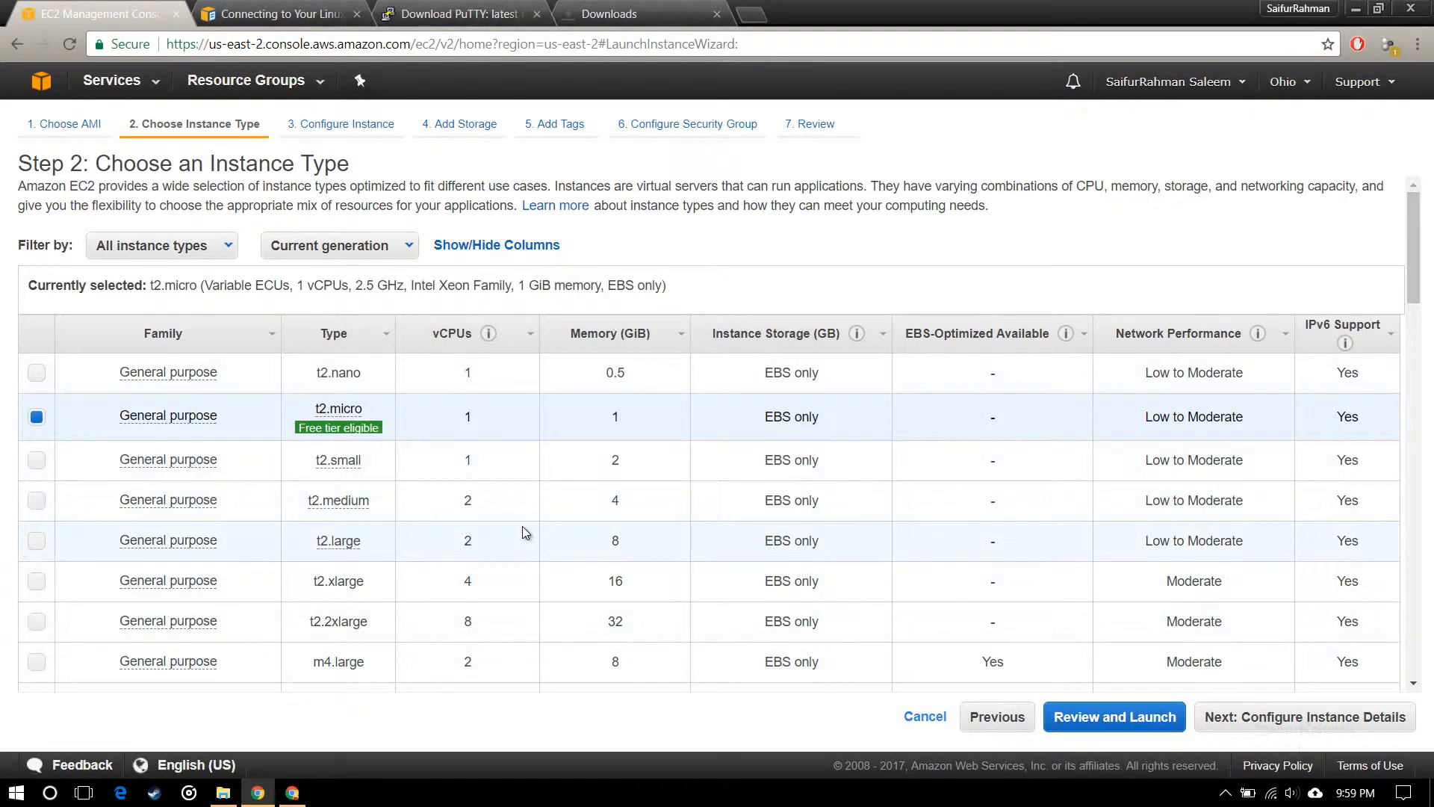
{"action": "mouse_move", "coordinate": [168, 415]}
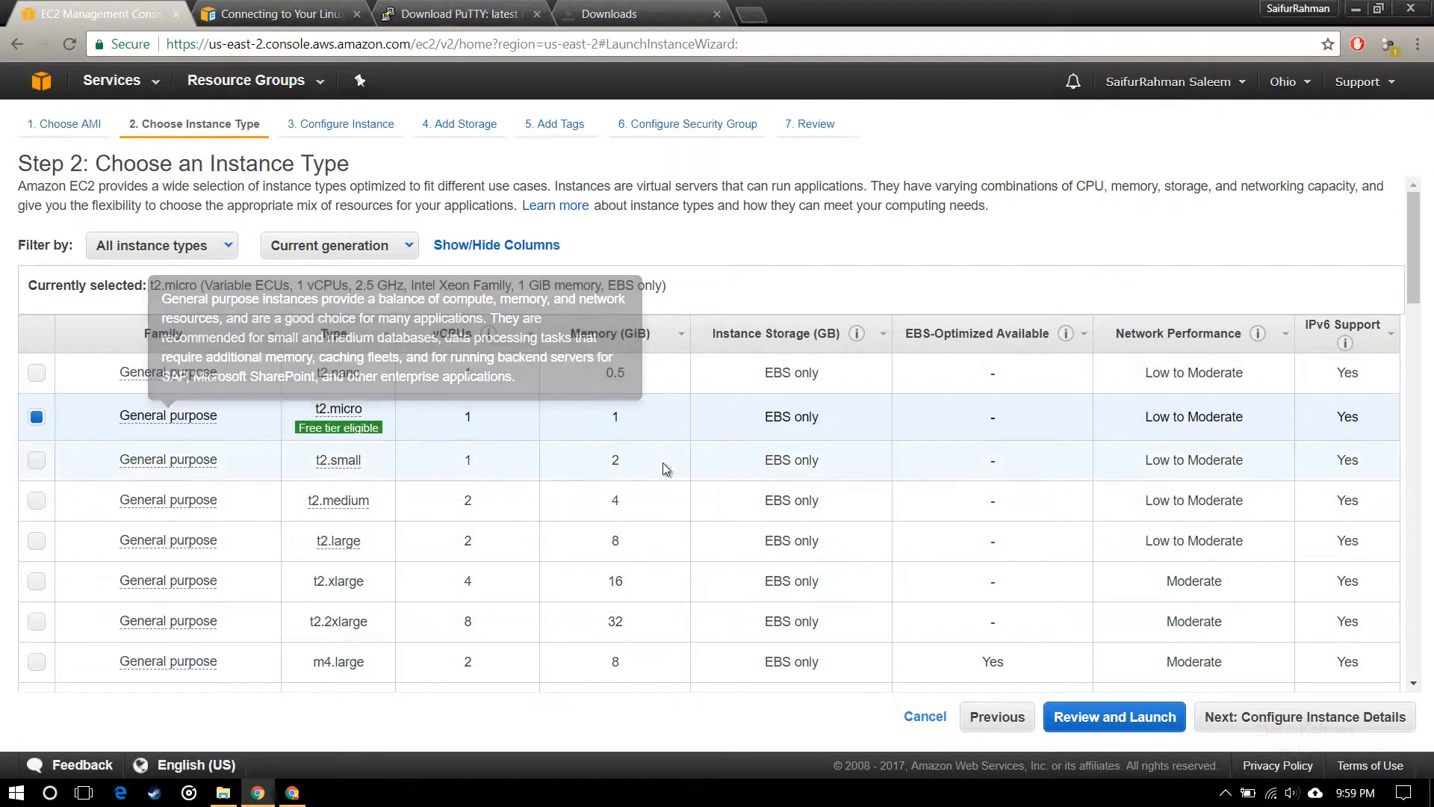
{"action": "mouse_move", "coordinate": [1066, 636]}
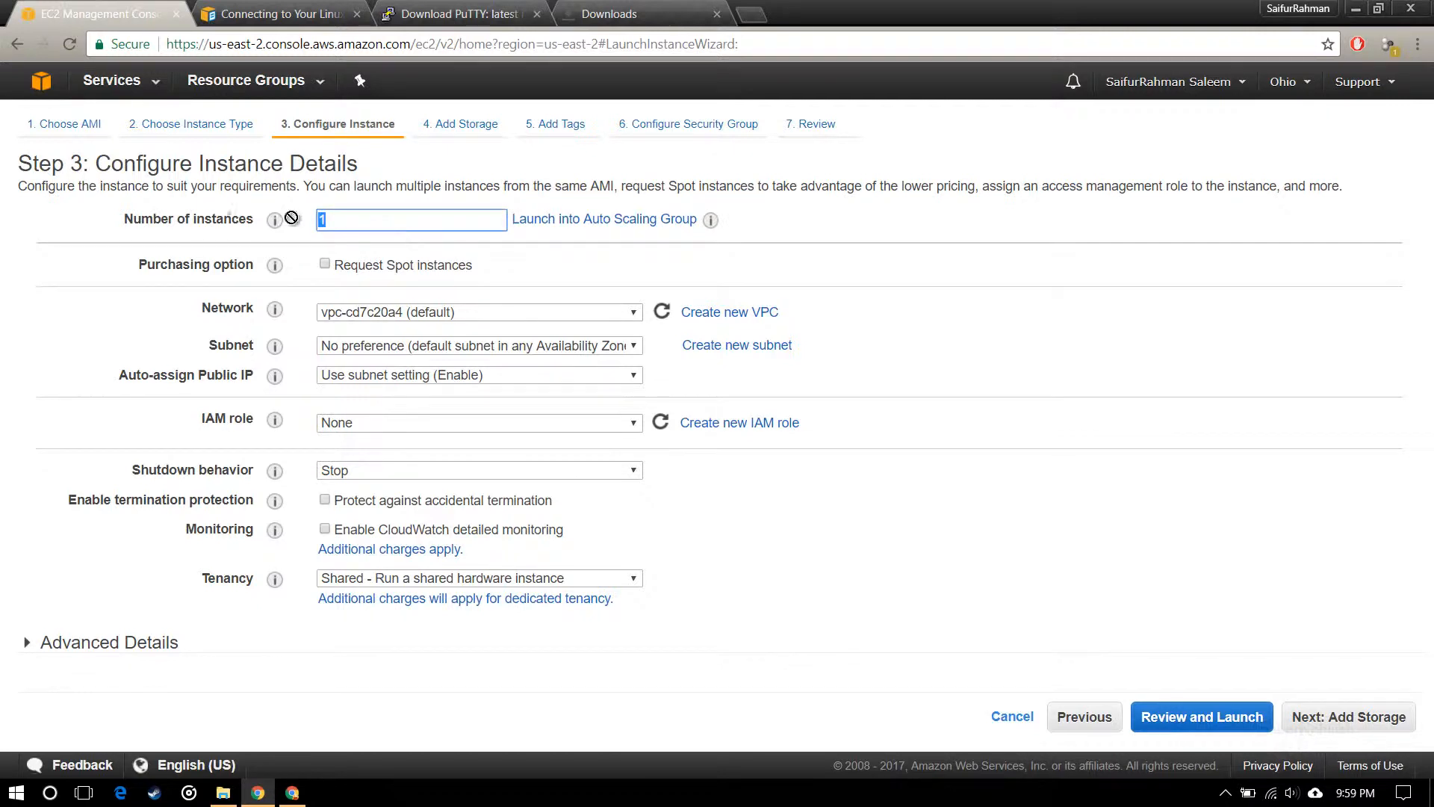
{"action": "mouse_move", "coordinate": [481, 321]}
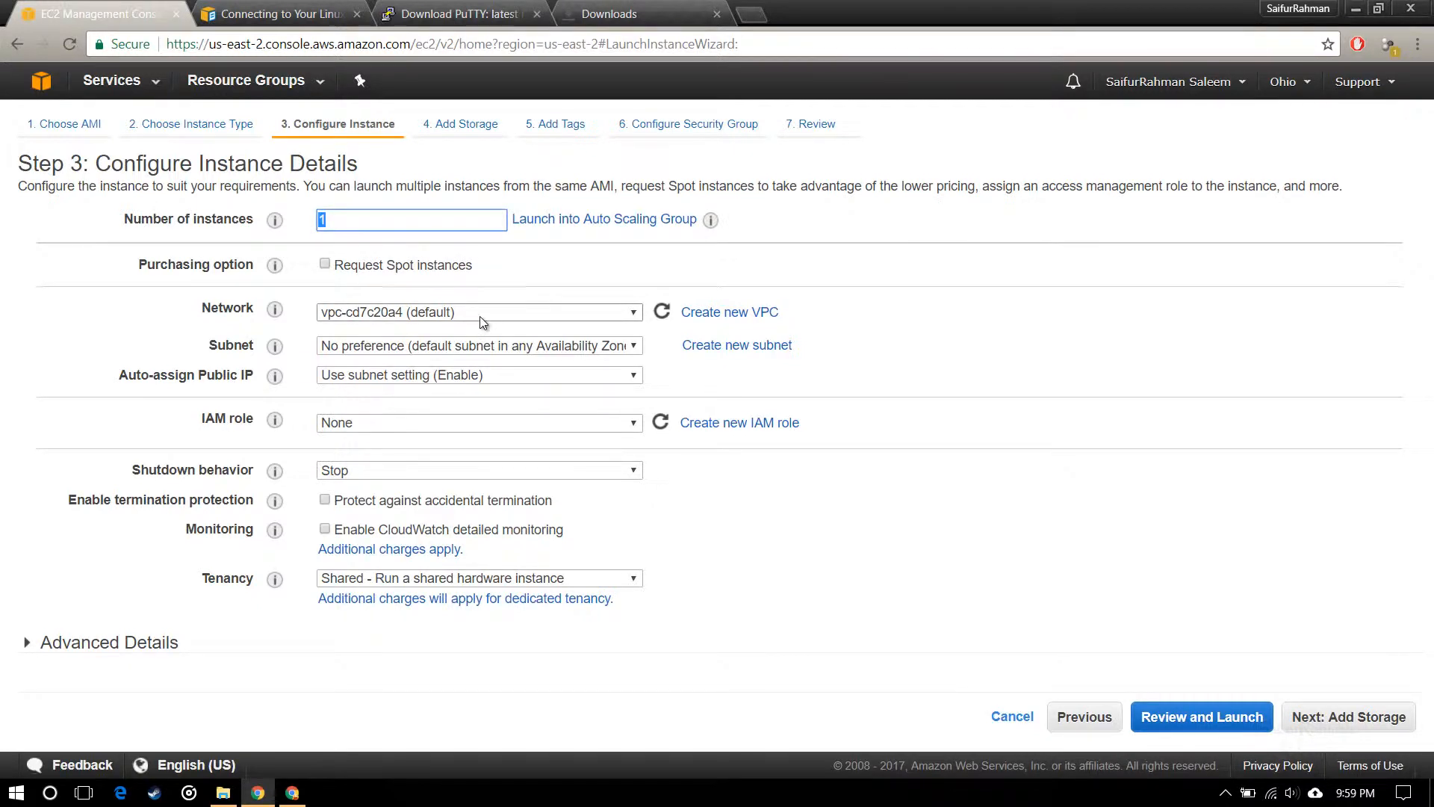
{"action": "mouse_move", "coordinate": [275, 375]}
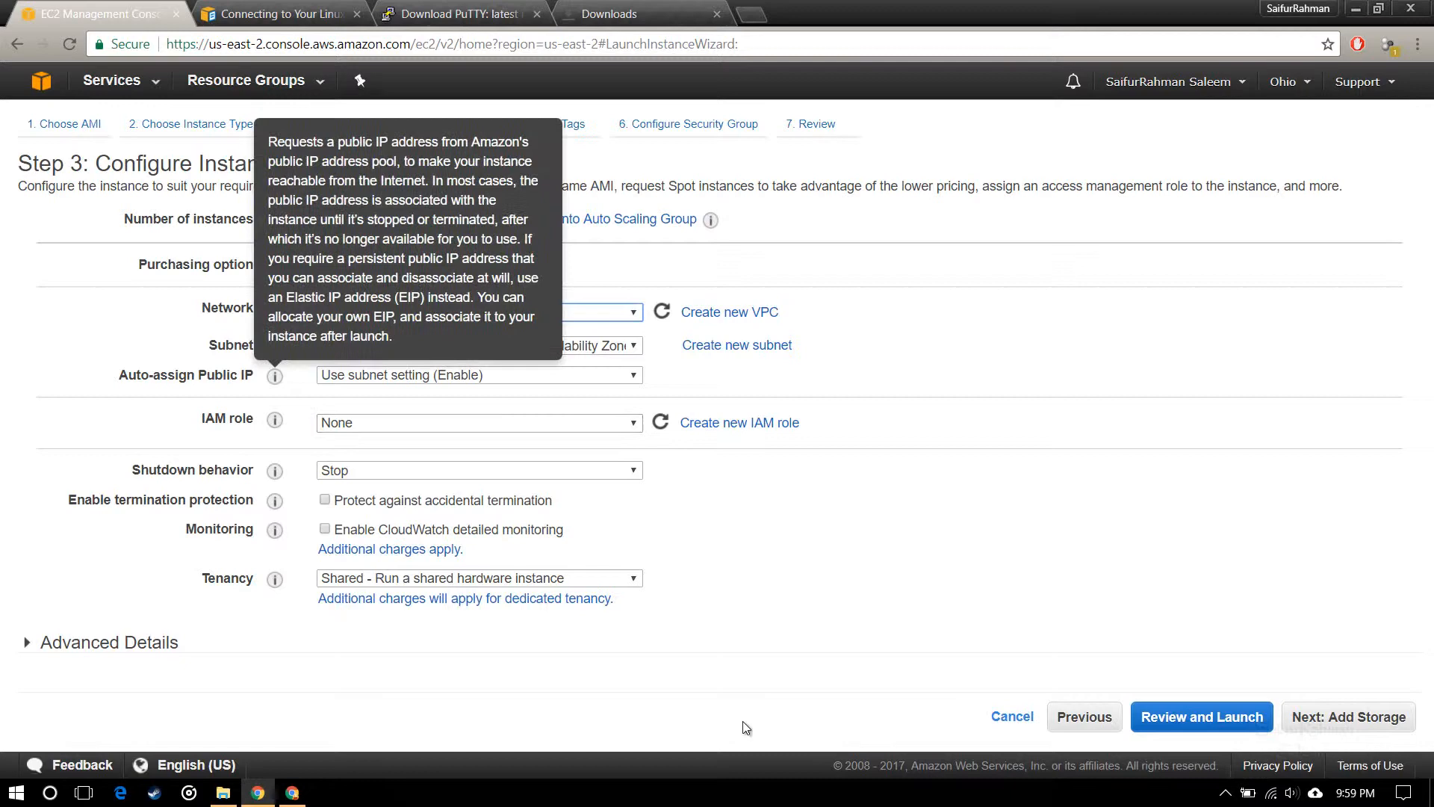
Keep no subnet preference, review IAM role, shutdown behaviour and advanced details, then reach storage.
{"action": "left_click", "coordinate": [480, 346]}
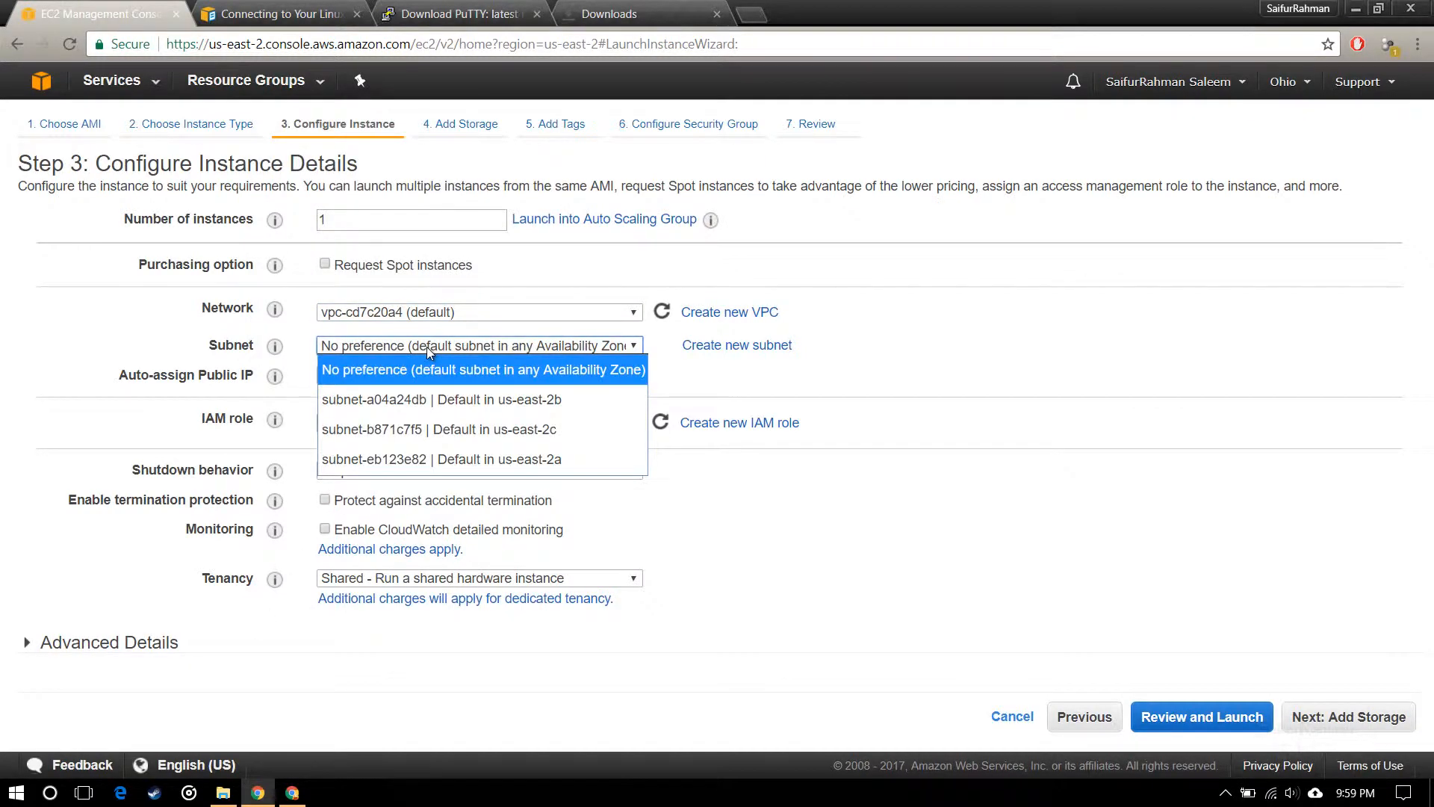
{"action": "mouse_move", "coordinate": [536, 357]}
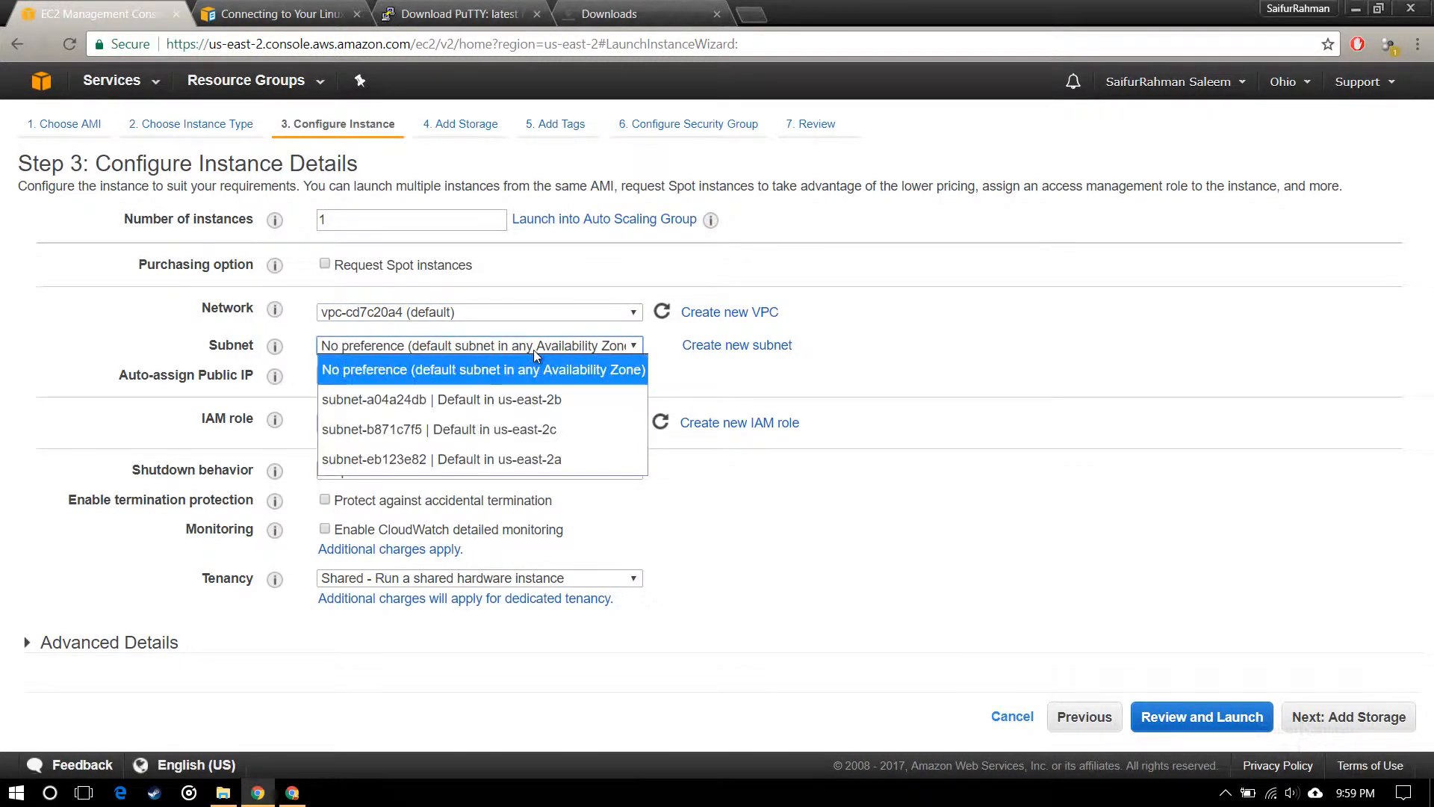
{"action": "left_click", "coordinate": [482, 369]}
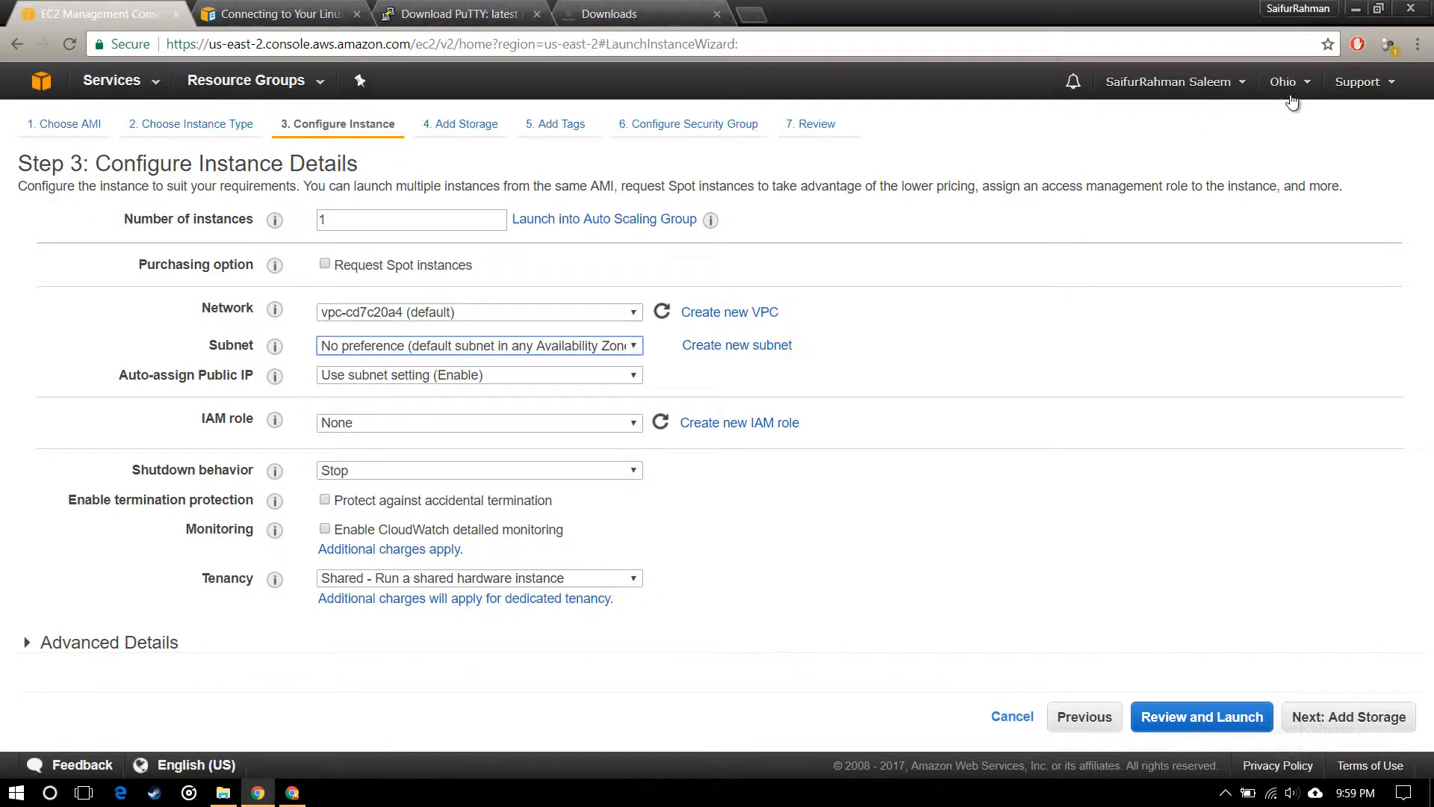
{"action": "left_click", "coordinate": [1286, 81]}
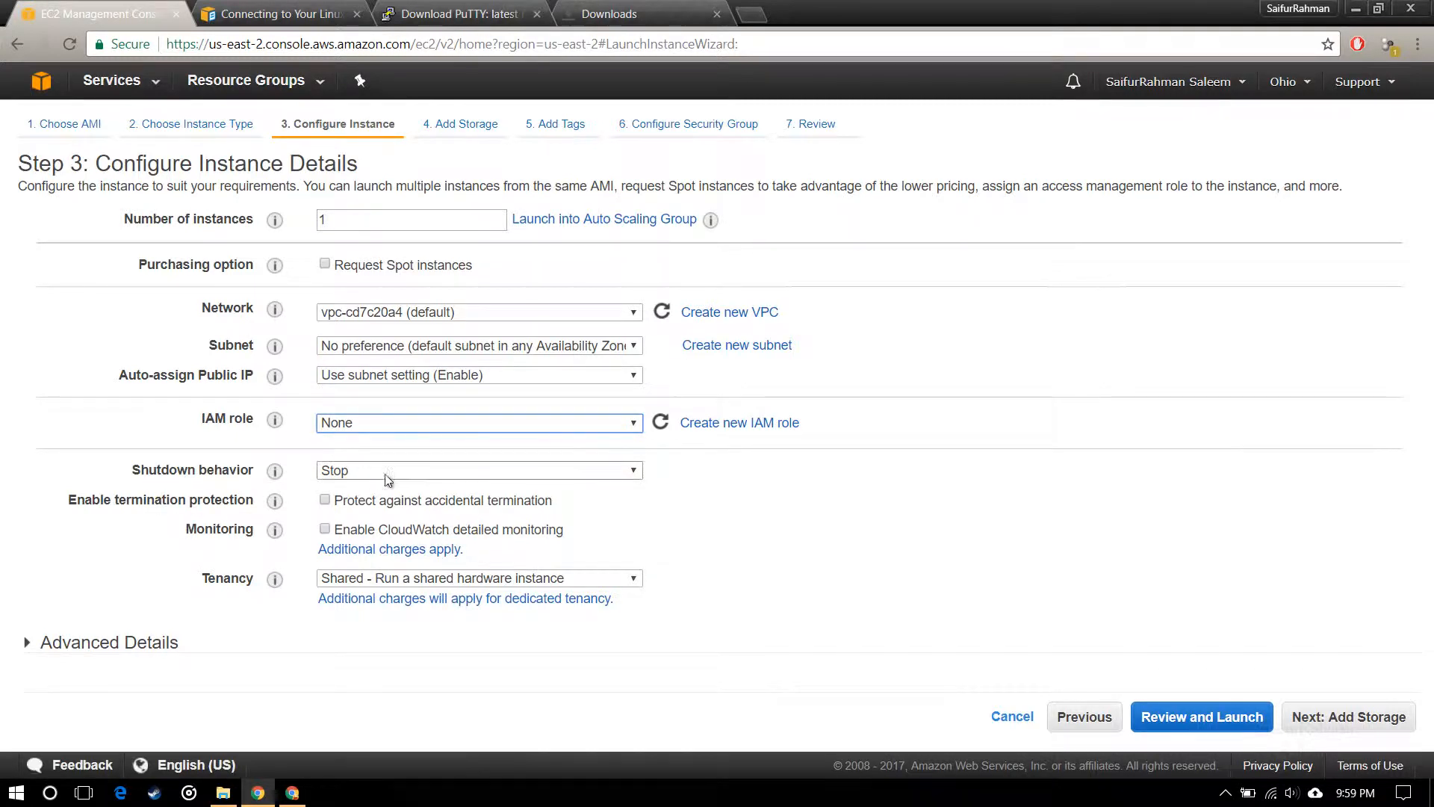
{"action": "left_click", "coordinate": [479, 470]}
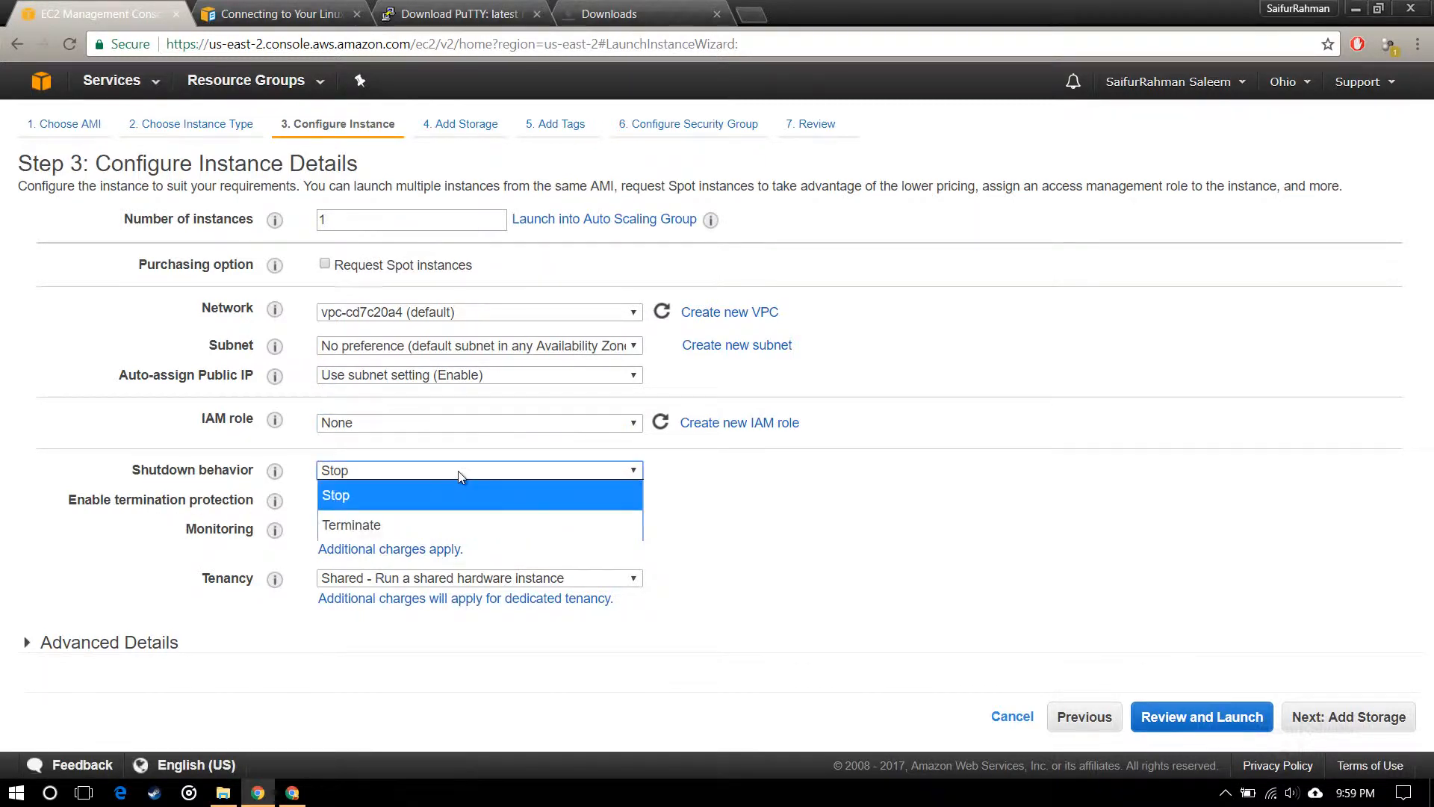
{"action": "left_click", "coordinate": [336, 494]}
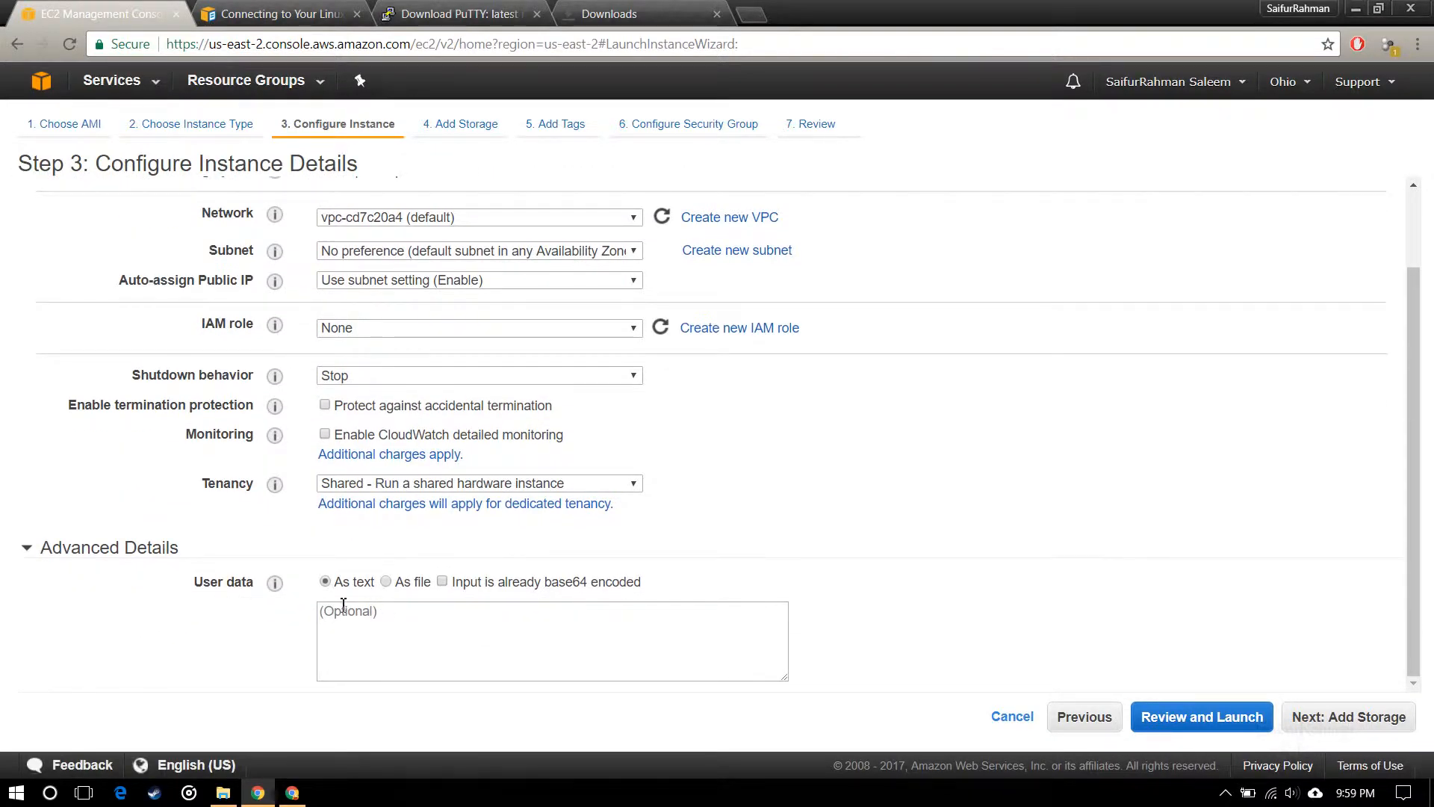
{"action": "left_click", "coordinate": [1349, 716]}
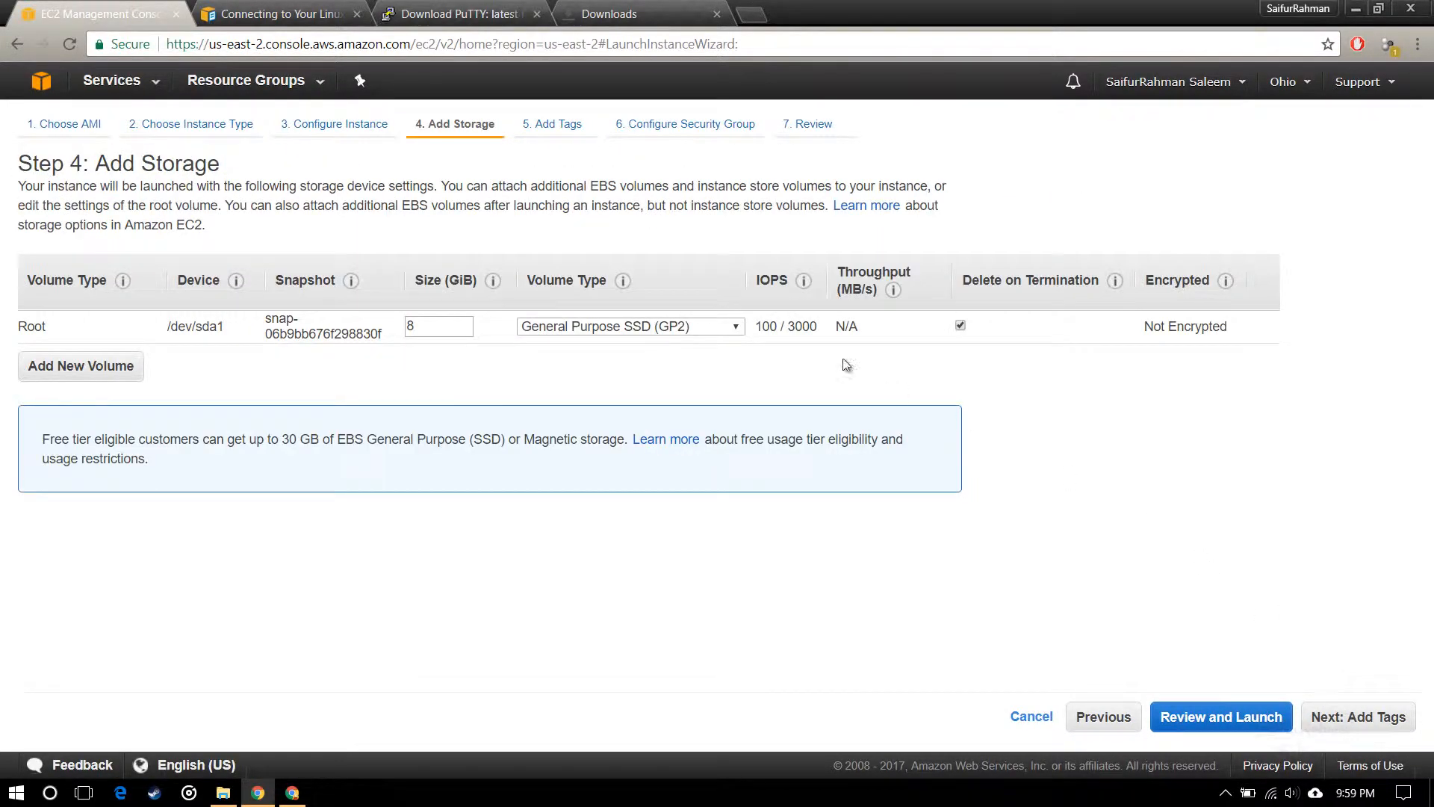
{"action": "mouse_move", "coordinate": [1144, 352]}
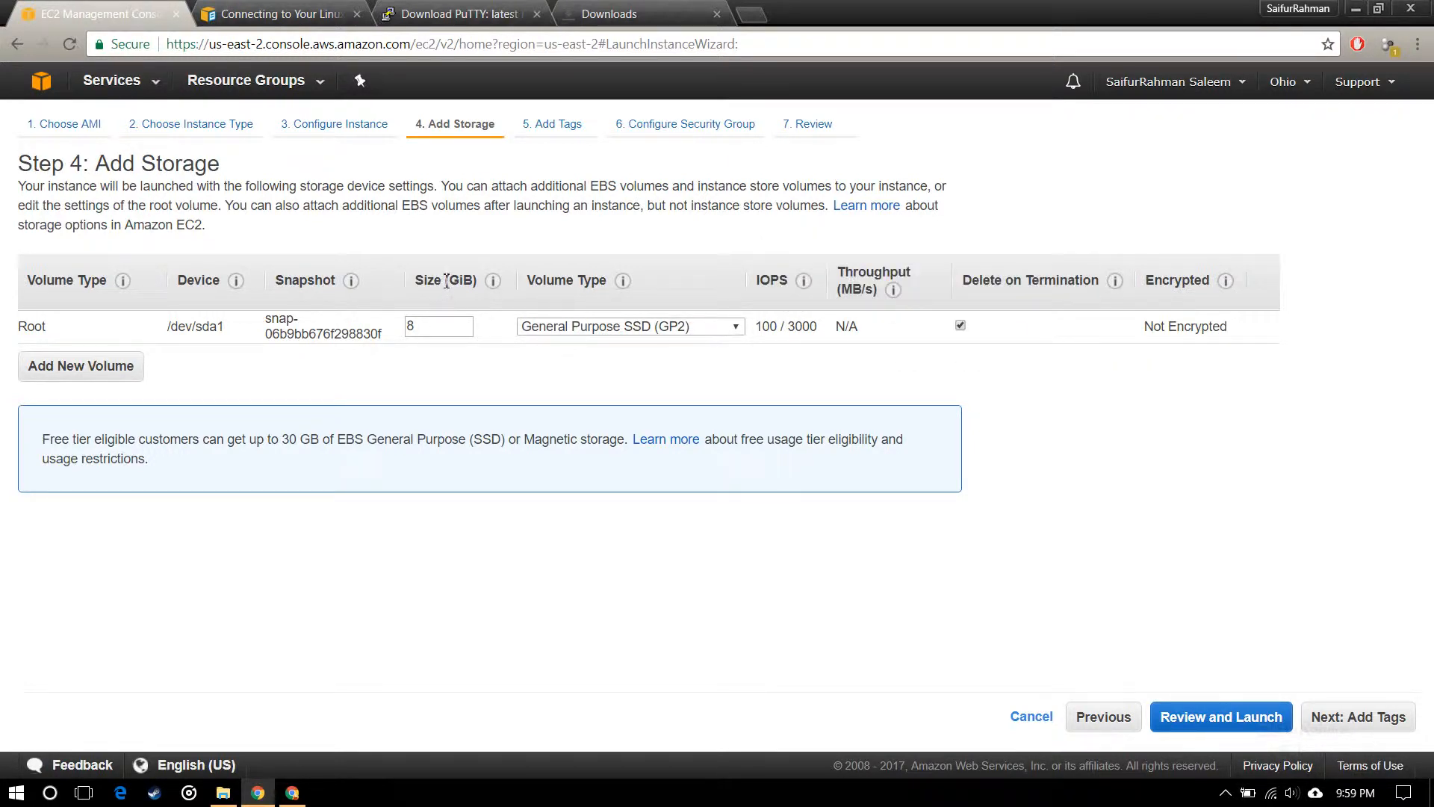
{"action": "double_click", "coordinate": [427, 280]}
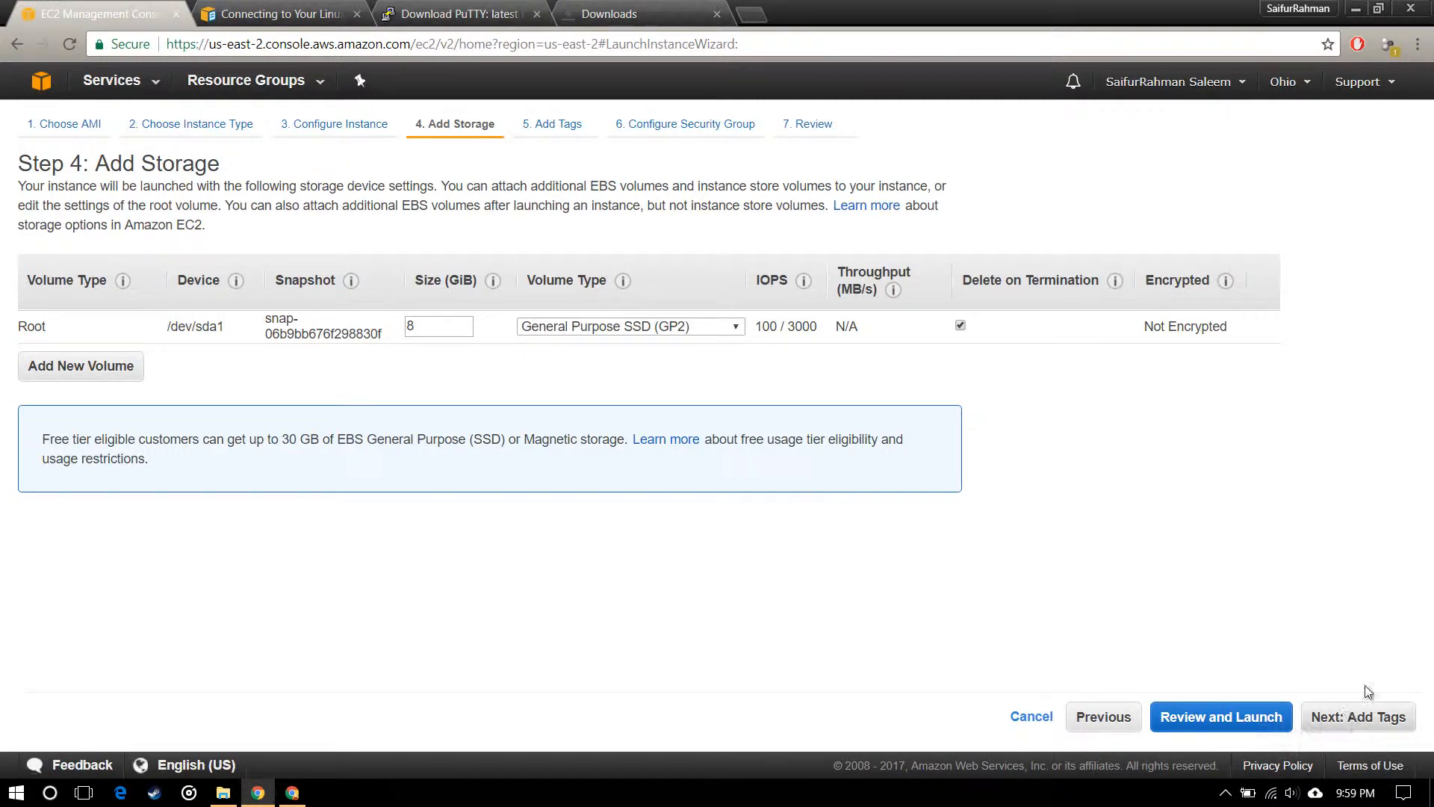
Skip to the Review Instance Launch page and scroll through its summary.
{"action": "left_click", "coordinate": [1221, 717]}
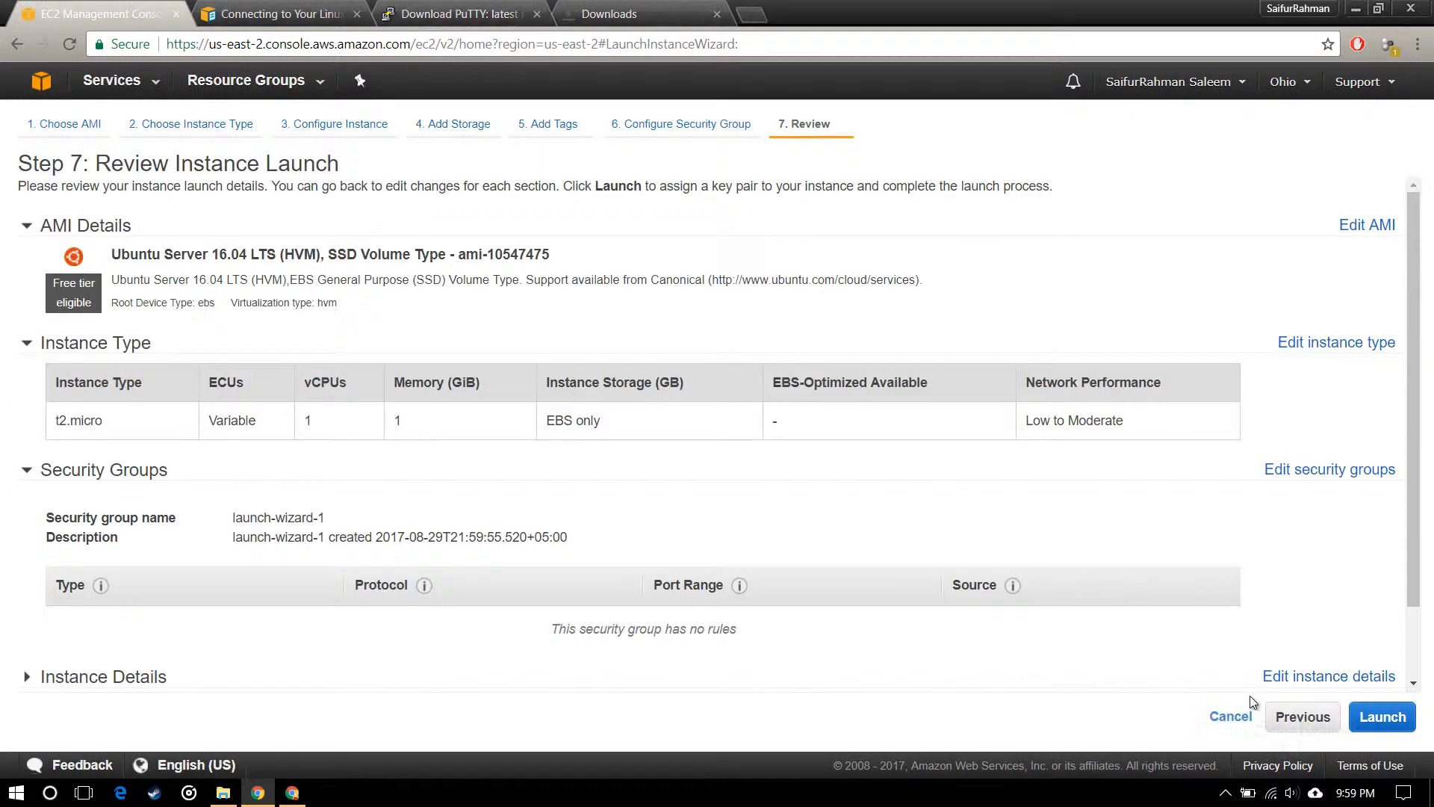
{"action": "mouse_move", "coordinate": [346, 439]}
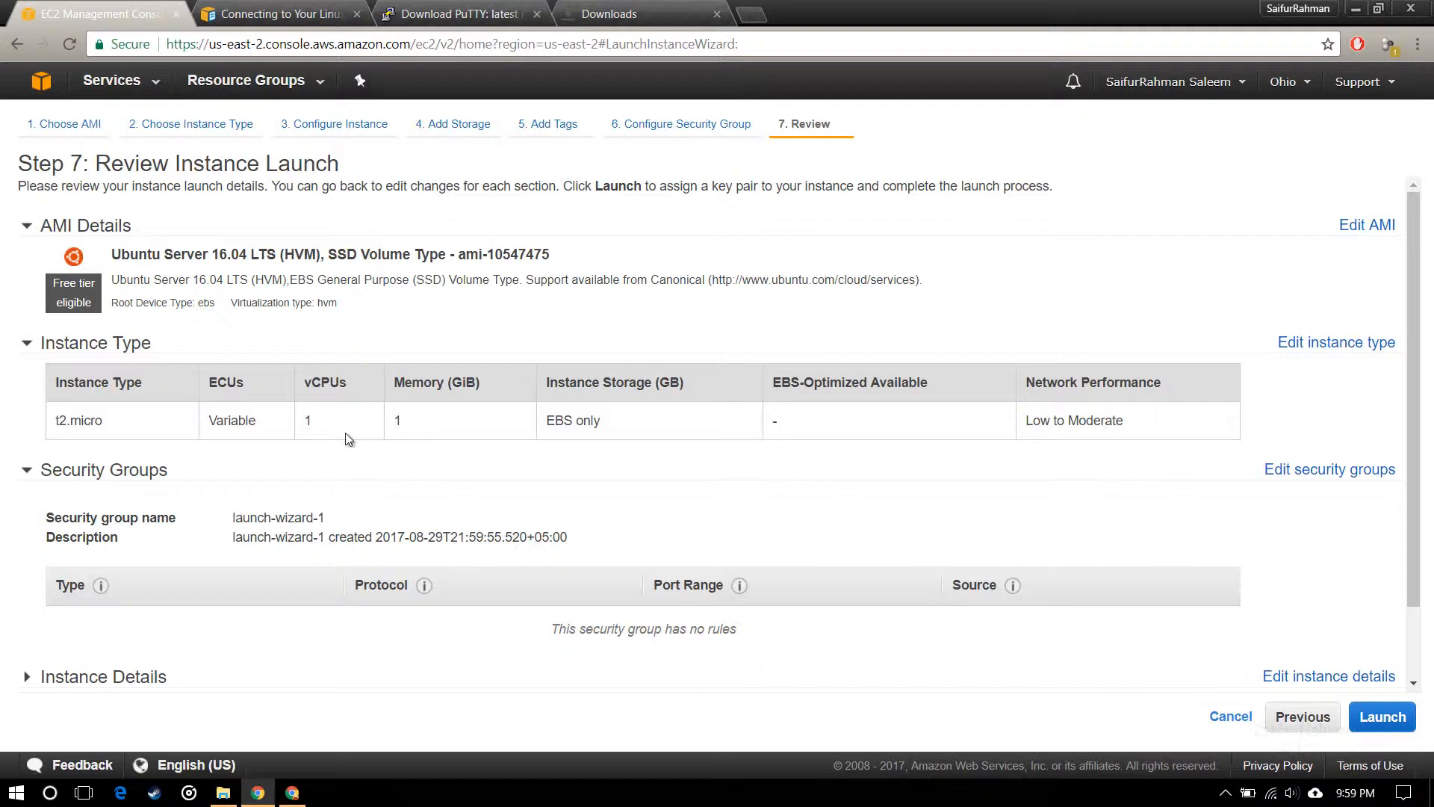
{"action": "mouse_move", "coordinate": [189, 375]}
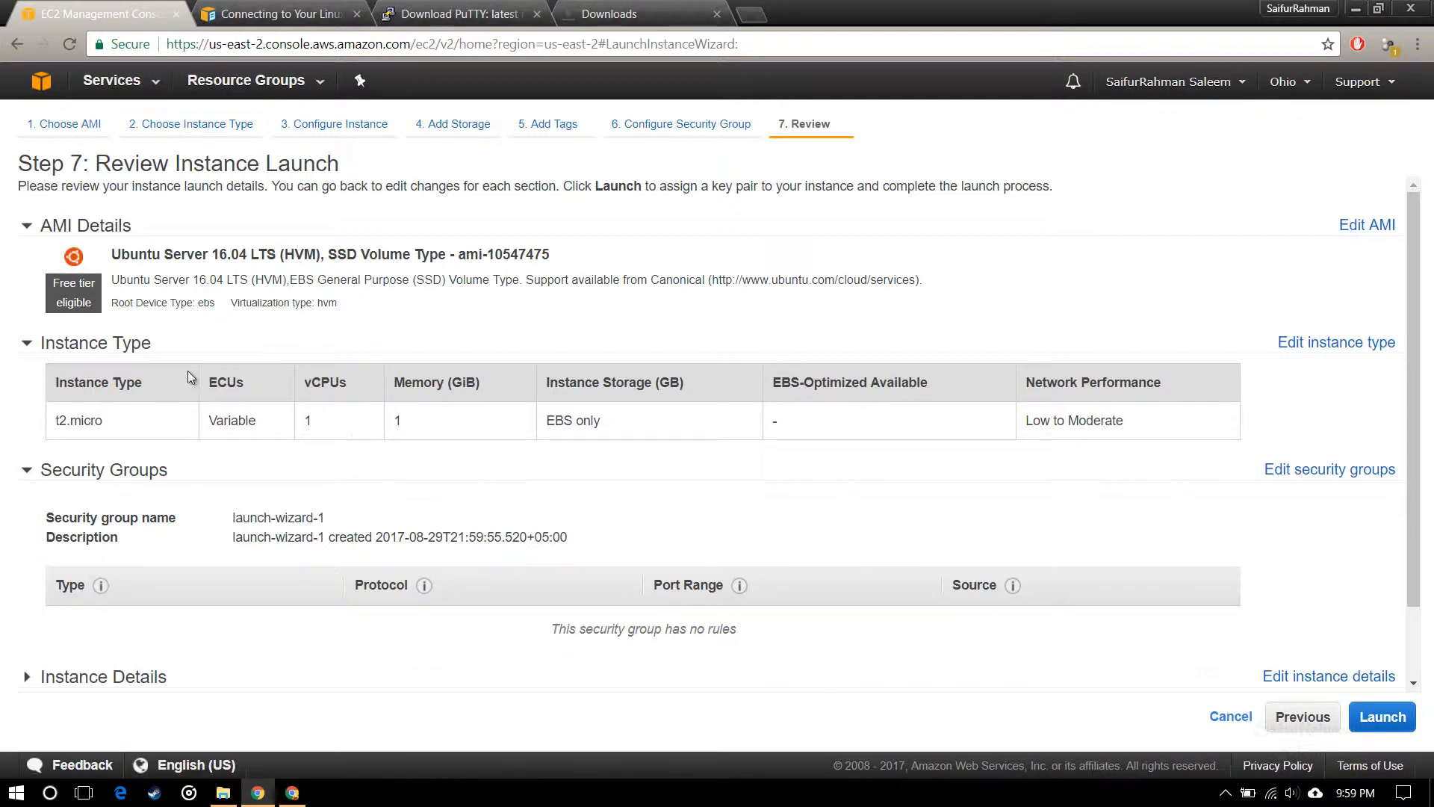
{"action": "scroll", "scroll_direction": "down", "scroll_amount": 3}
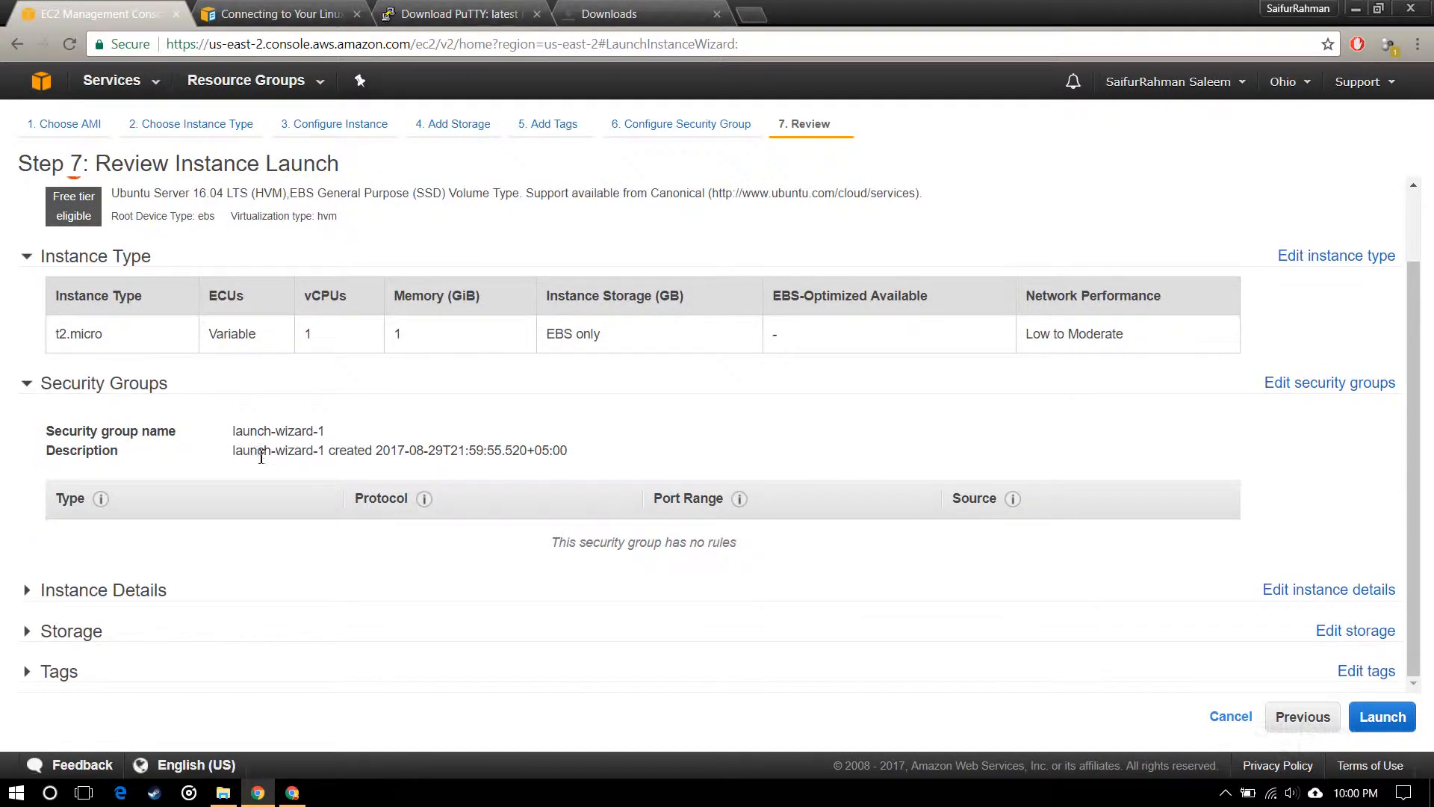
{"action": "mouse_move", "coordinate": [1058, 606]}
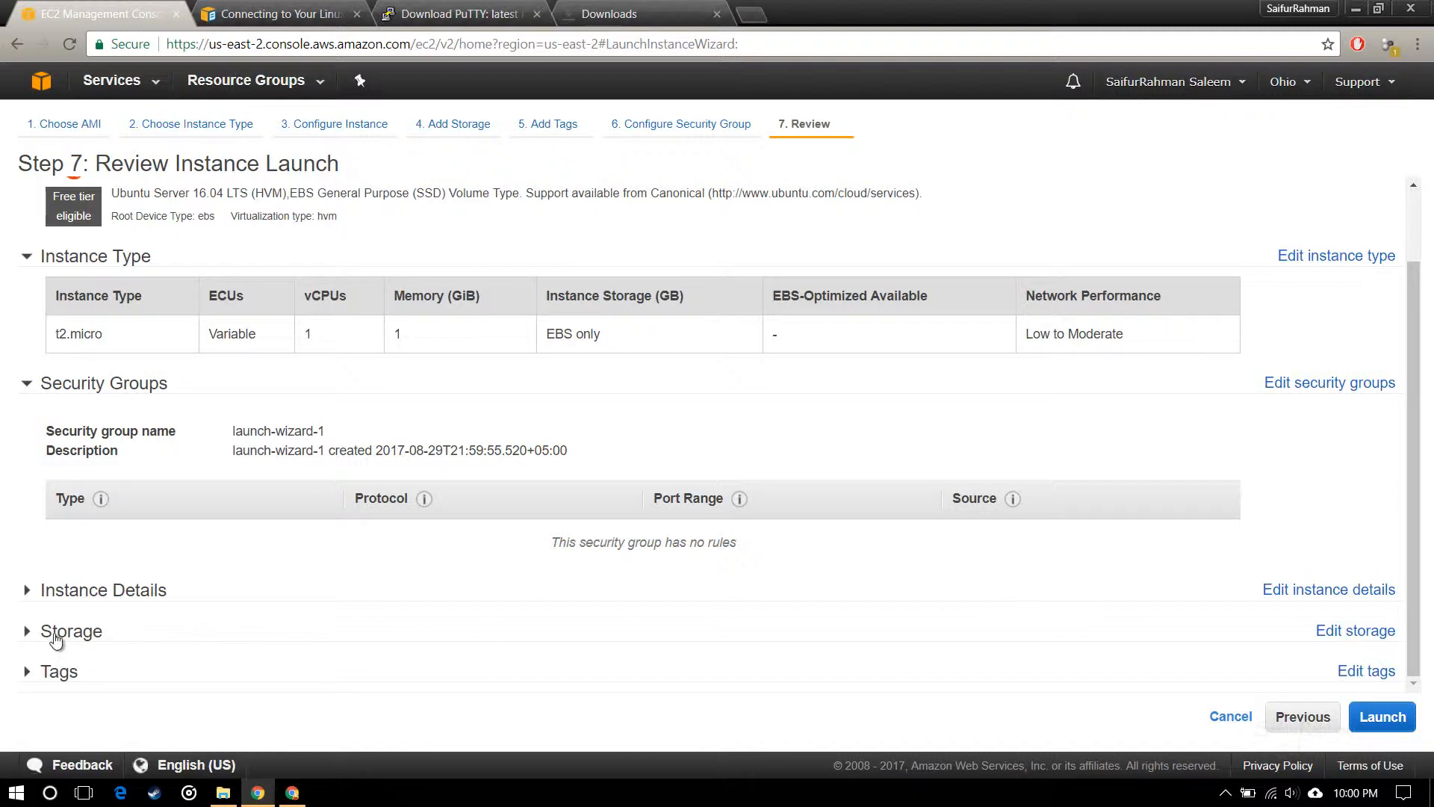
{"action": "mouse_move", "coordinate": [1221, 703]}
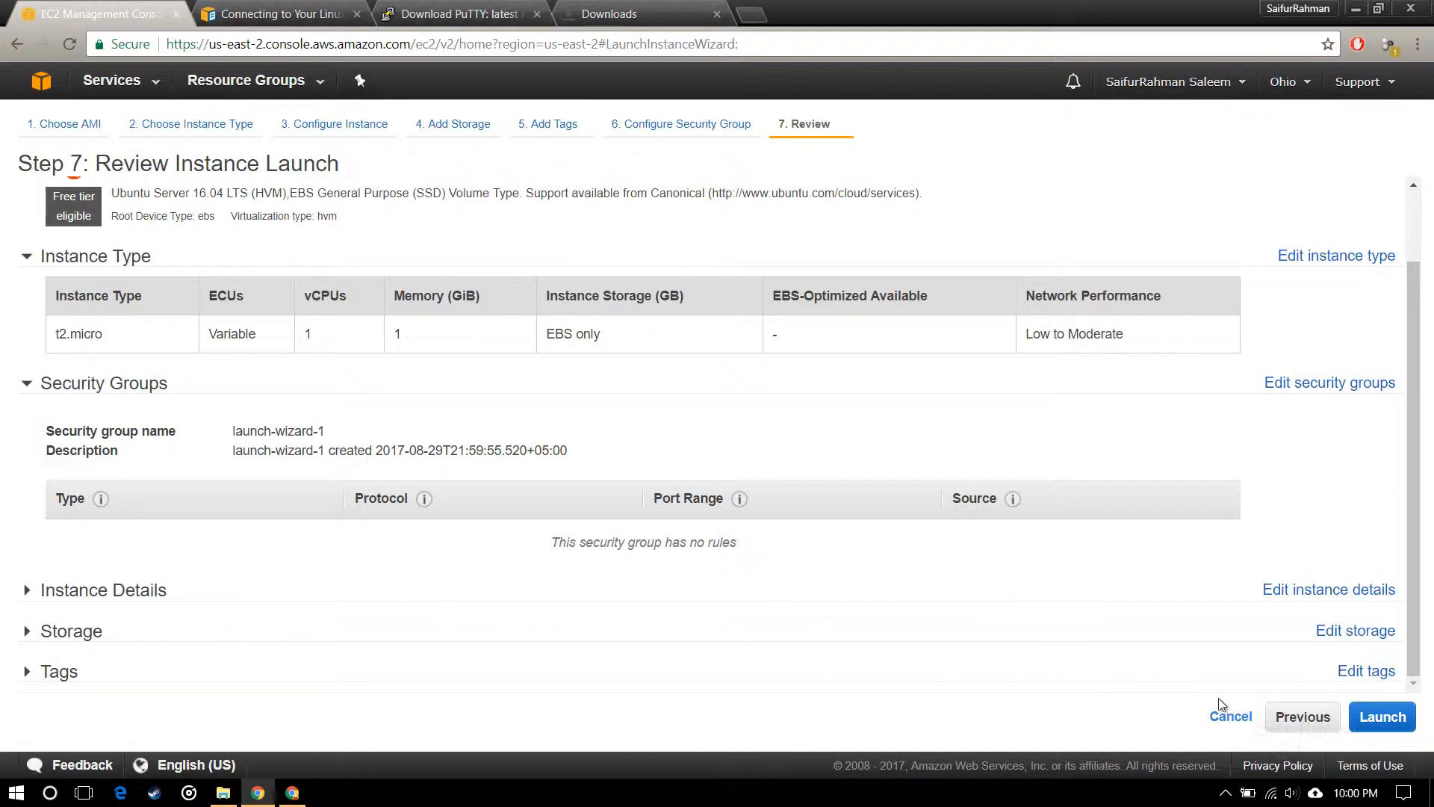
Launch the instance using the existing Saif-First-EC2 key pair, acknowledging the private key file.
{"action": "left_click", "coordinate": [1383, 717]}
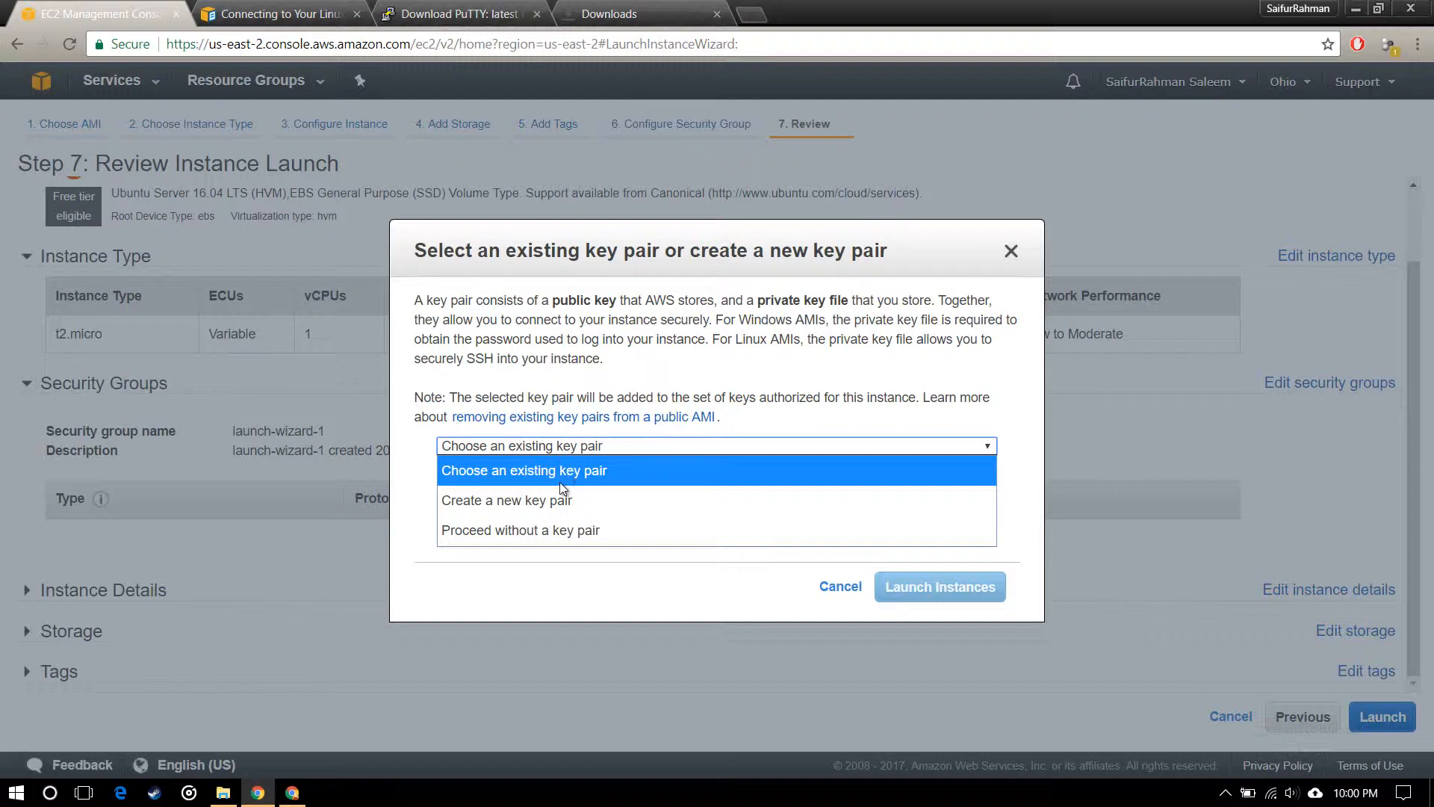
{"action": "mouse_move", "coordinate": [540, 509]}
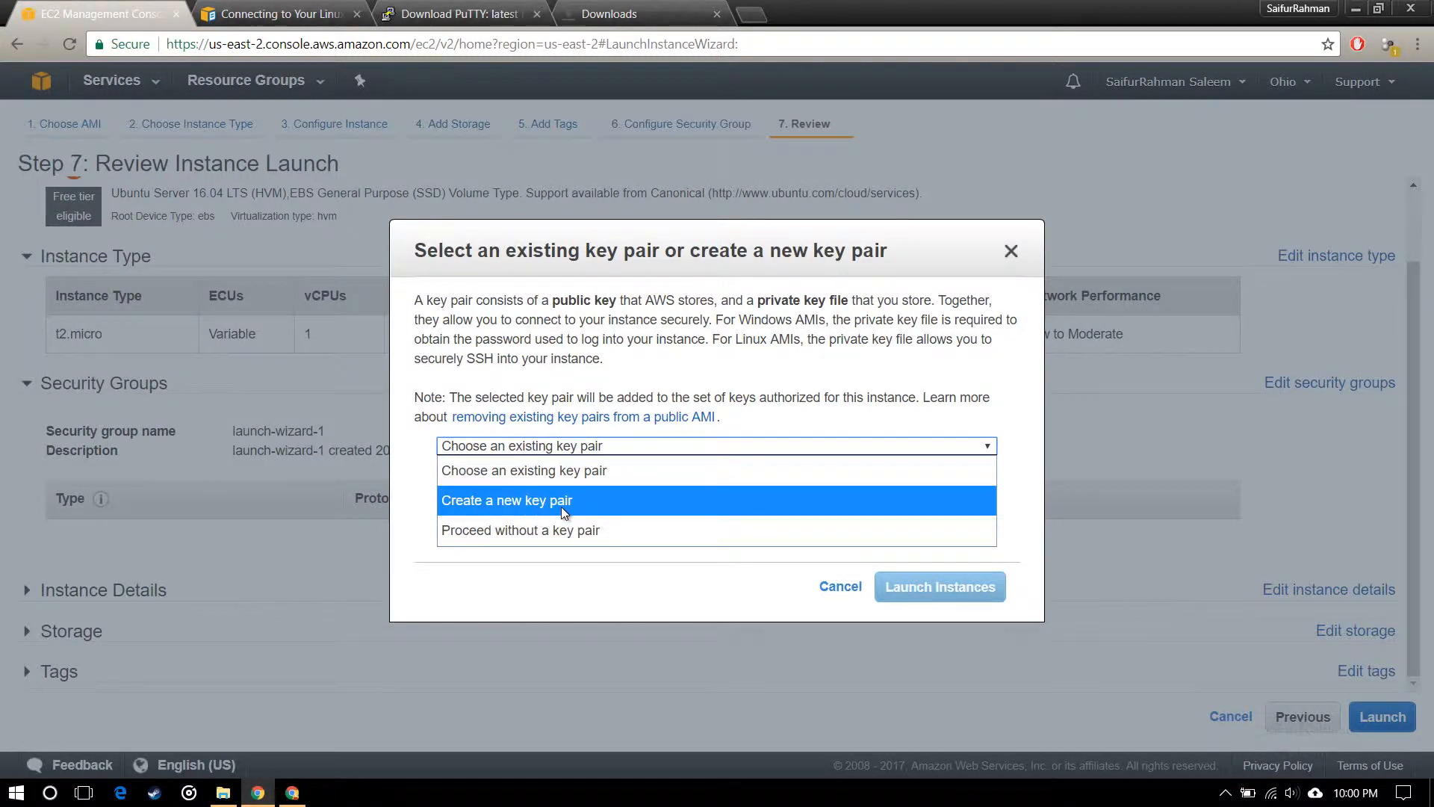
{"action": "left_click", "coordinate": [507, 500]}
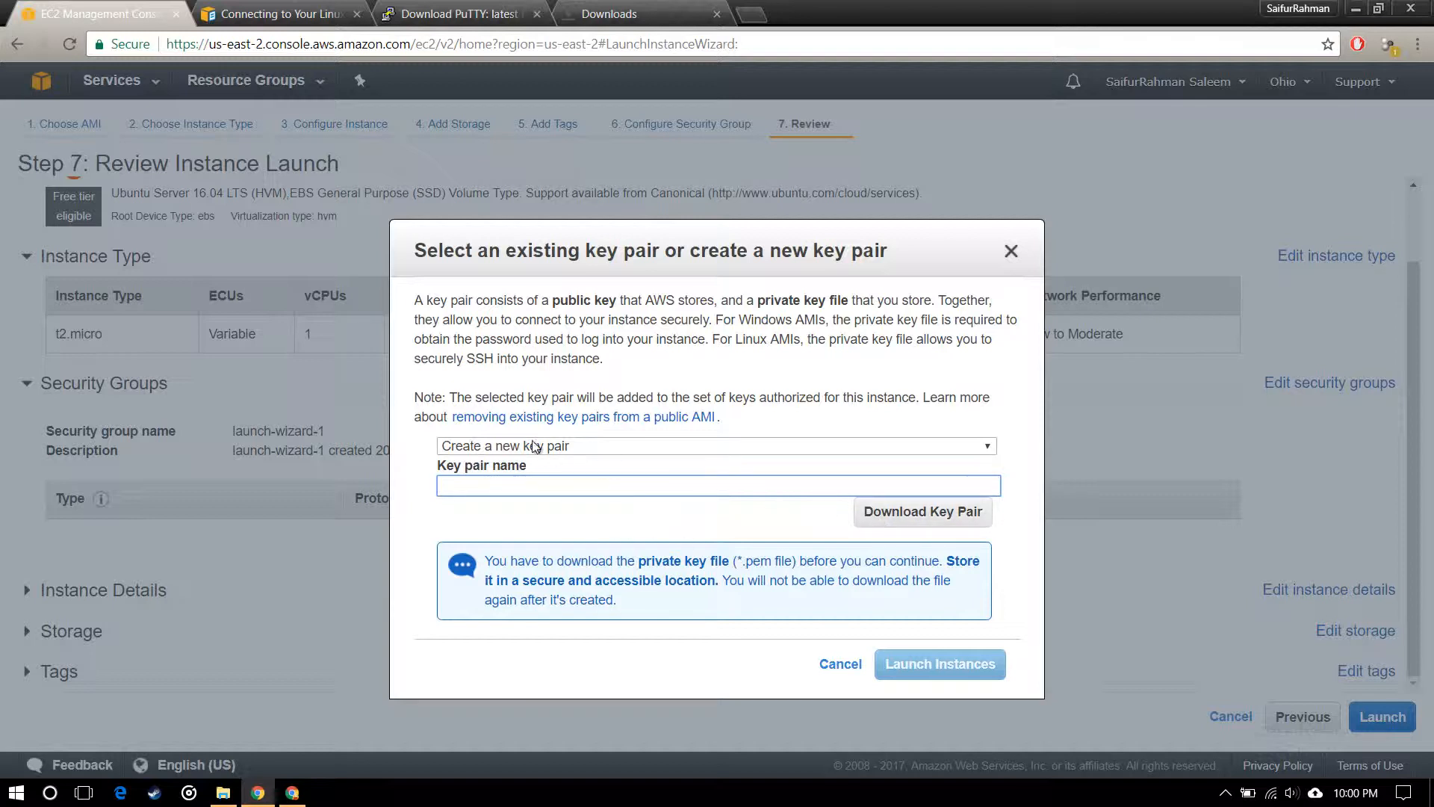
{"action": "left_click", "coordinate": [715, 446]}
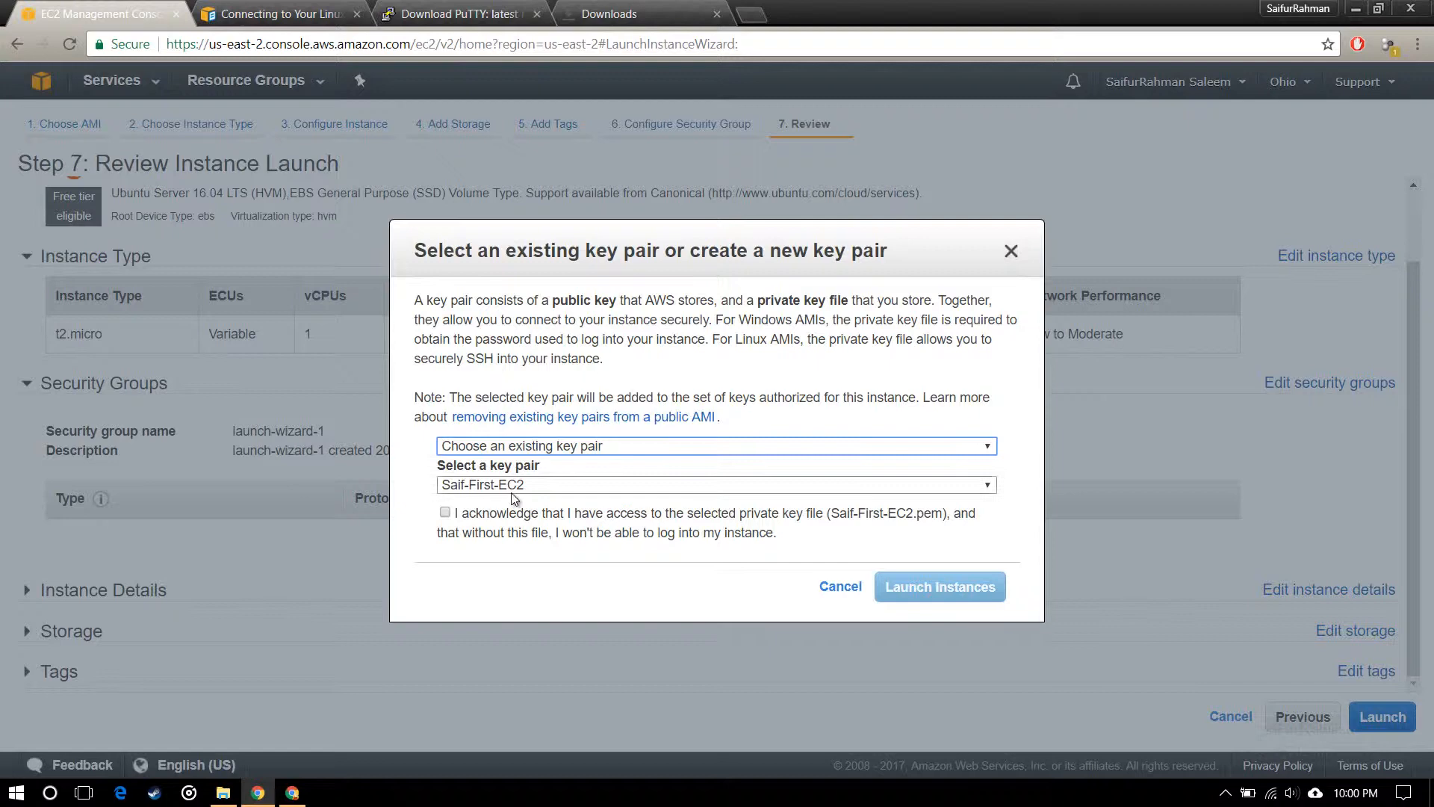
{"action": "left_click", "coordinate": [445, 512]}
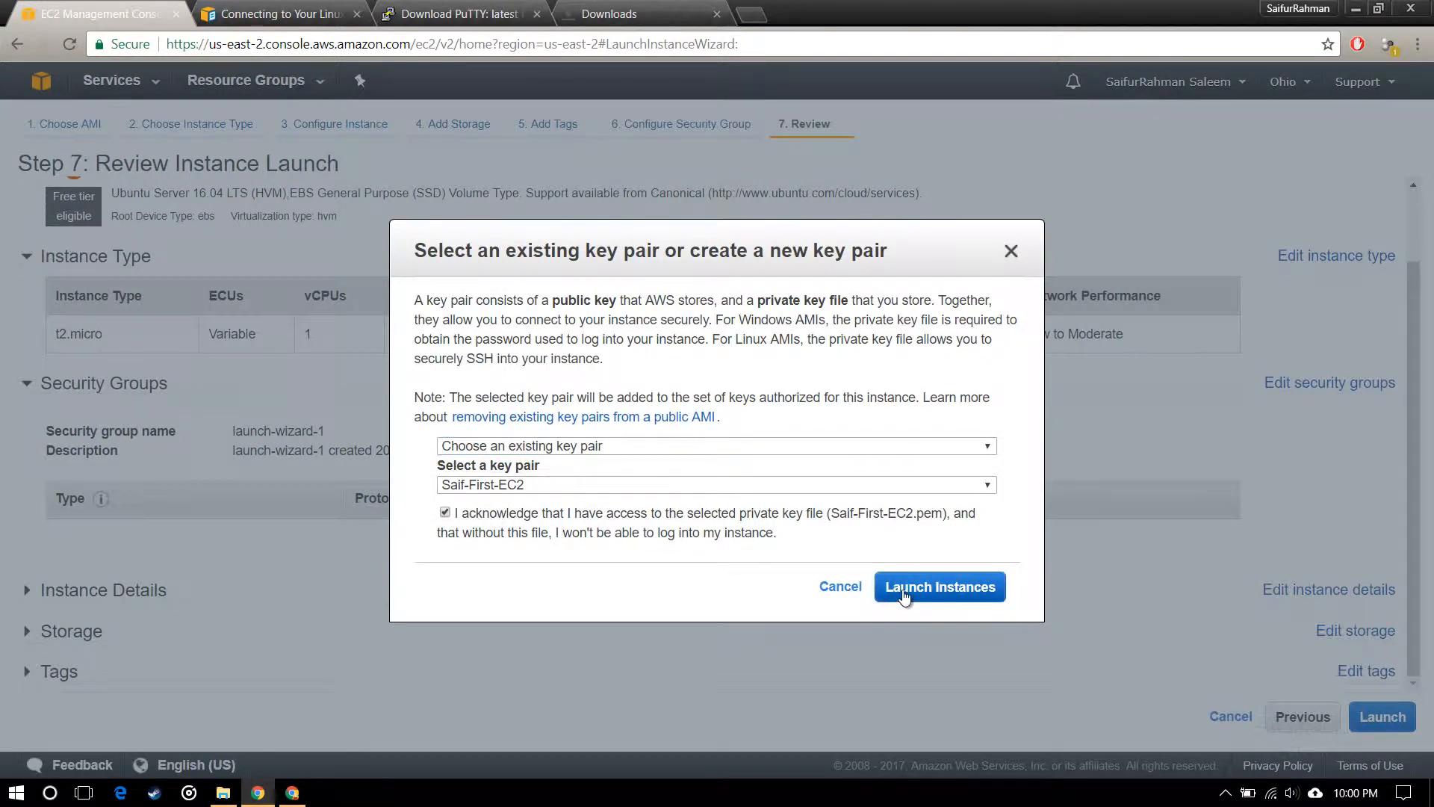
{"action": "left_click", "coordinate": [939, 586]}
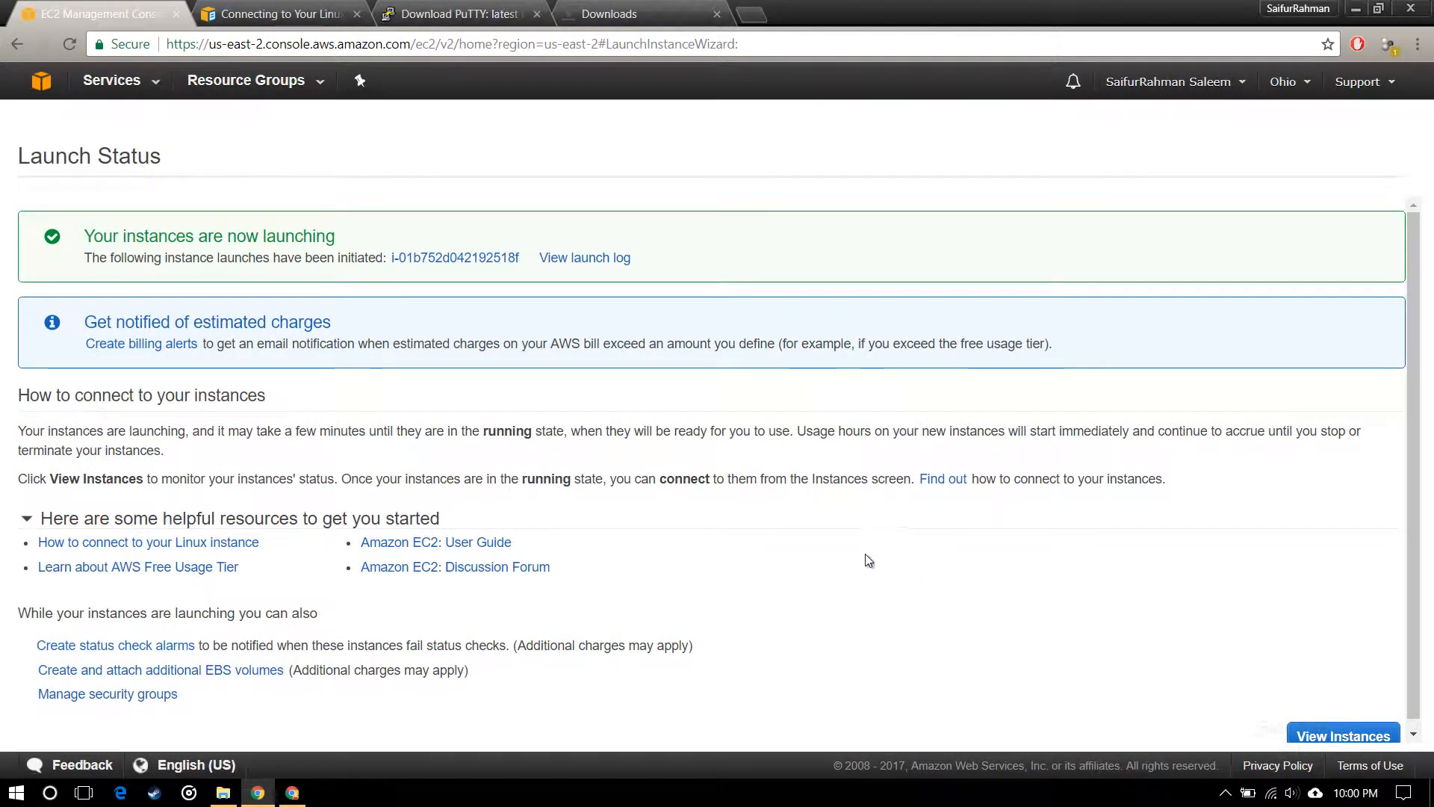
{"action": "mouse_move", "coordinate": [1201, 641]}
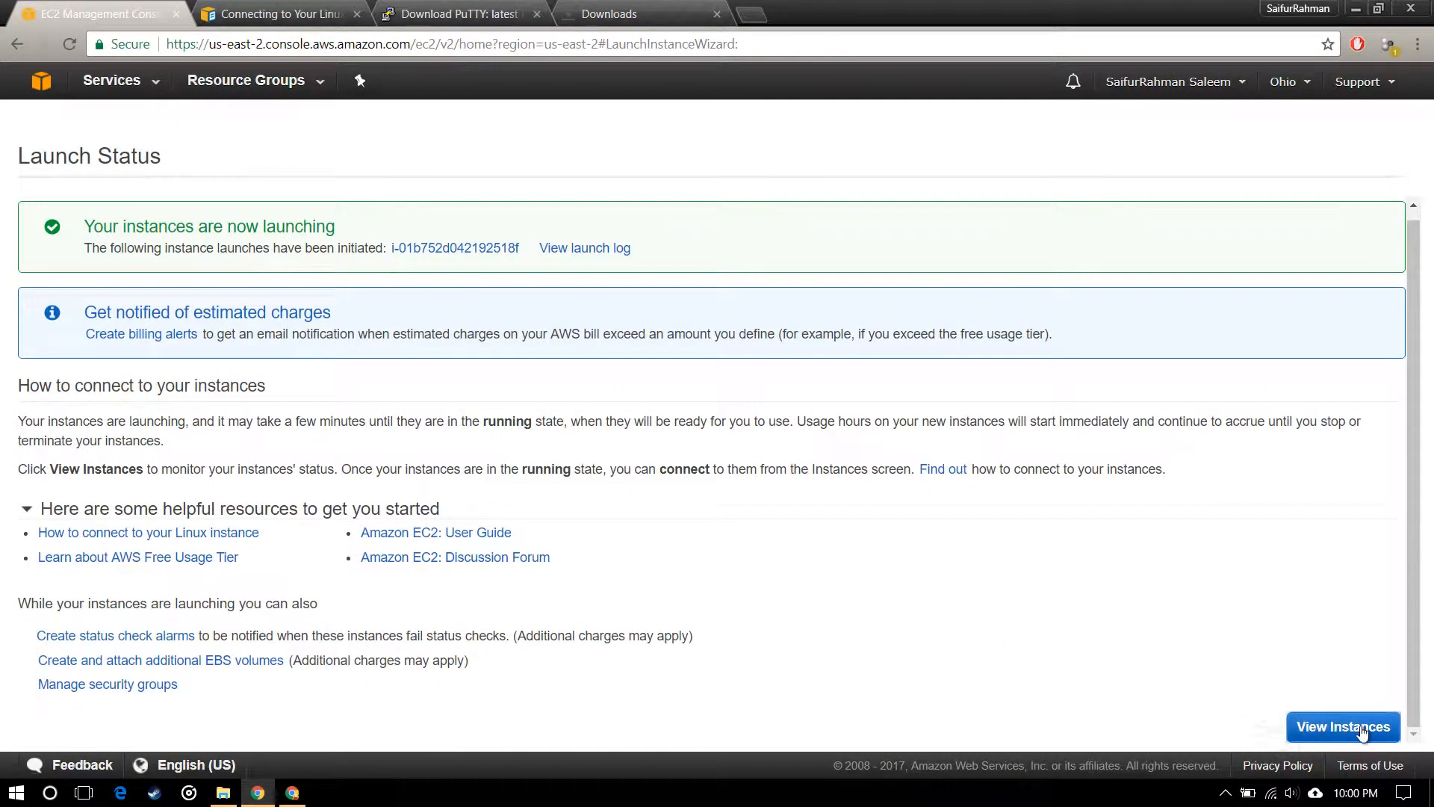
In the instances list, rename the new instance to Saif-Tutorial-GamingTech.
{"action": "left_click", "coordinate": [1343, 726]}
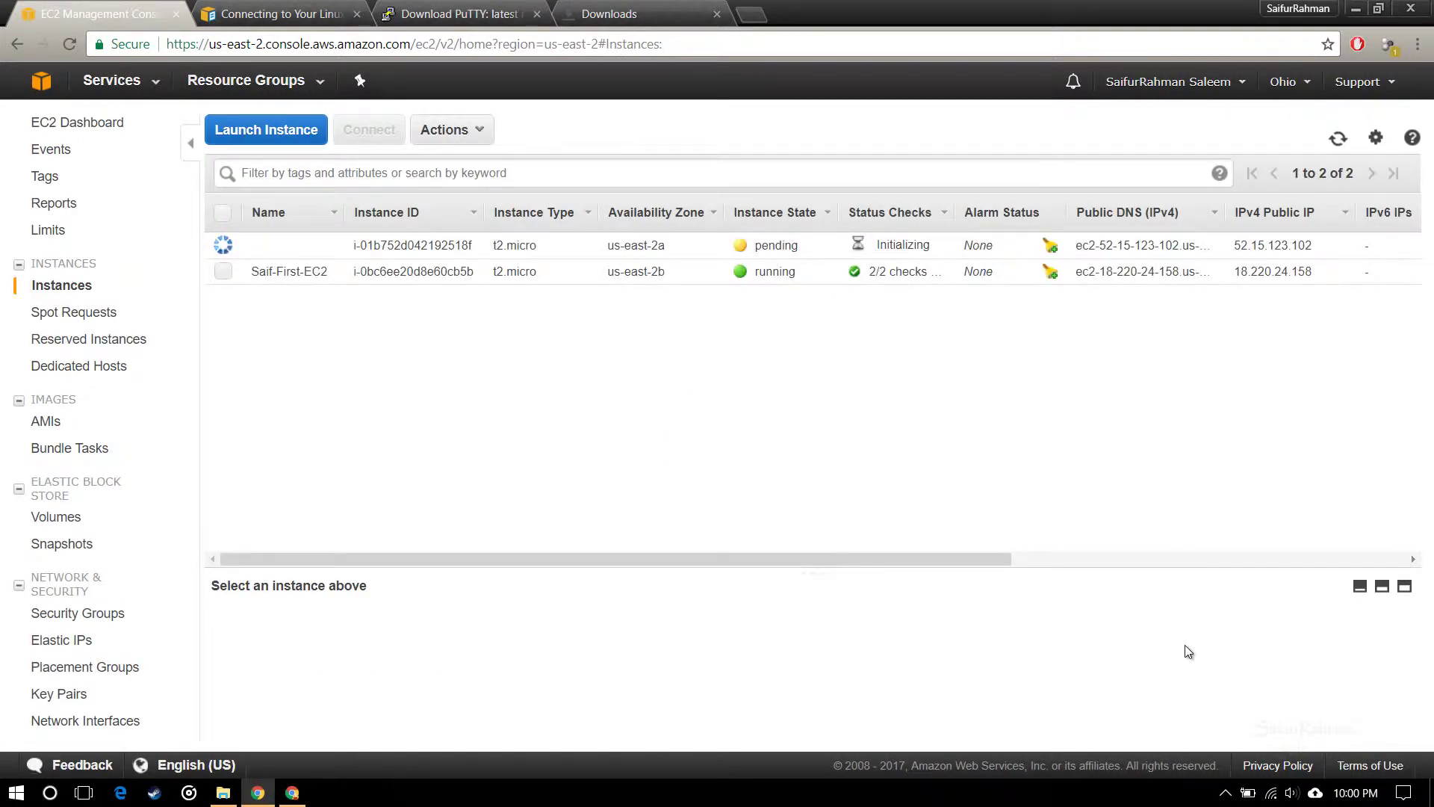
{"action": "mouse_move", "coordinate": [308, 259]}
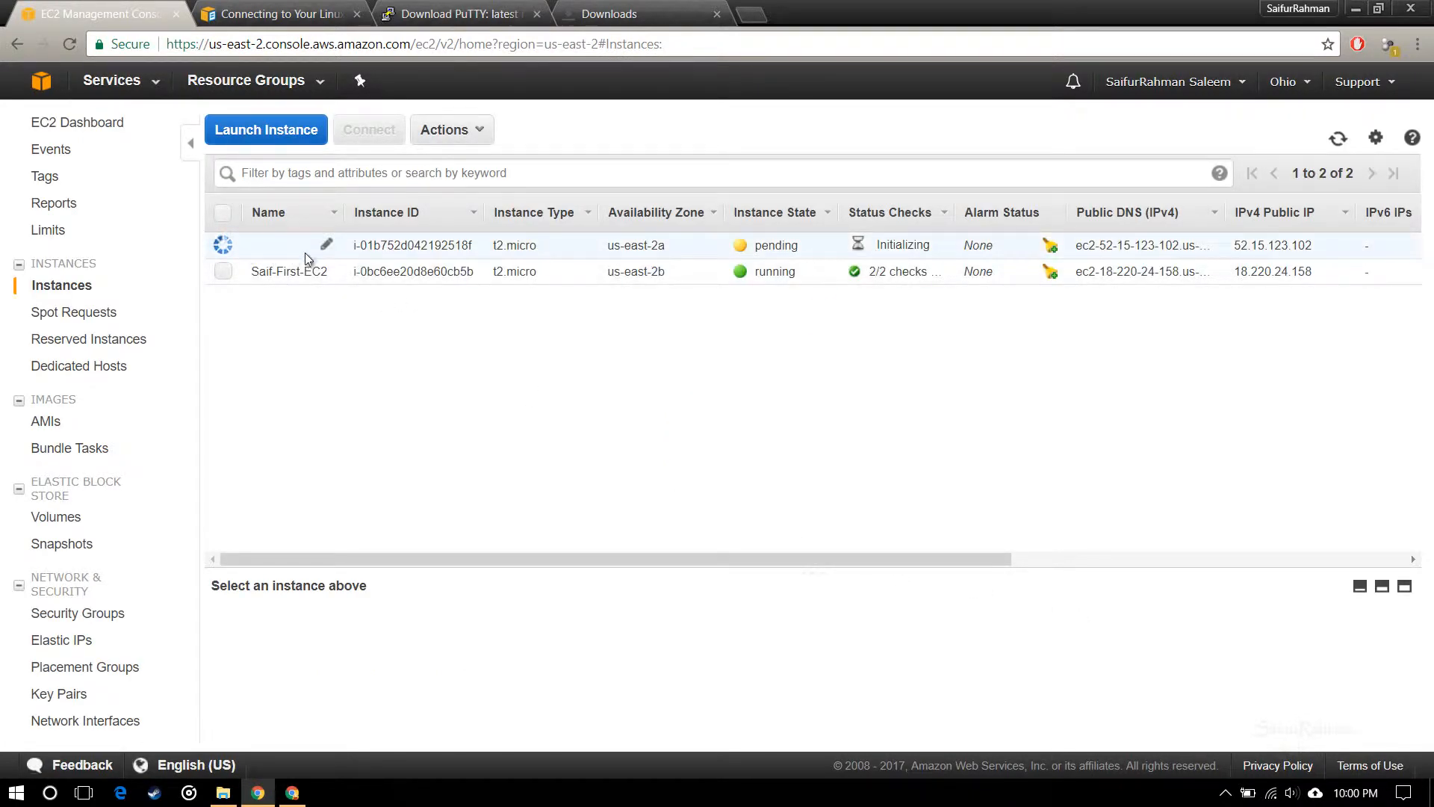
{"action": "mouse_move", "coordinate": [325, 252]}
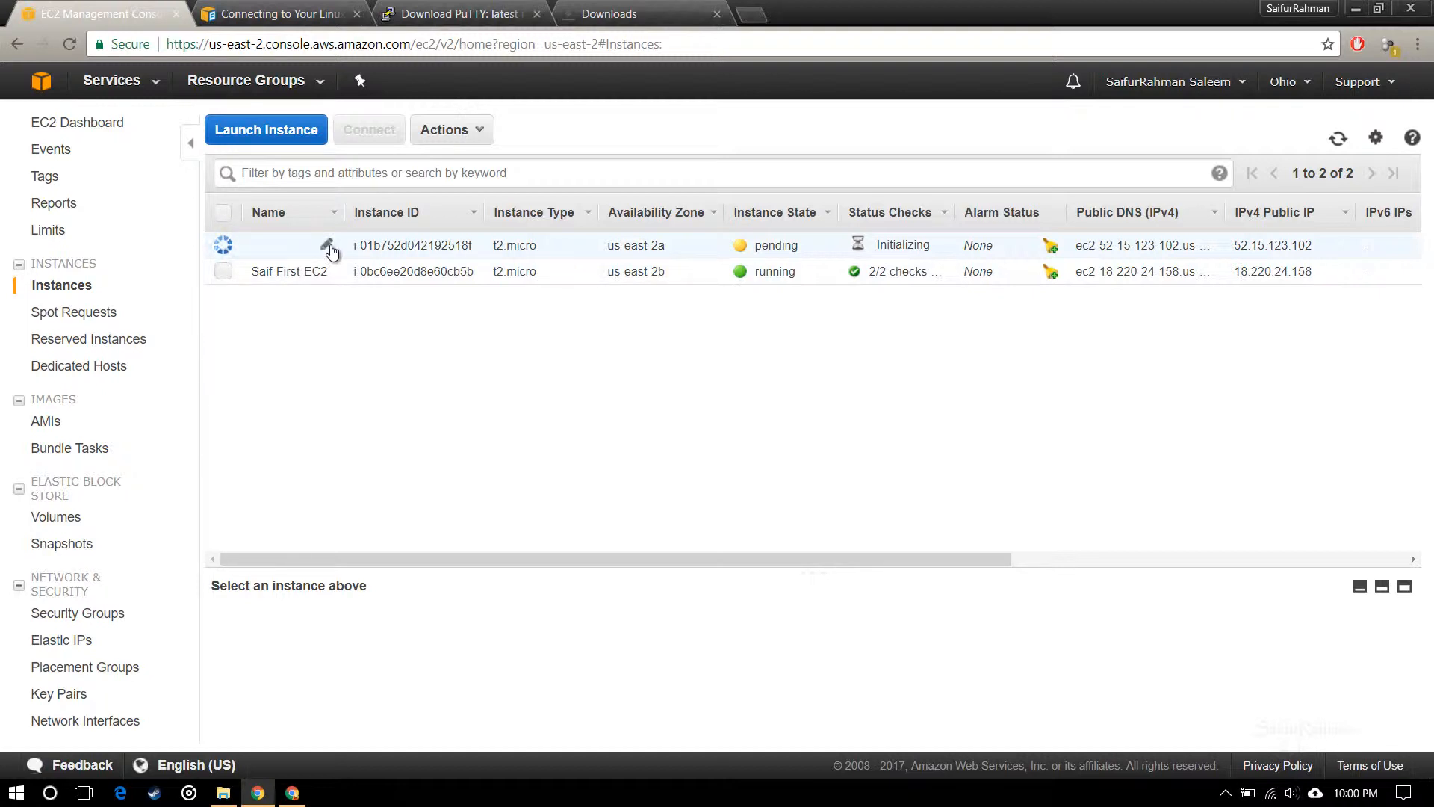
{"action": "double_click", "coordinate": [886, 245]}
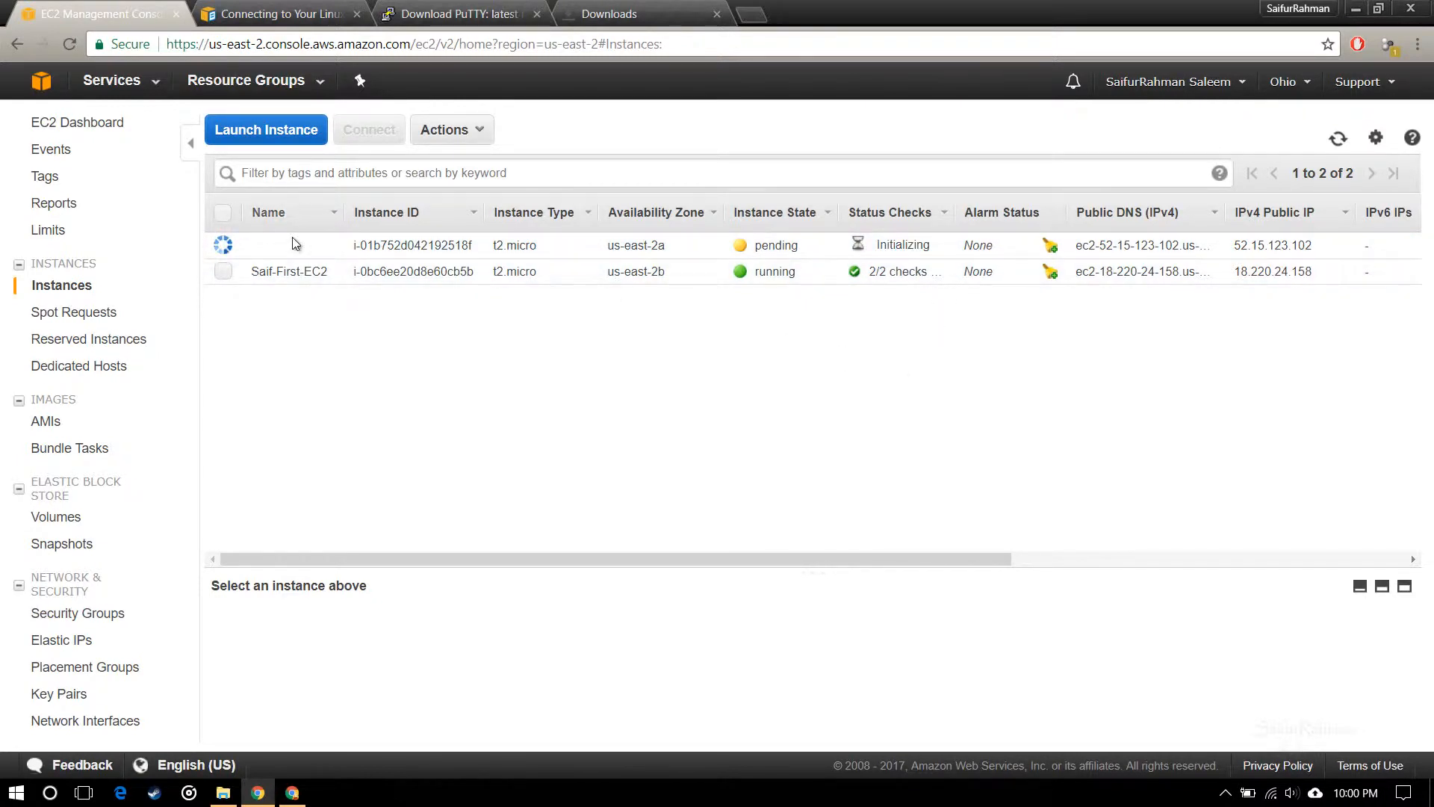
{"action": "left_click", "coordinate": [292, 244]}
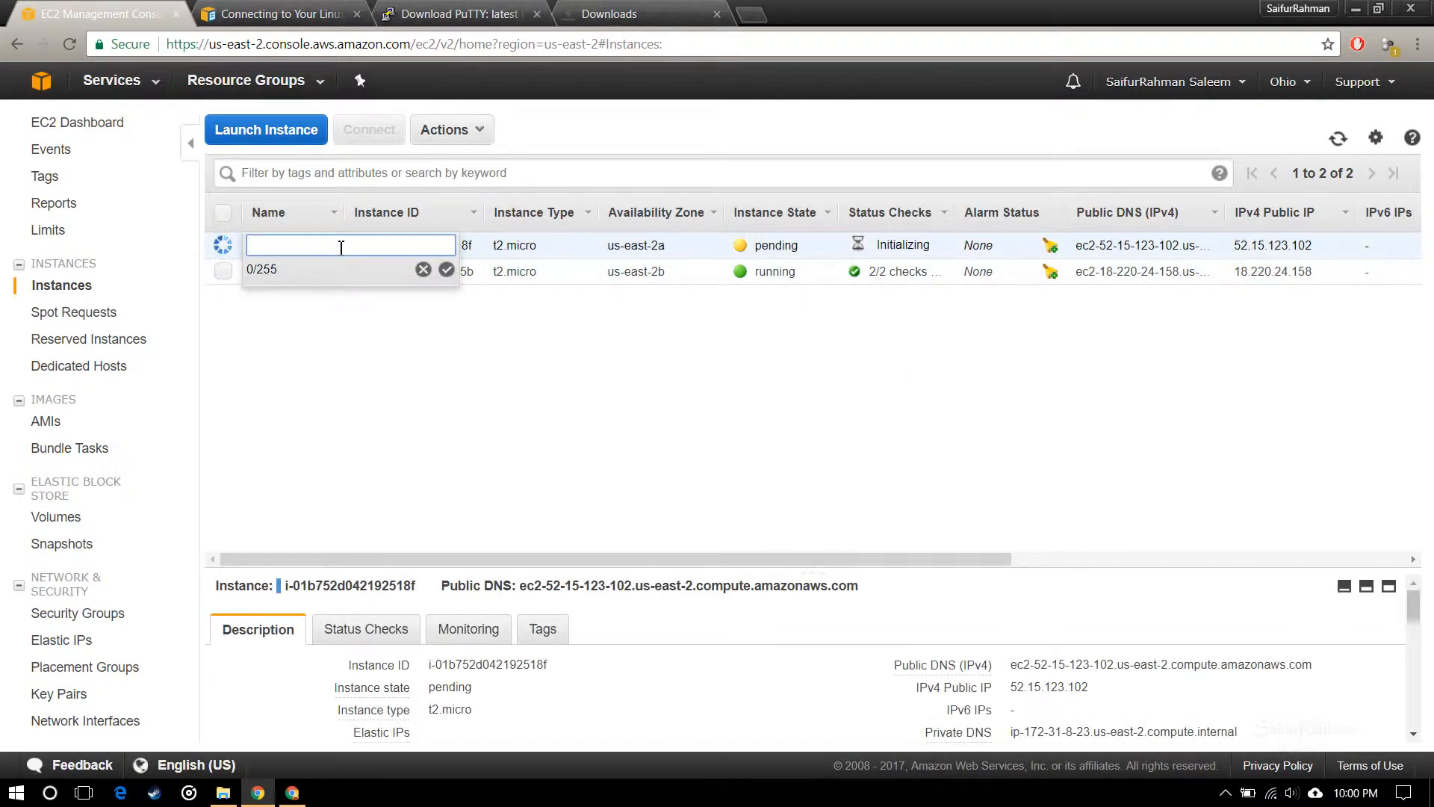
{"action": "type", "text": "Saif-Tutorial-Gam"}
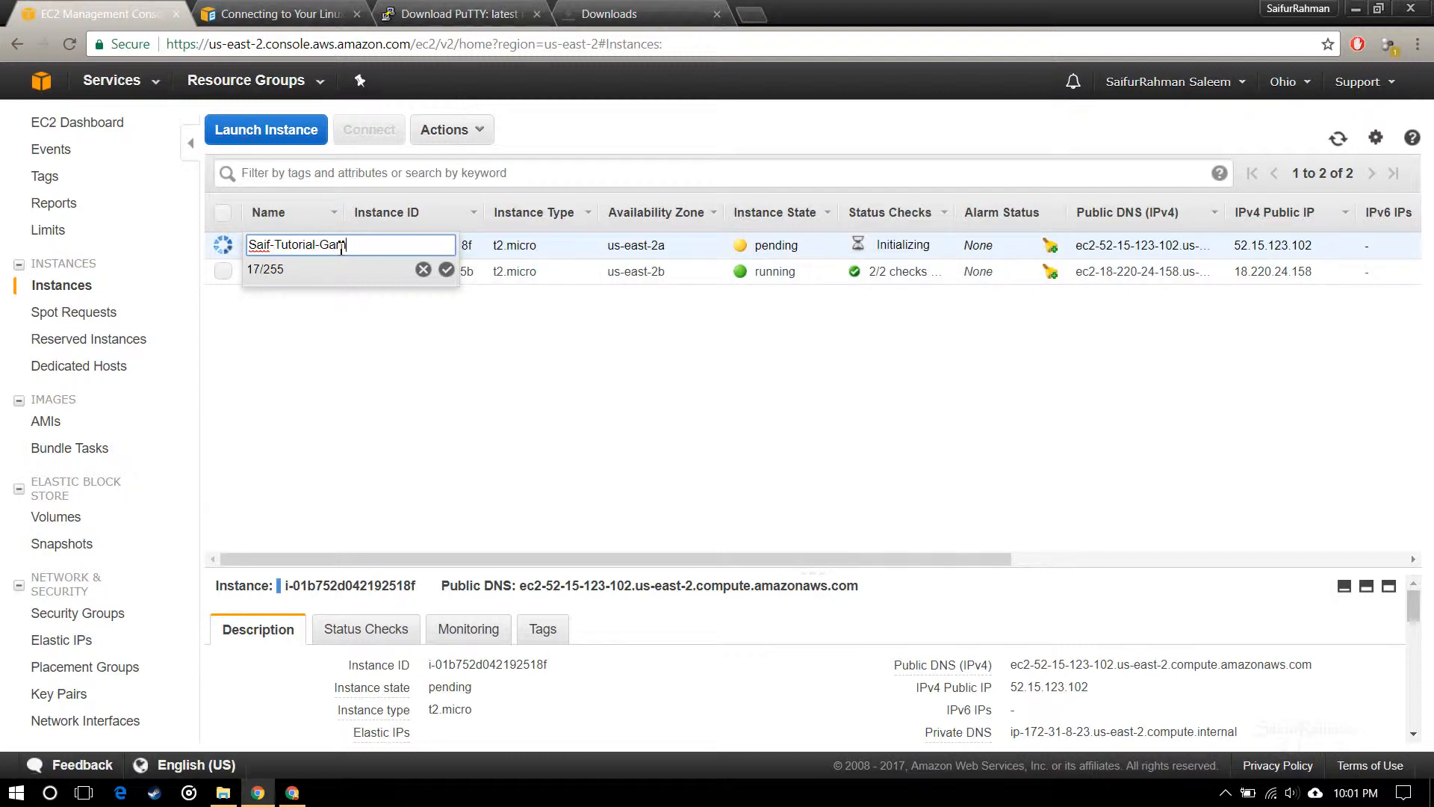
{"action": "type", "text": "ingTech"}
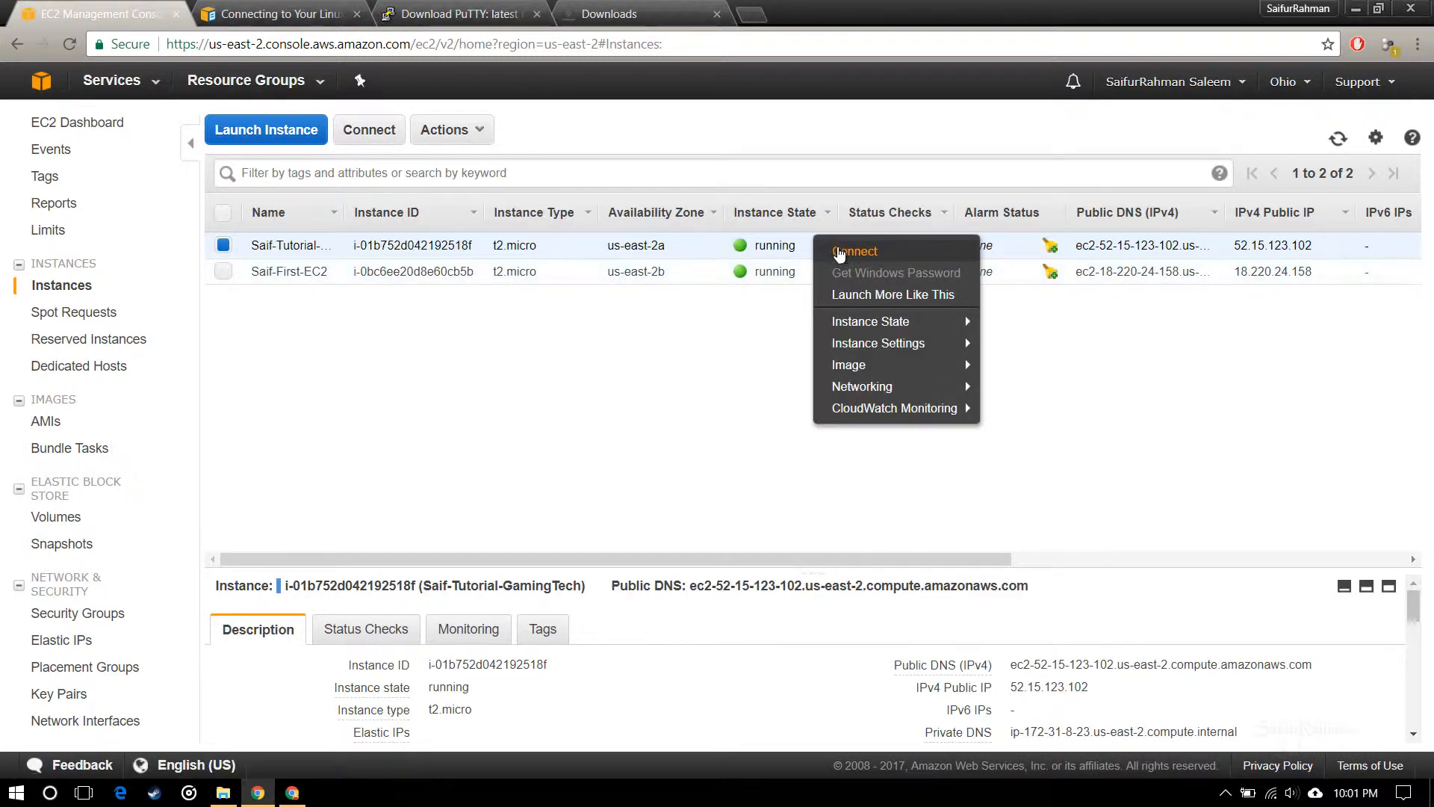
{"action": "mouse_move", "coordinate": [842, 254]}
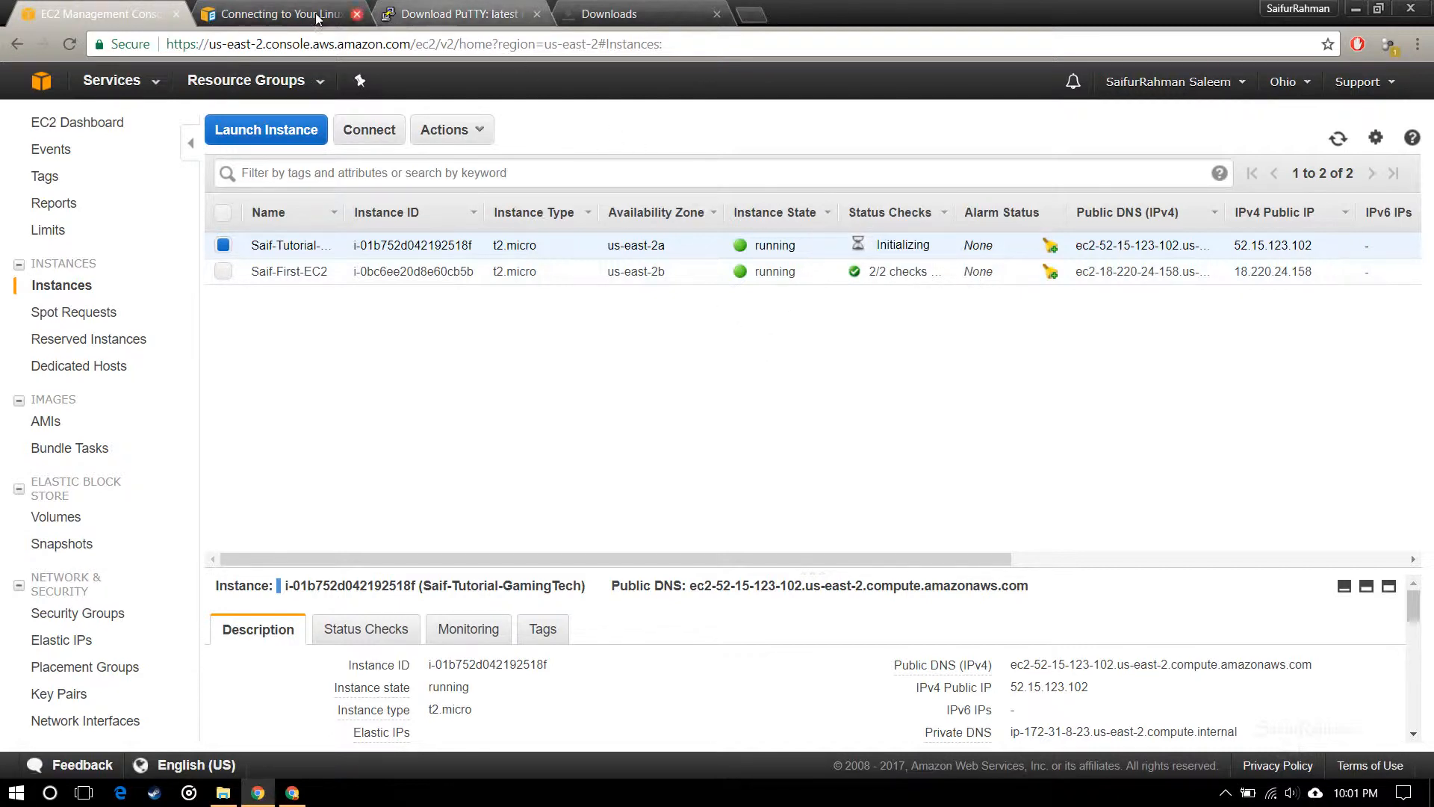
Switch to the PuTTY connection guide and follow its link to the PuTTY download page.
{"action": "left_click", "coordinate": [277, 13]}
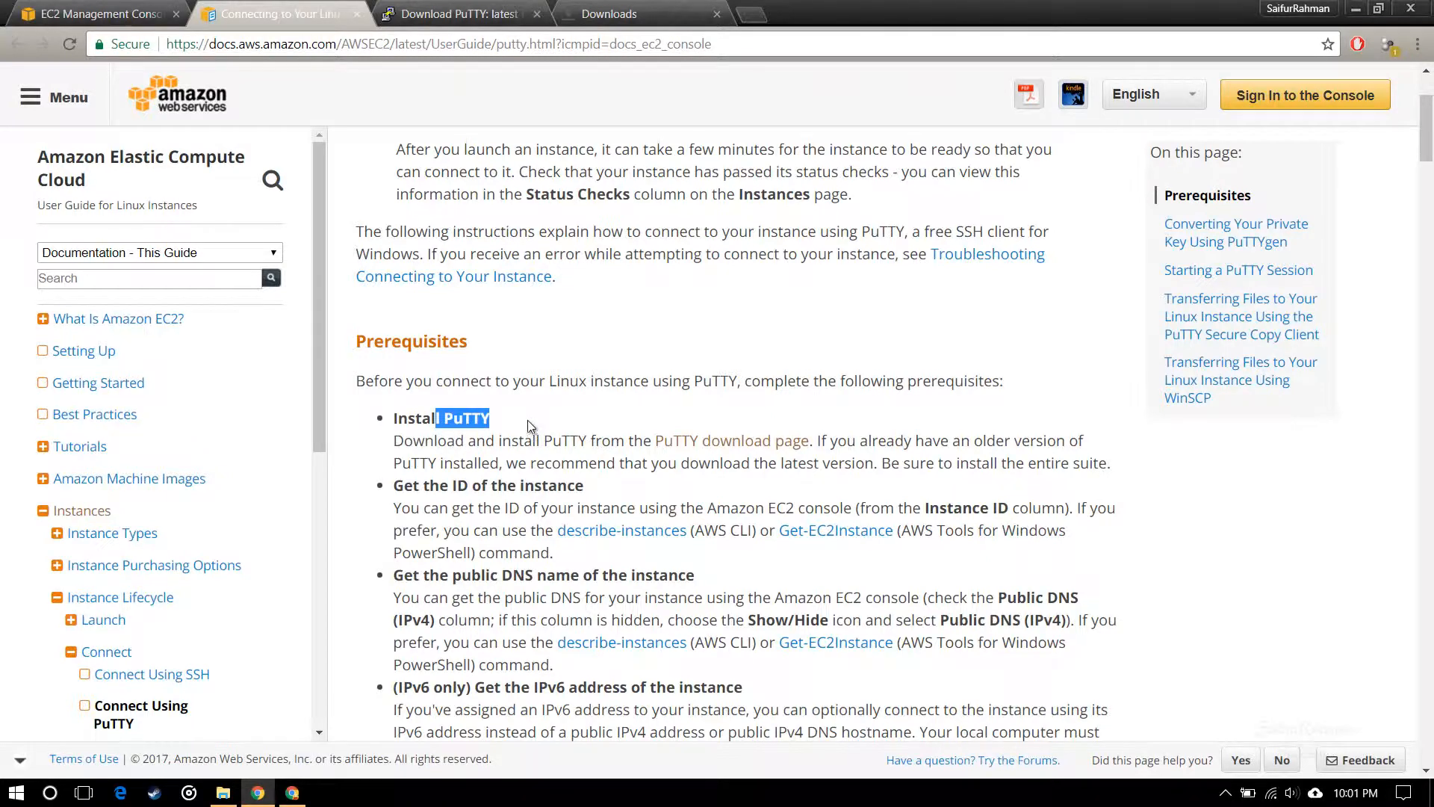
{"action": "mouse_move", "coordinate": [664, 440]}
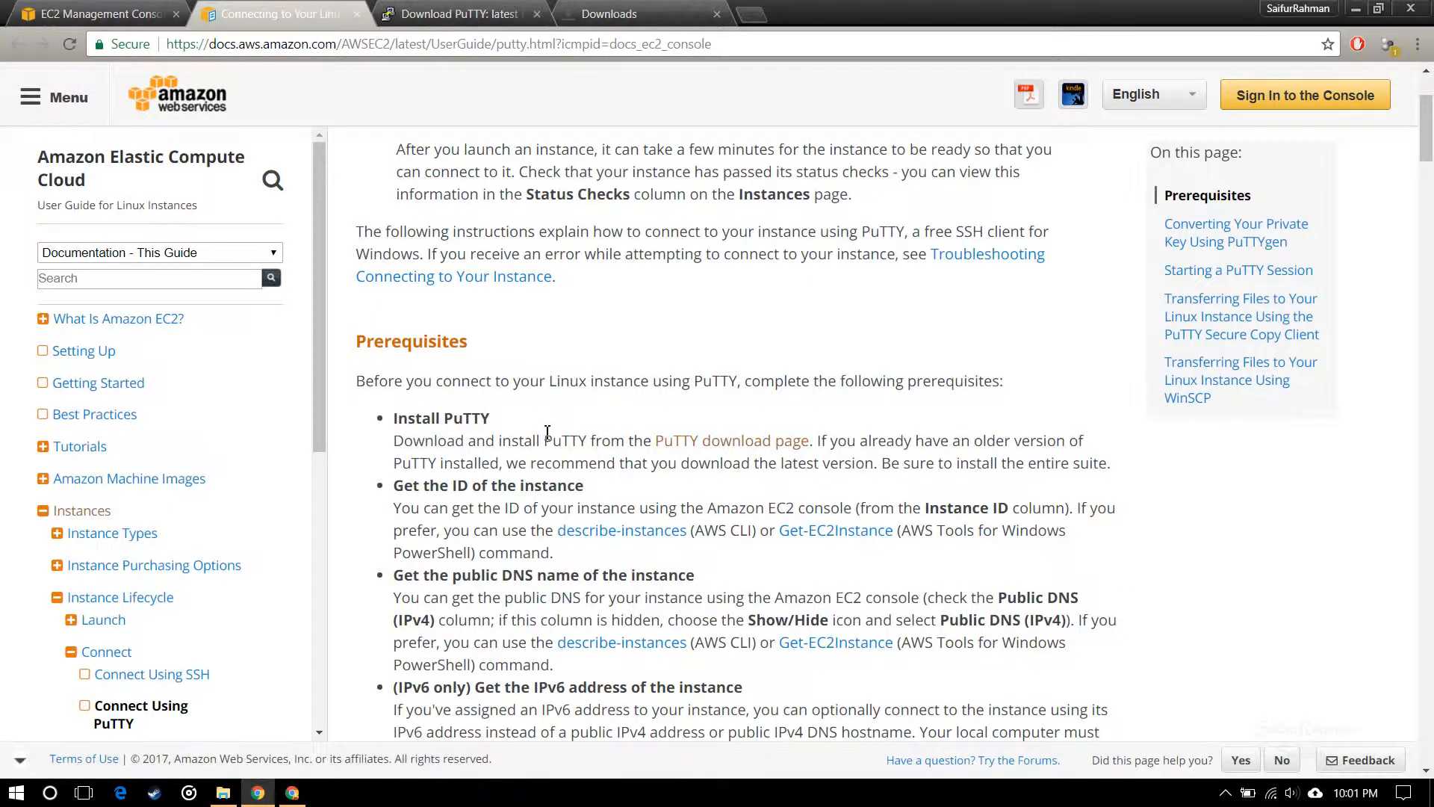
{"action": "mouse_move", "coordinate": [464, 440]}
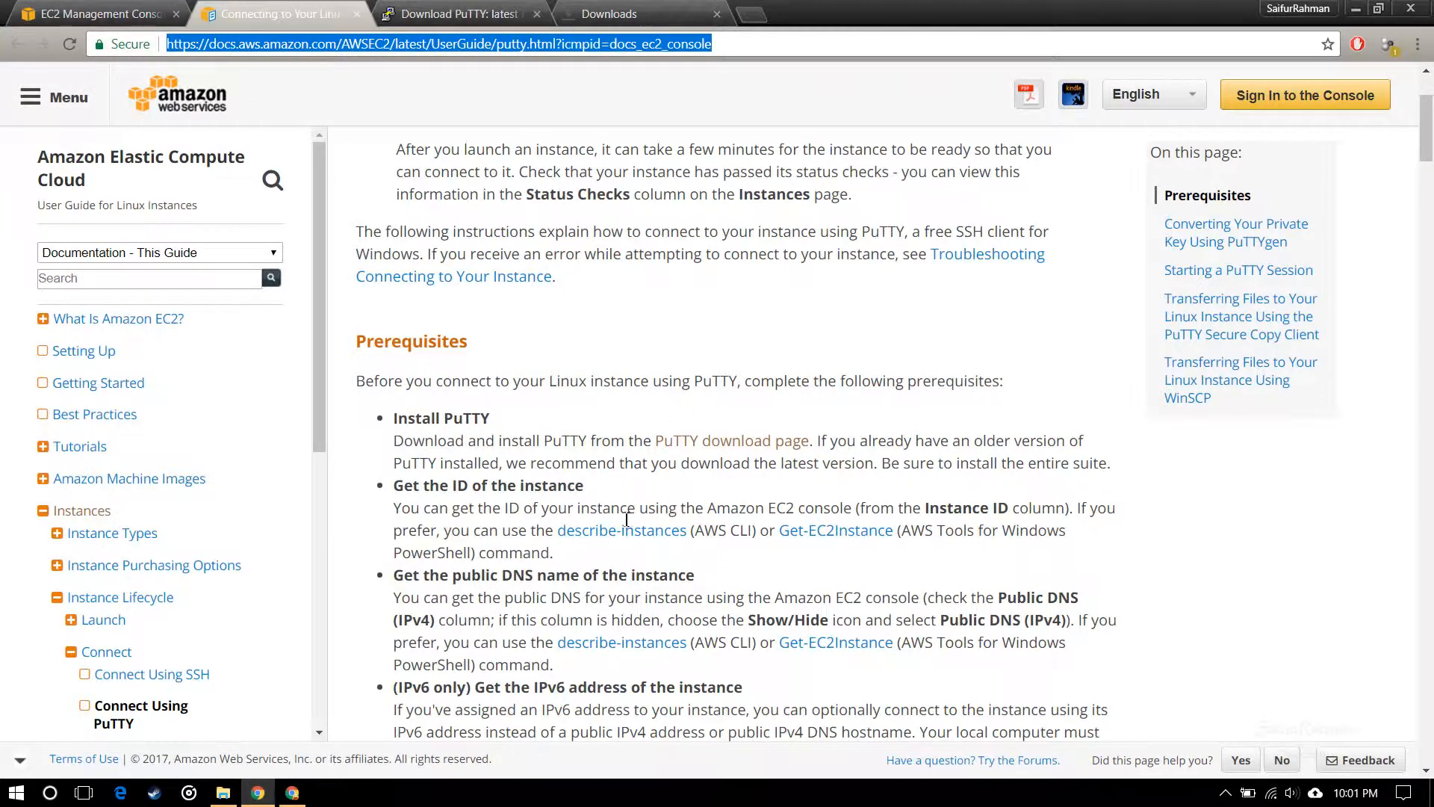
{"action": "mouse_move", "coordinate": [722, 446]}
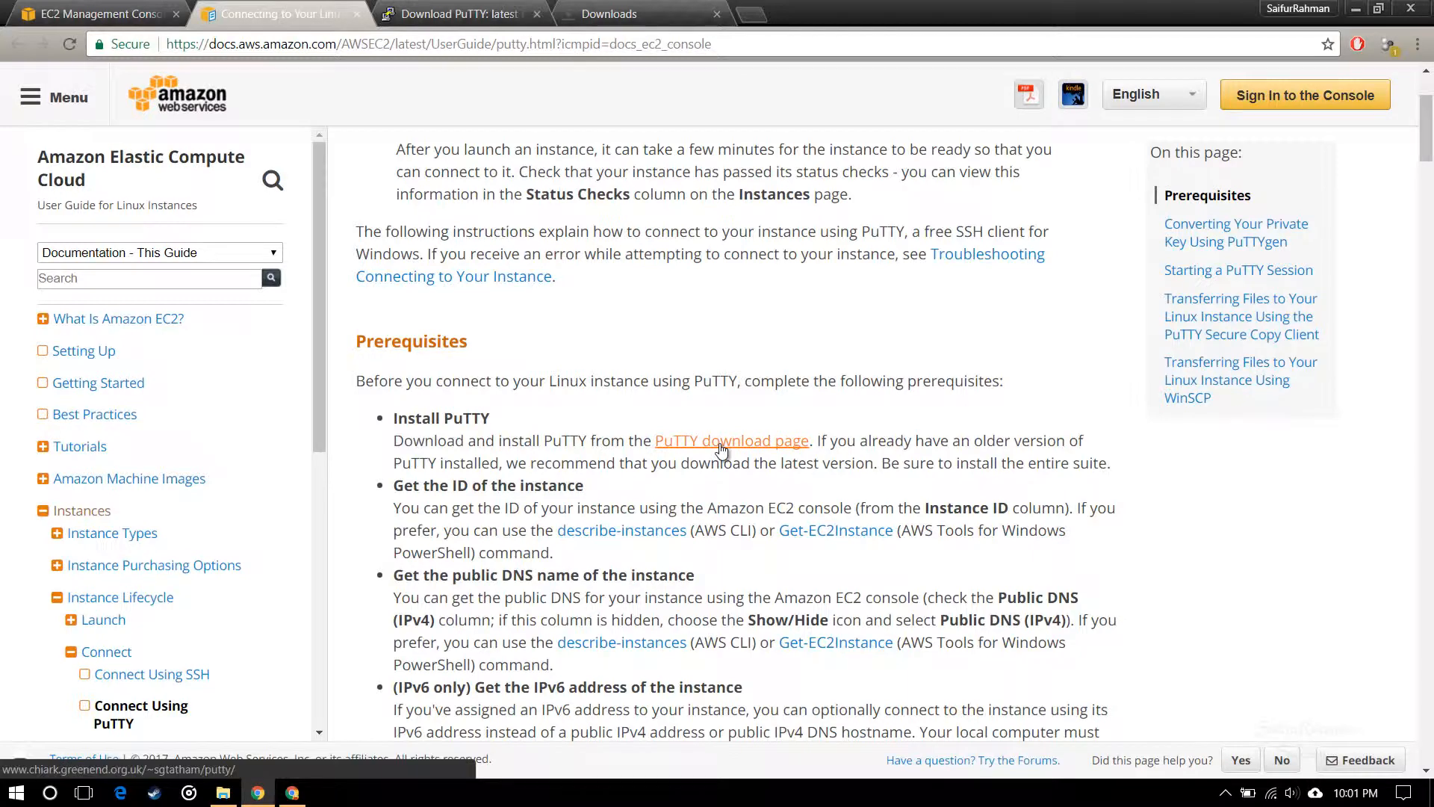
{"action": "left_click", "coordinate": [730, 442]}
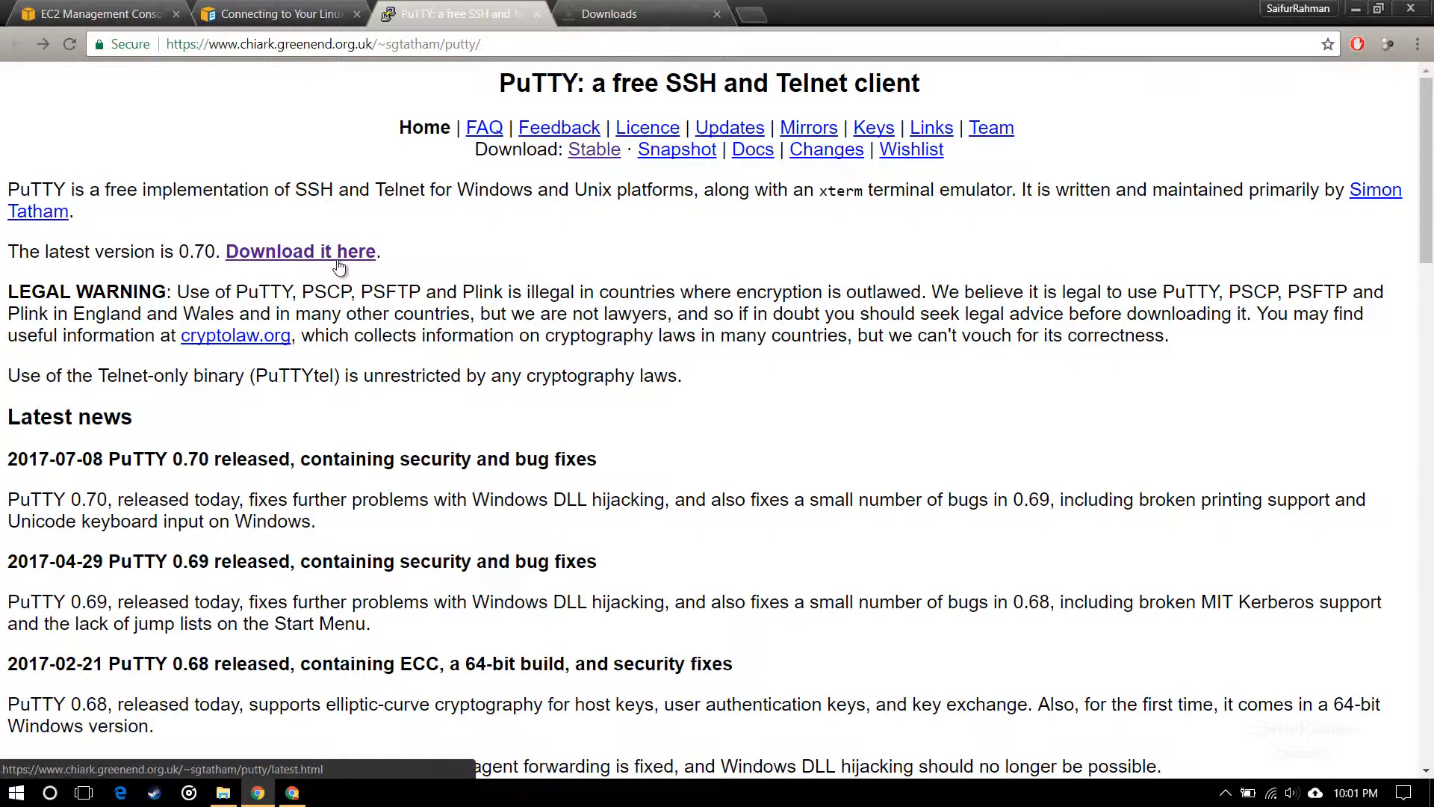
Download the putty-64bit-0.70-installer.msi from the latest release page and run it.
{"action": "left_click", "coordinate": [300, 252]}
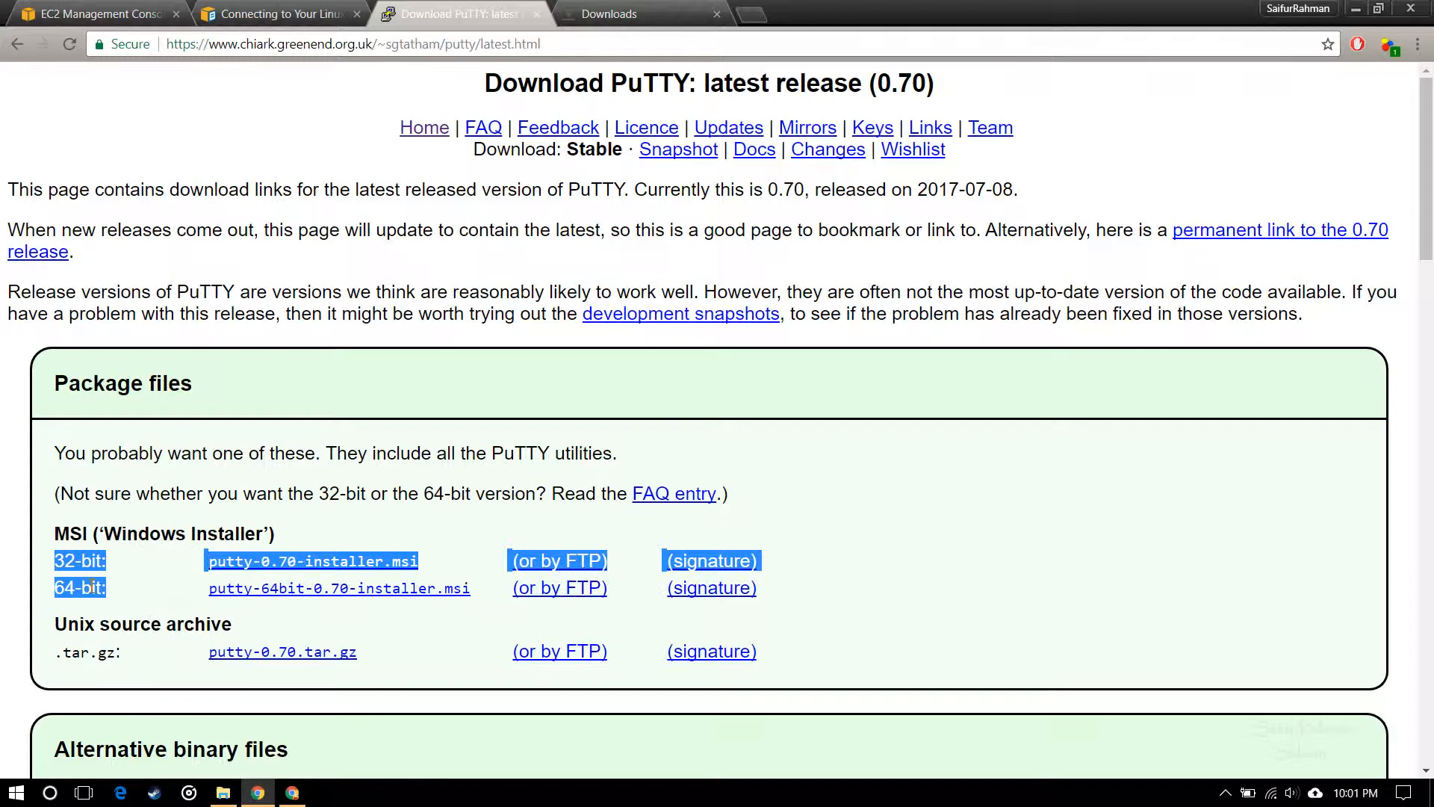
{"action": "left_click", "coordinate": [199, 539]}
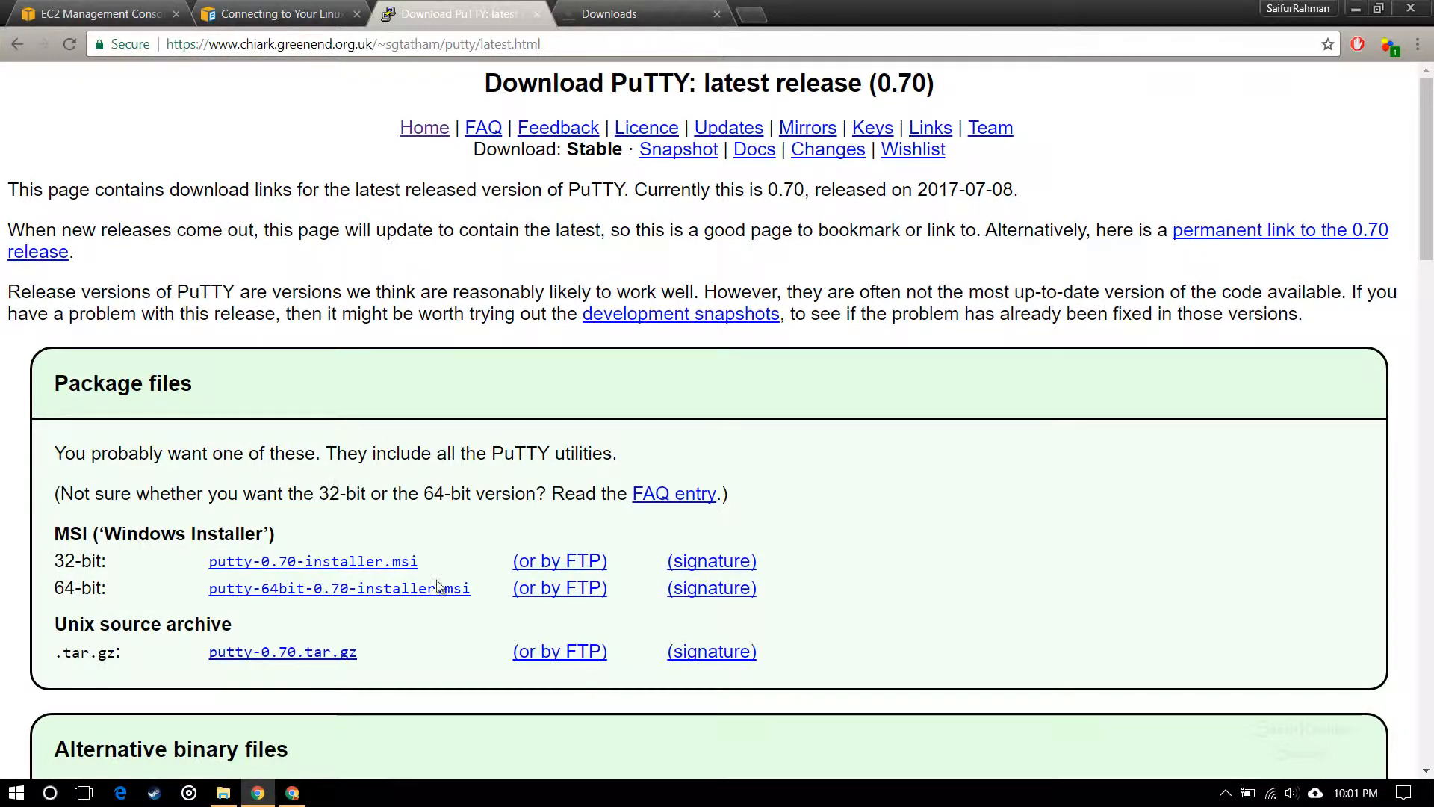
{"action": "mouse_move", "coordinate": [80, 593]}
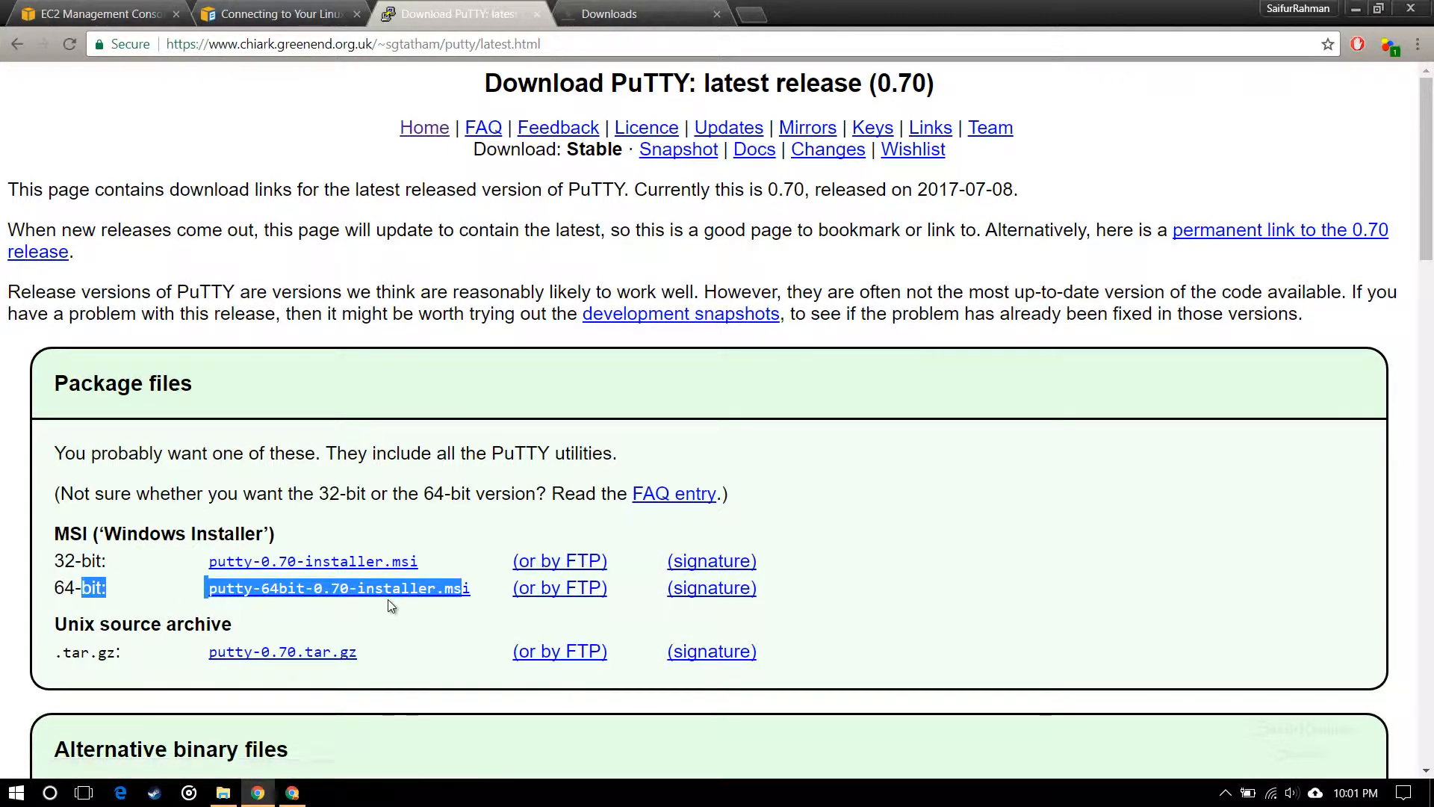
{"action": "mouse_move", "coordinate": [249, 593]}
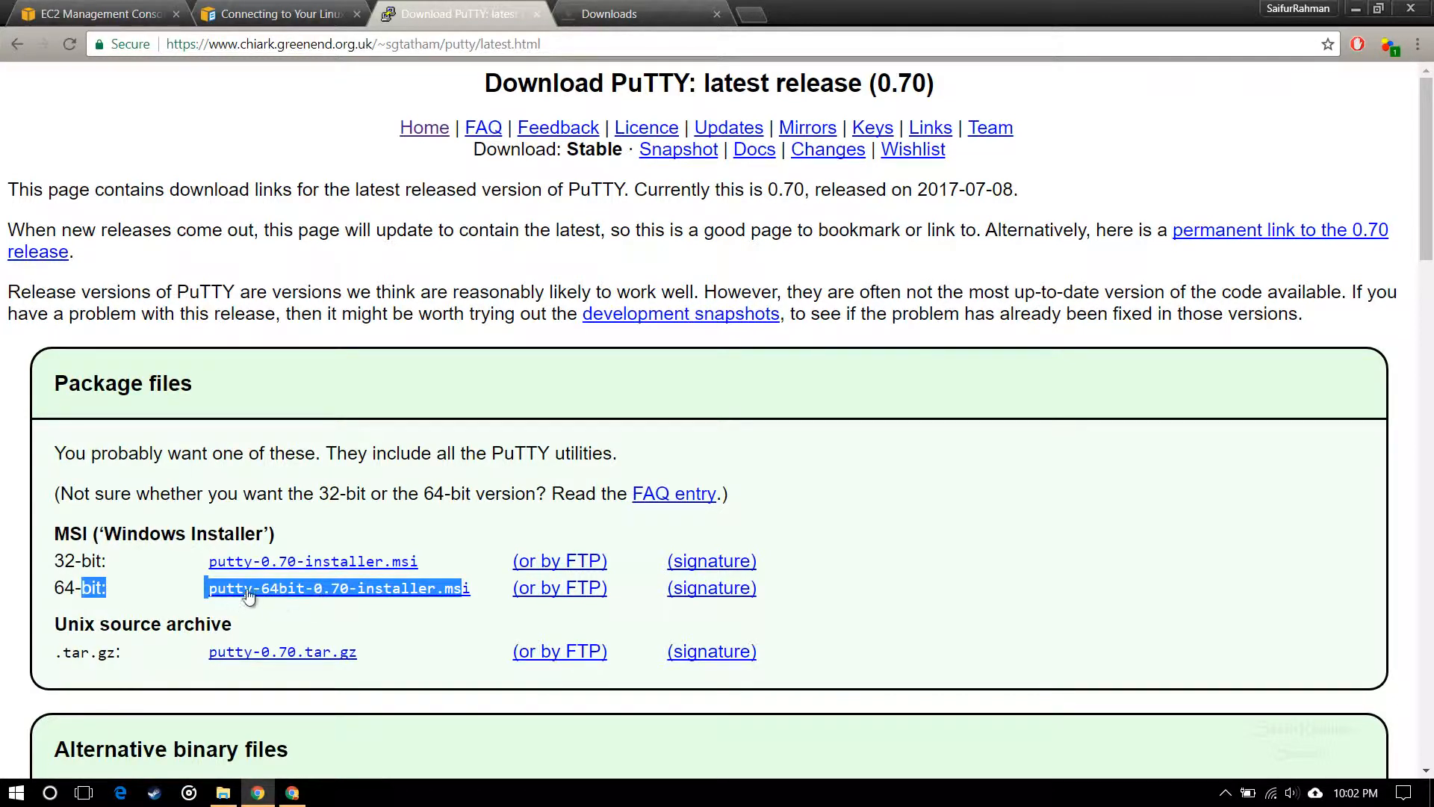
{"action": "mouse_move", "coordinate": [304, 599]}
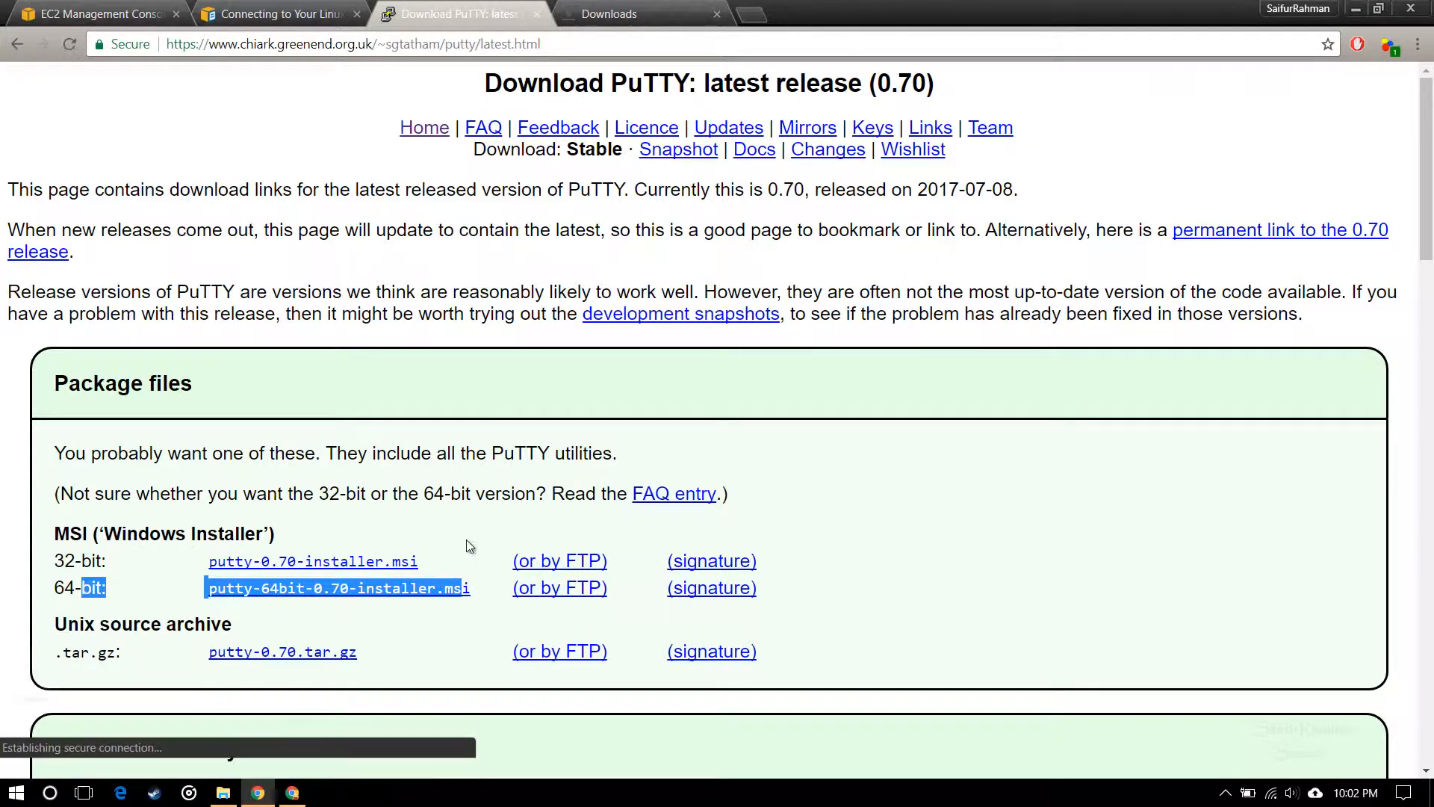
{"action": "left_click", "coordinate": [336, 588]}
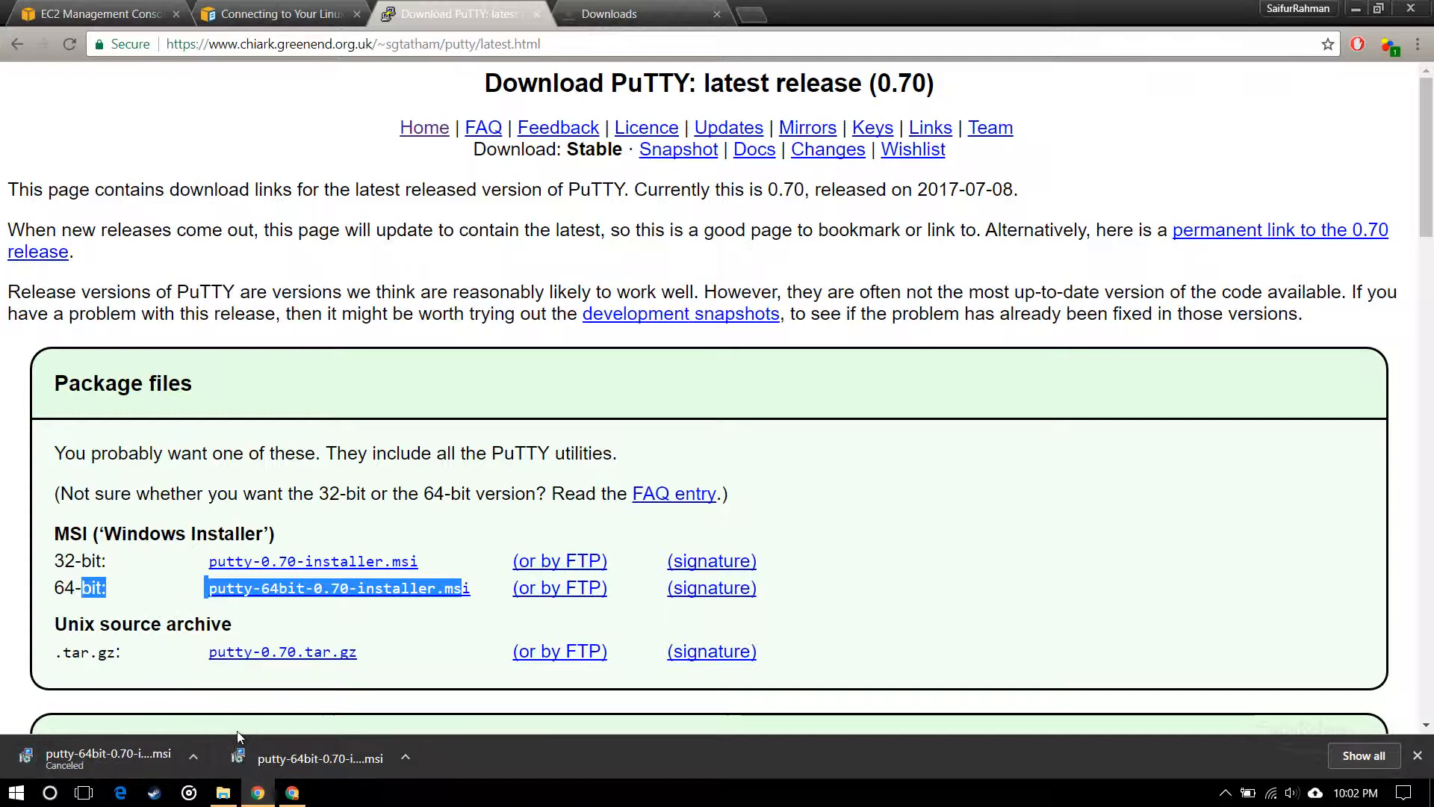
{"action": "double_click", "coordinate": [487, 316]}
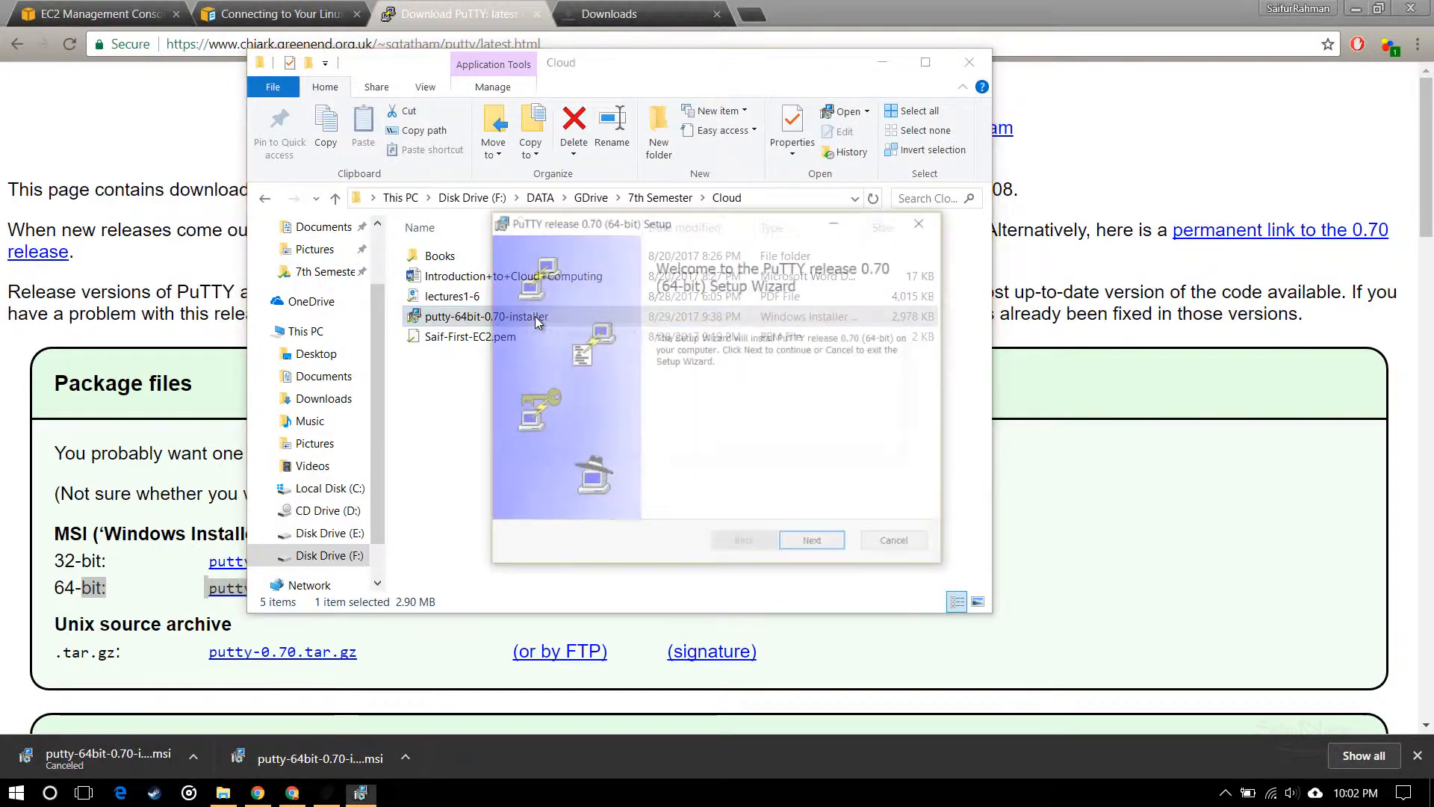
Install PuTTY 0.70 with the default folder and features, then return to the EC2 instances tab.
{"action": "left_click", "coordinate": [812, 541]}
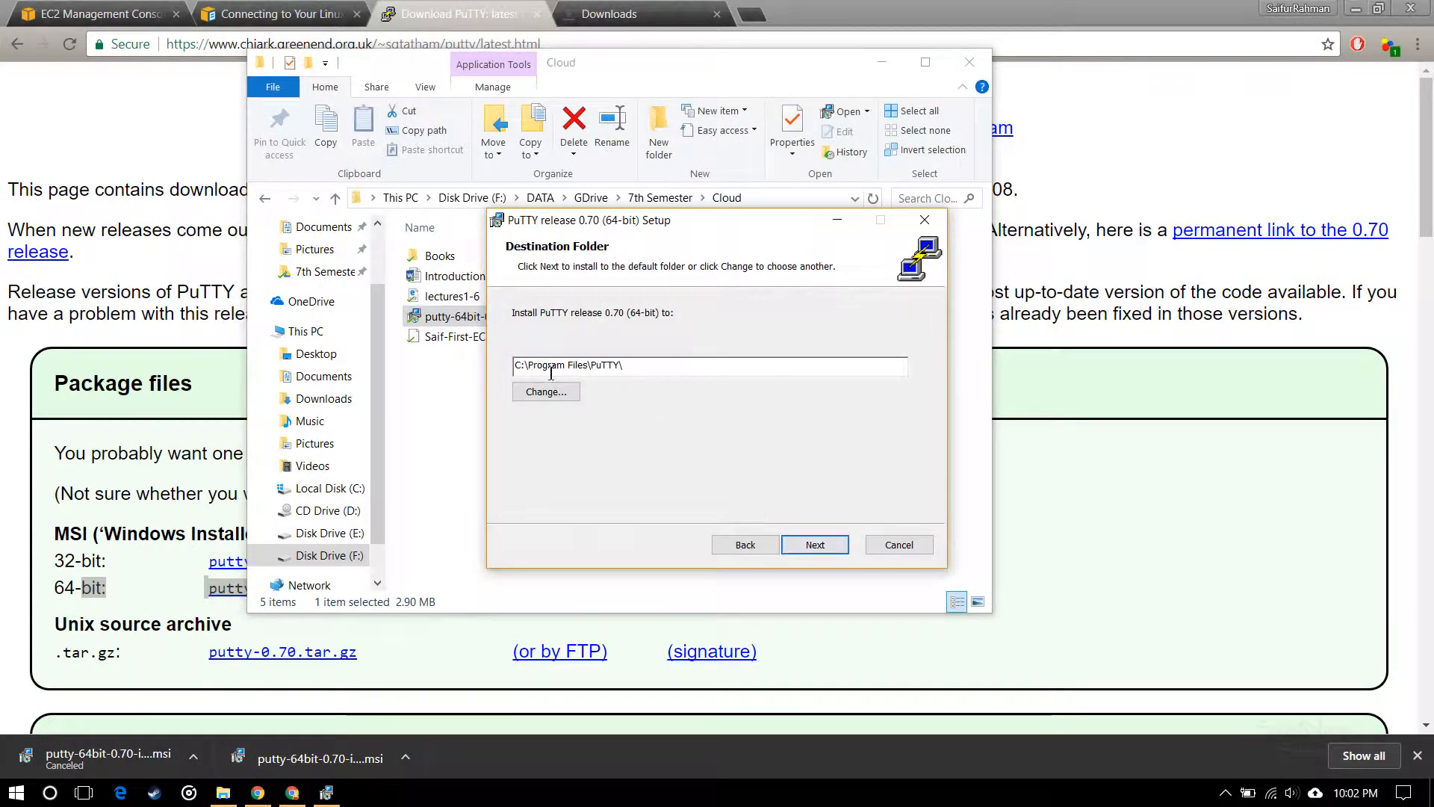
{"action": "left_click", "coordinate": [815, 545]}
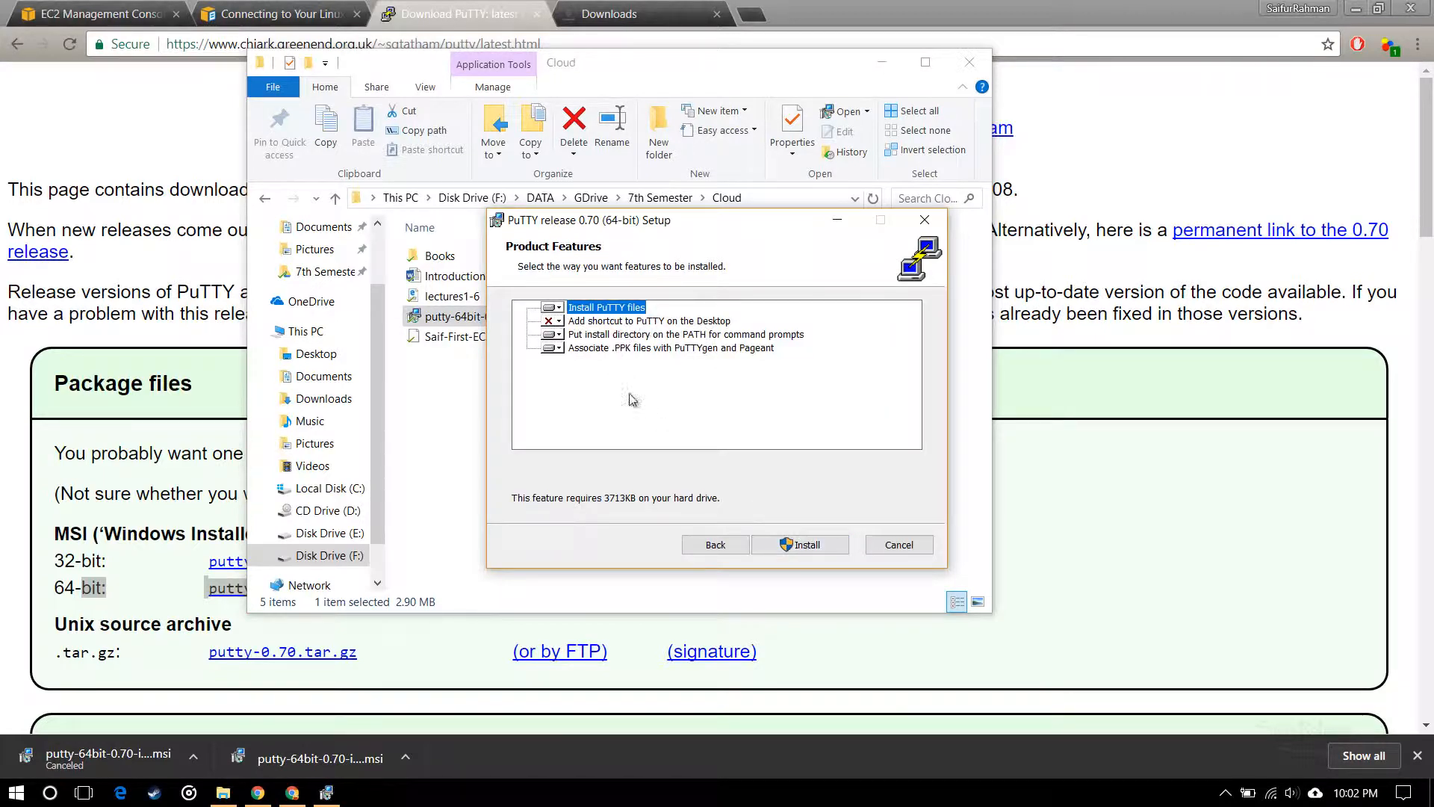
{"action": "left_click", "coordinate": [800, 544]}
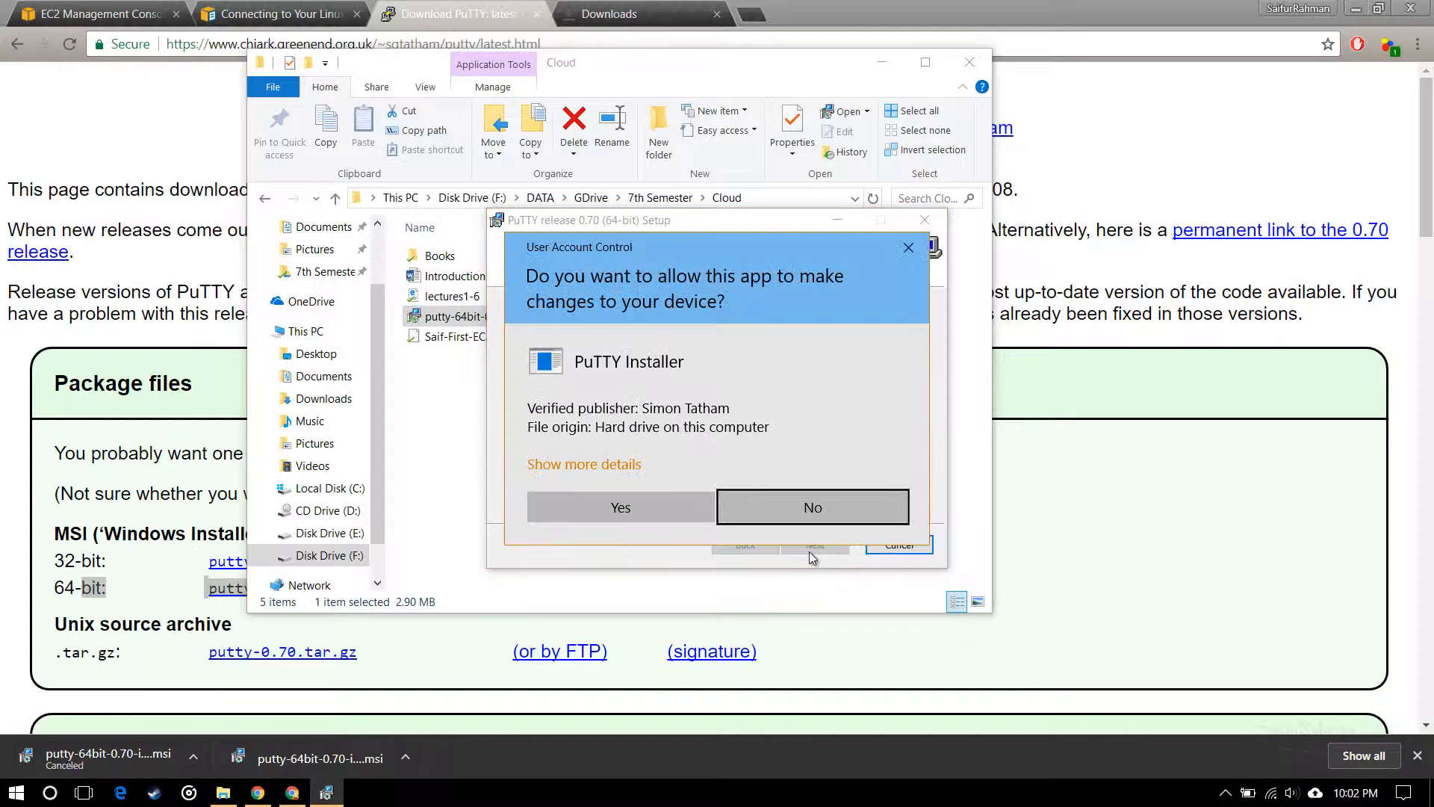
{"action": "left_click", "coordinate": [620, 507]}
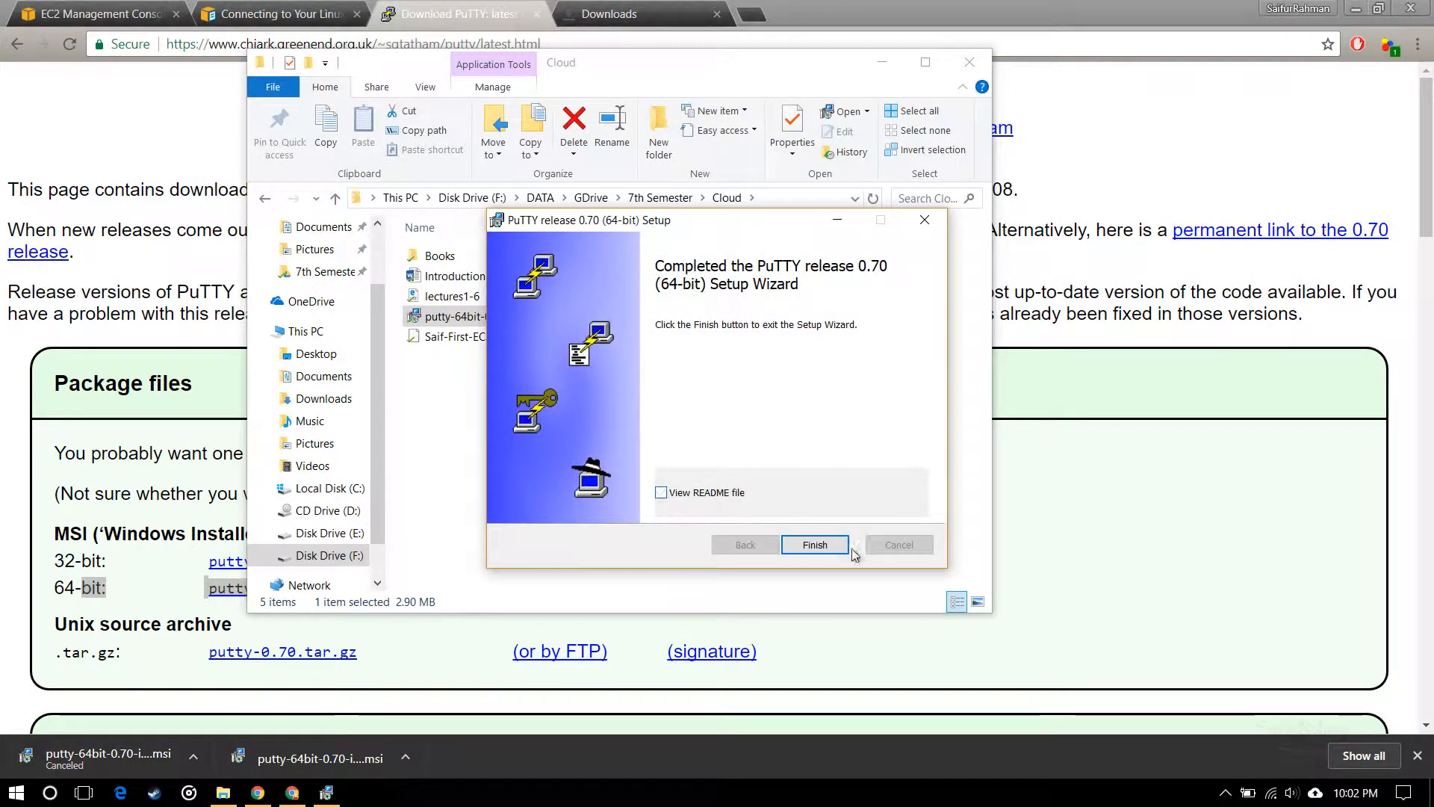
{"action": "left_click", "coordinate": [815, 544]}
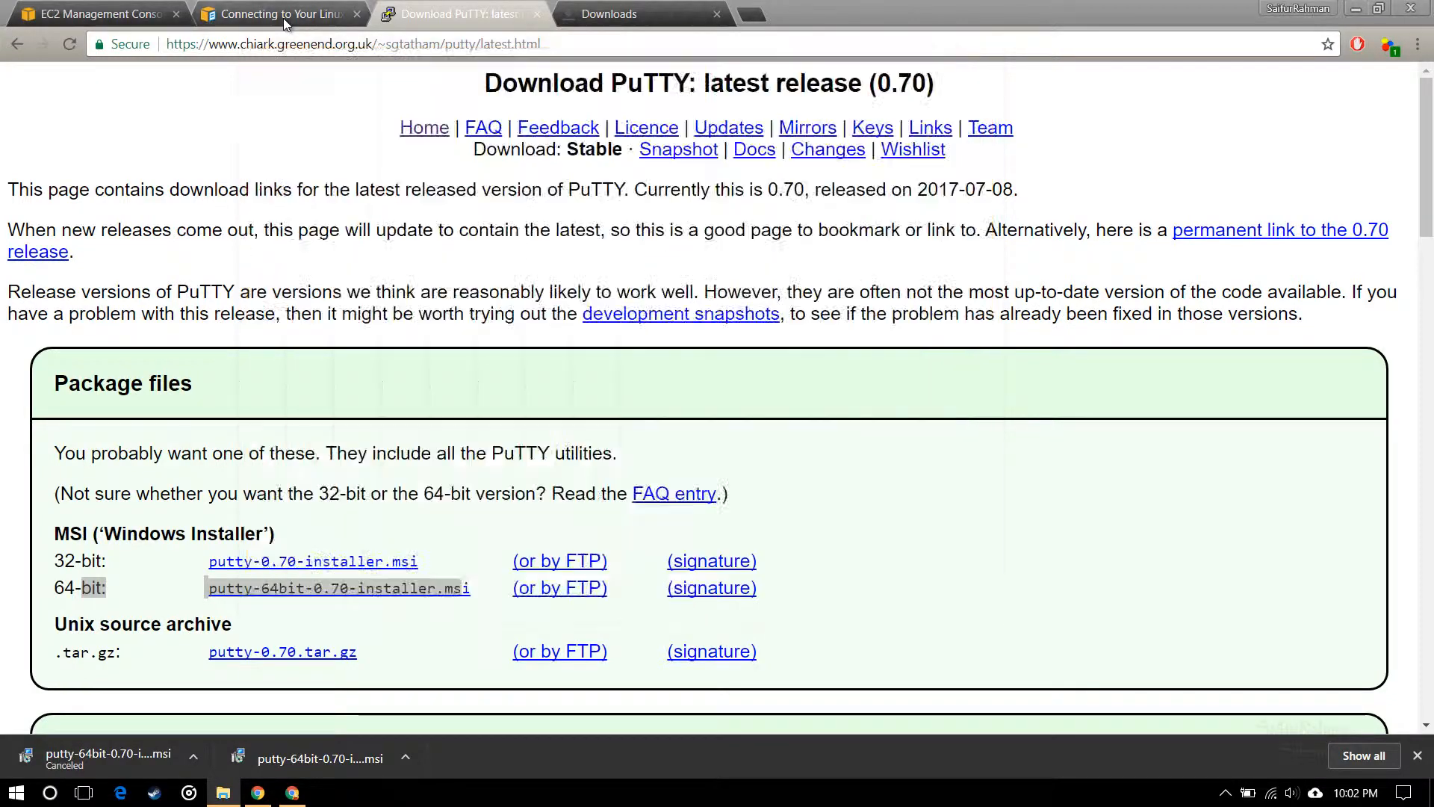
{"action": "left_click", "coordinate": [97, 14]}
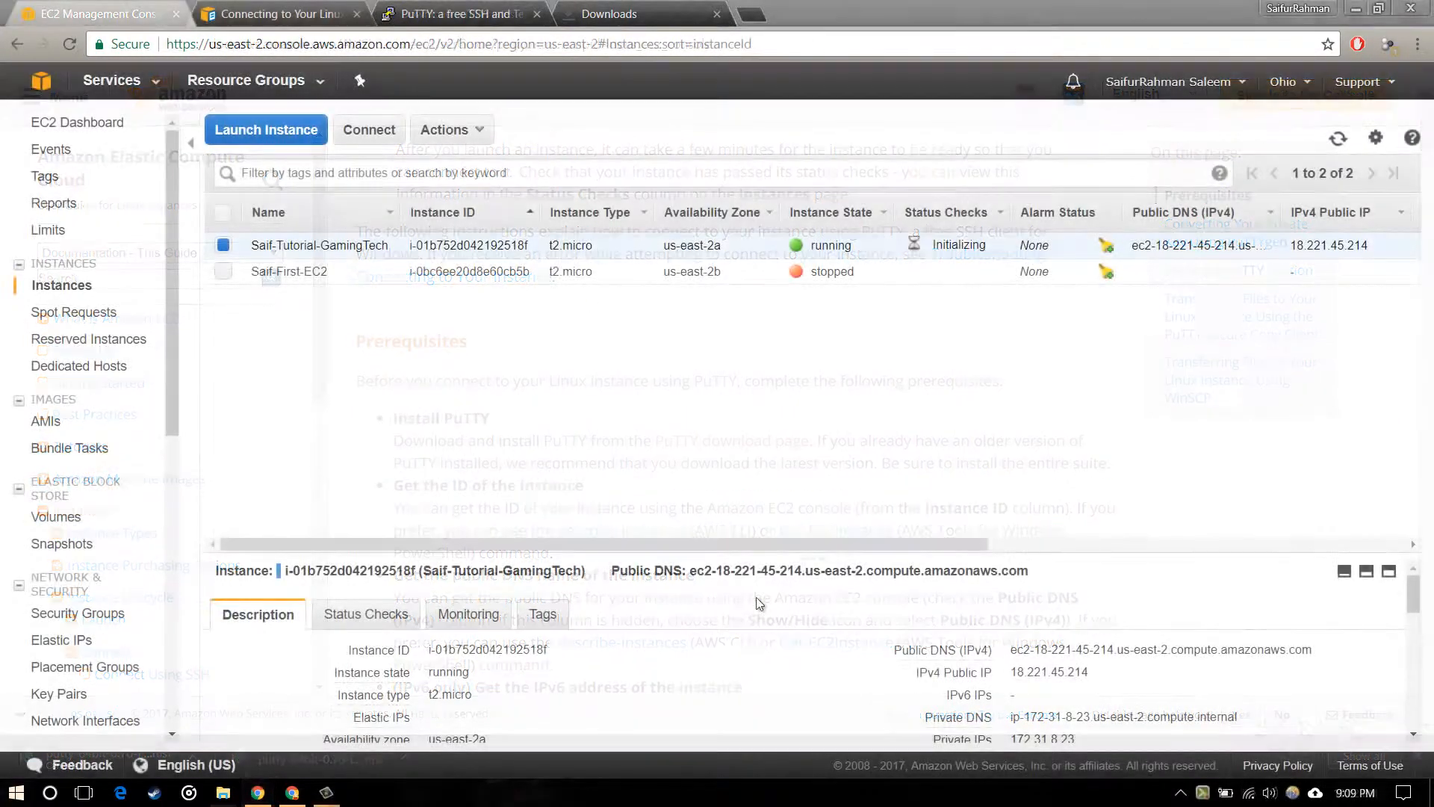
Start PuTTY and enter host ec2-18-221-45-214.us-east-2.compute.amazonaws.com with SSH on port 22.
{"action": "left_click", "coordinate": [11, 789]}
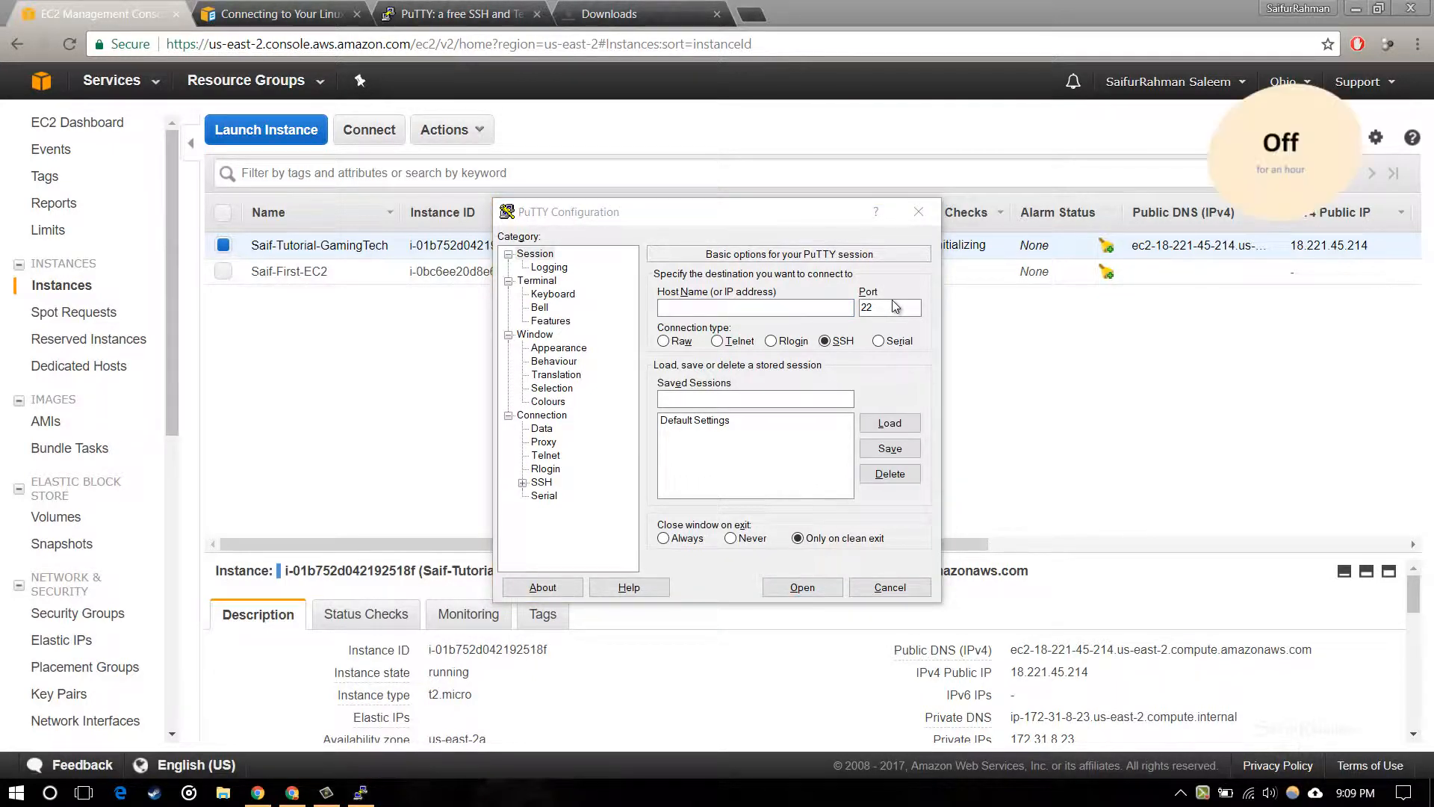
{"action": "left_click", "coordinate": [890, 587]}
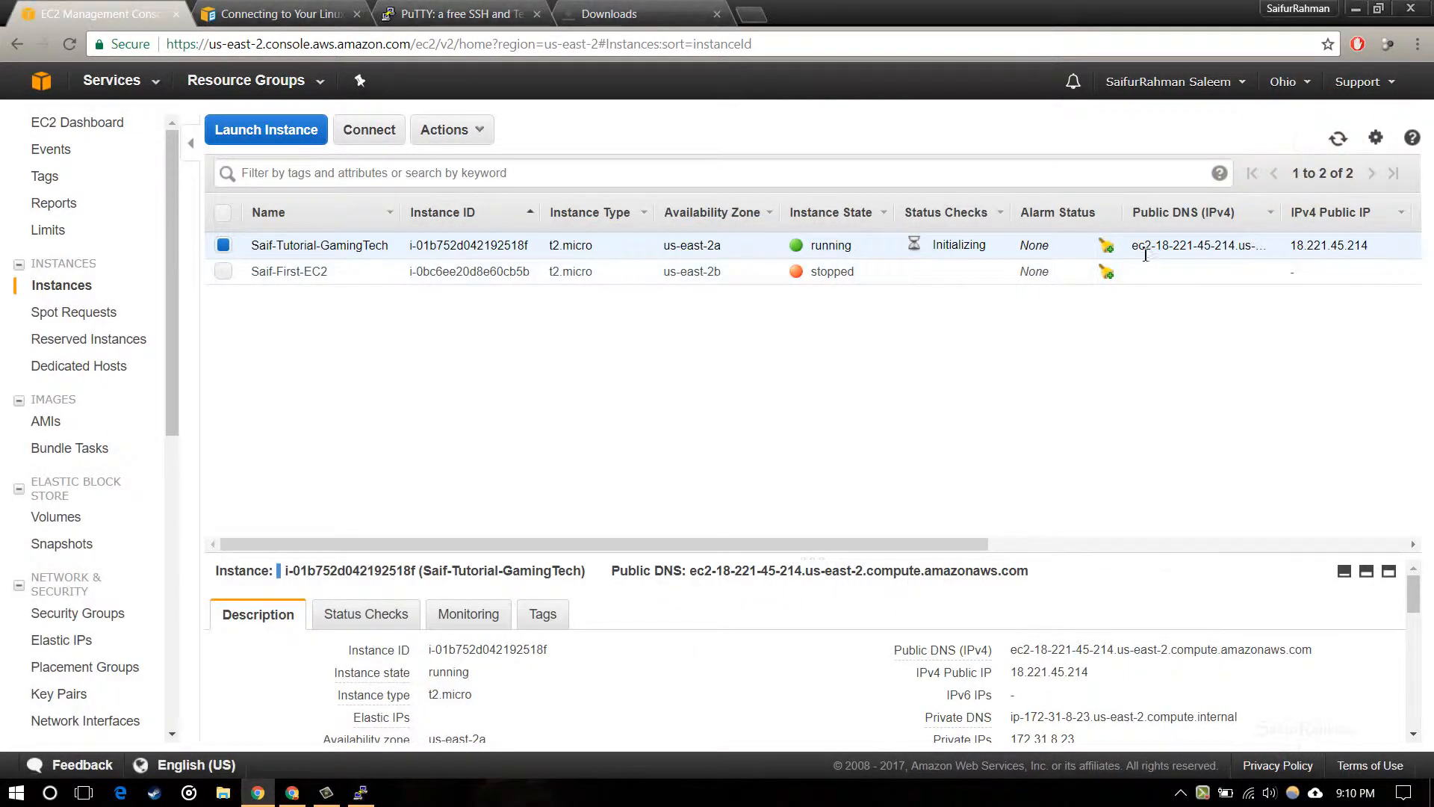
{"action": "mouse_move", "coordinate": [727, 586]}
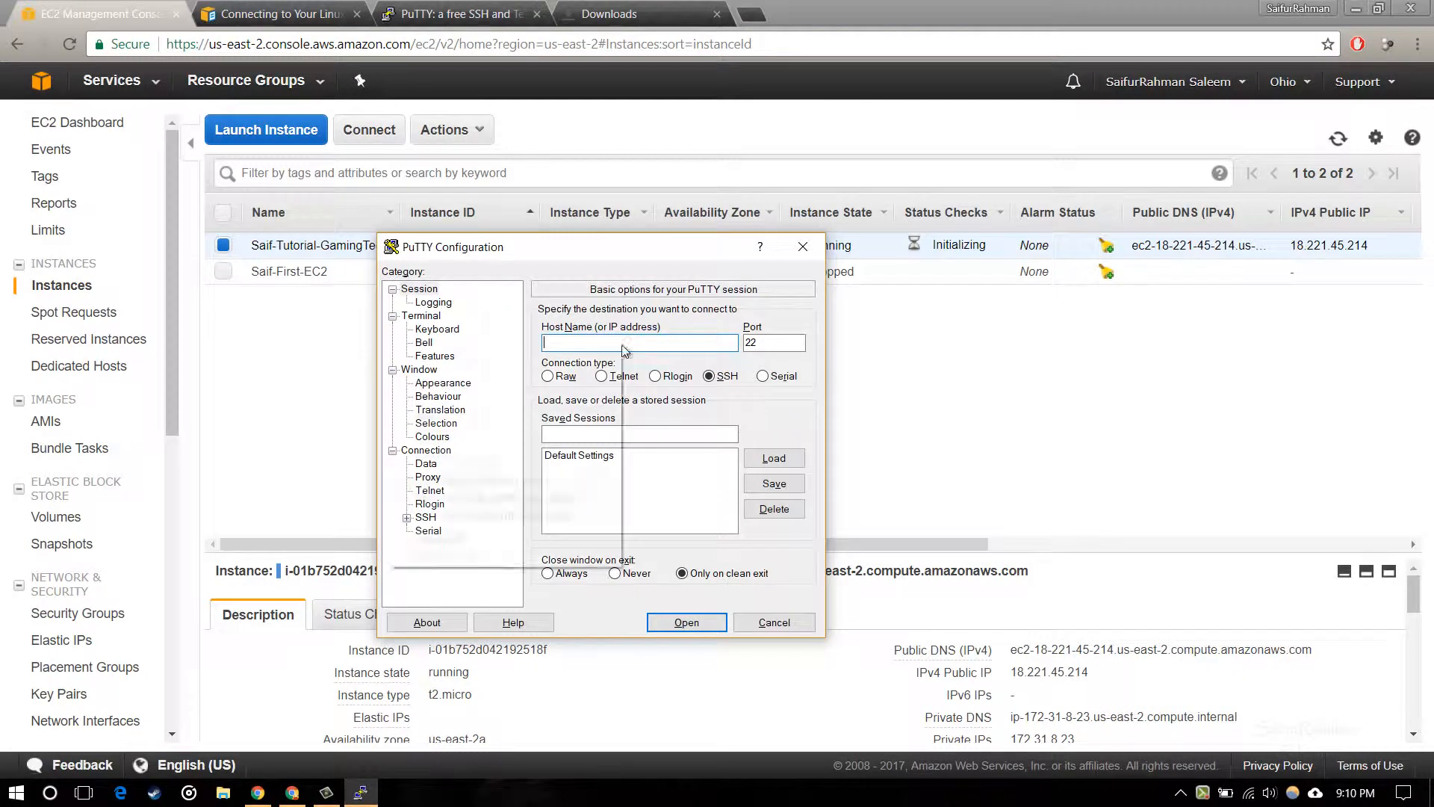
{"action": "type", "text": "ec2-18-221-45-214.us-east-2.compute.amazonaws.com"}
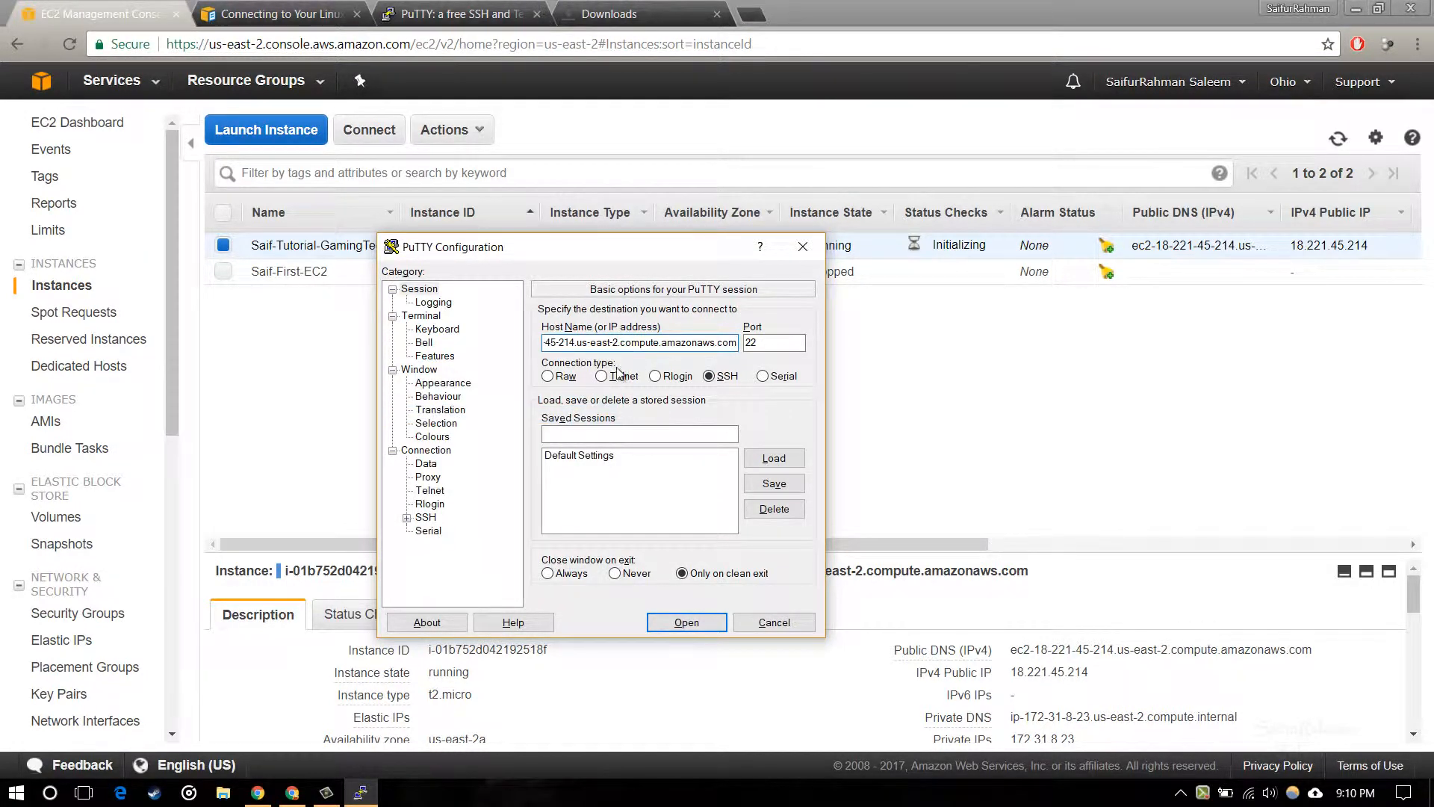
{"action": "left_click", "coordinate": [774, 343]}
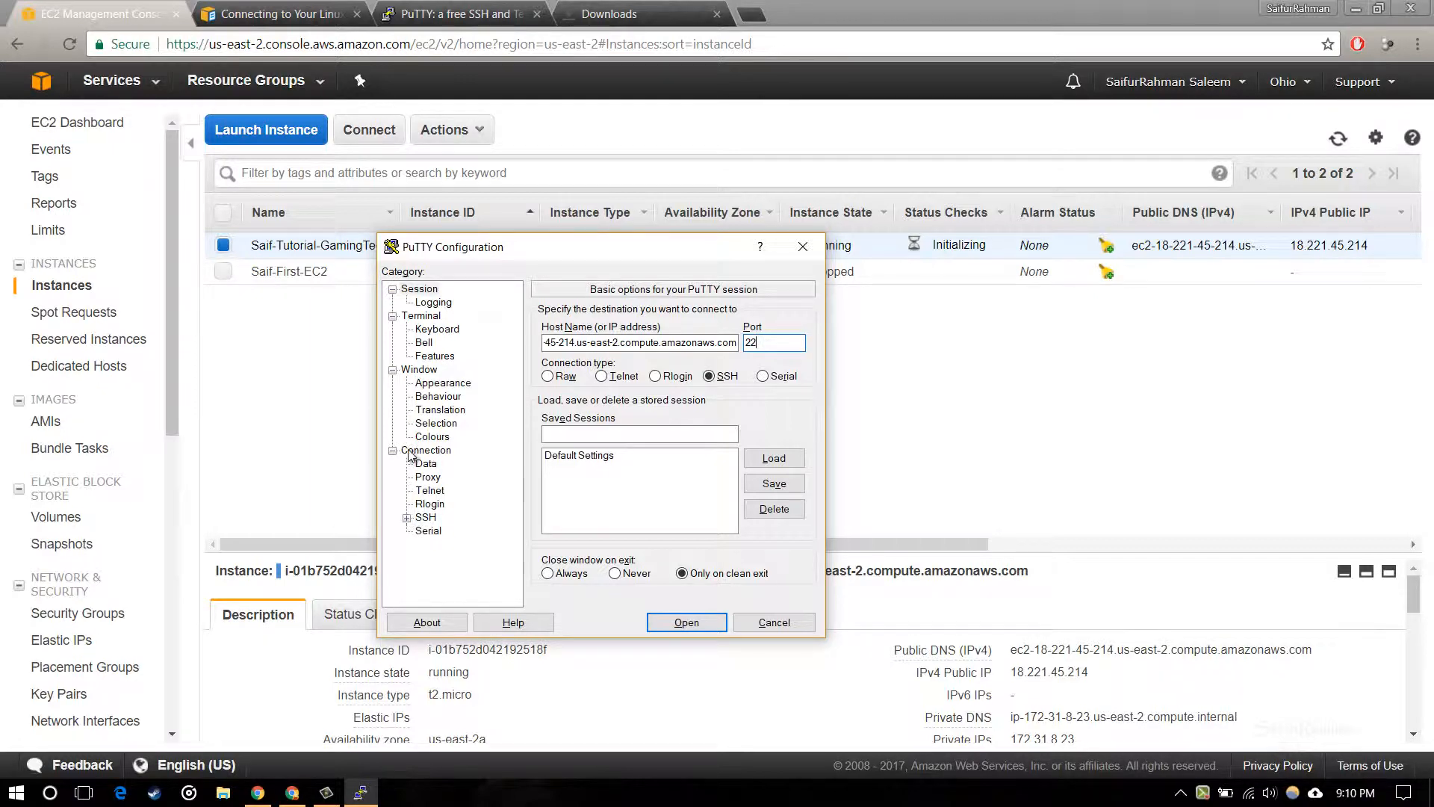
Set saif-ec2.ppk from the Cloud folder as PuTTY's SSH authentication private key.
{"action": "left_click", "coordinate": [426, 450]}
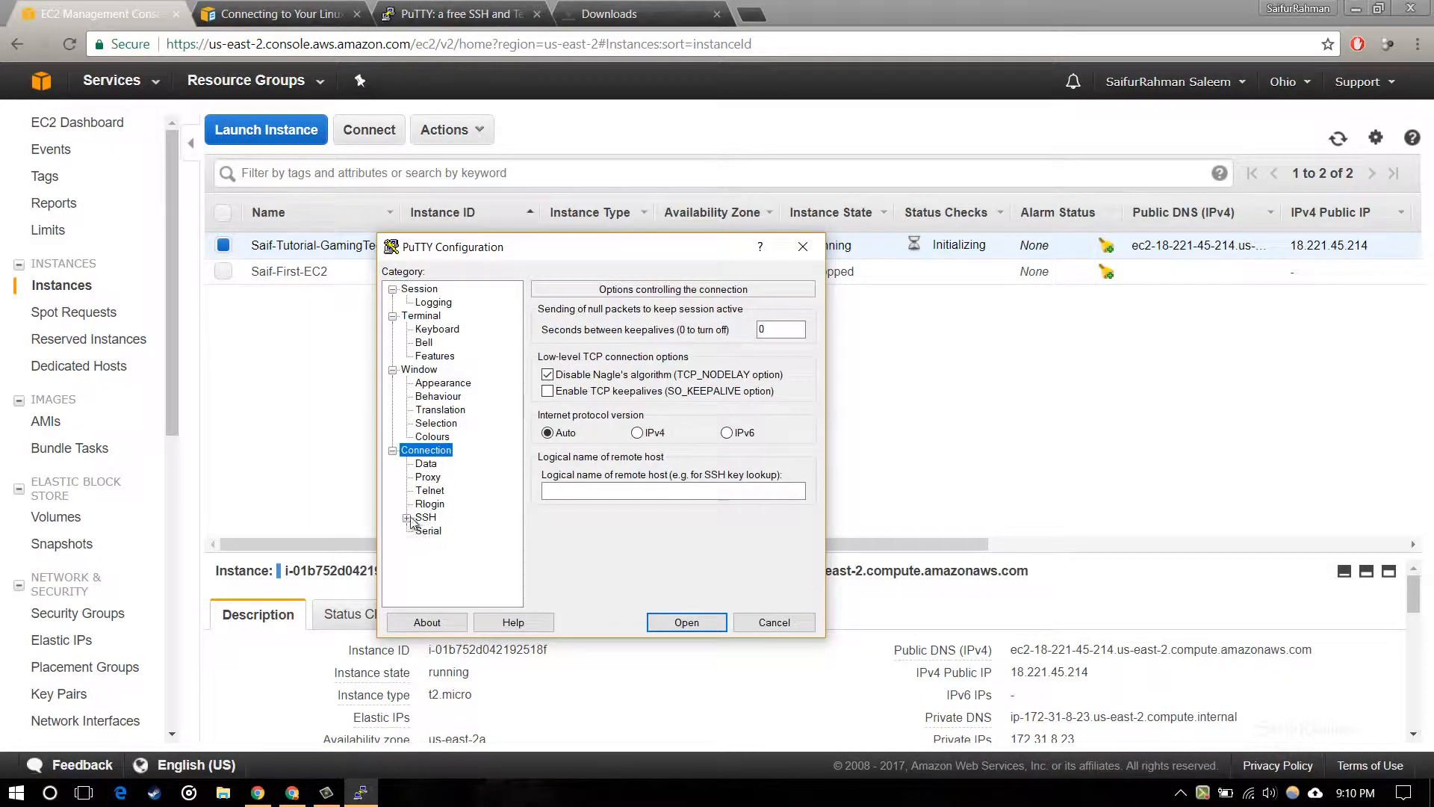
{"action": "left_click", "coordinate": [438, 530]}
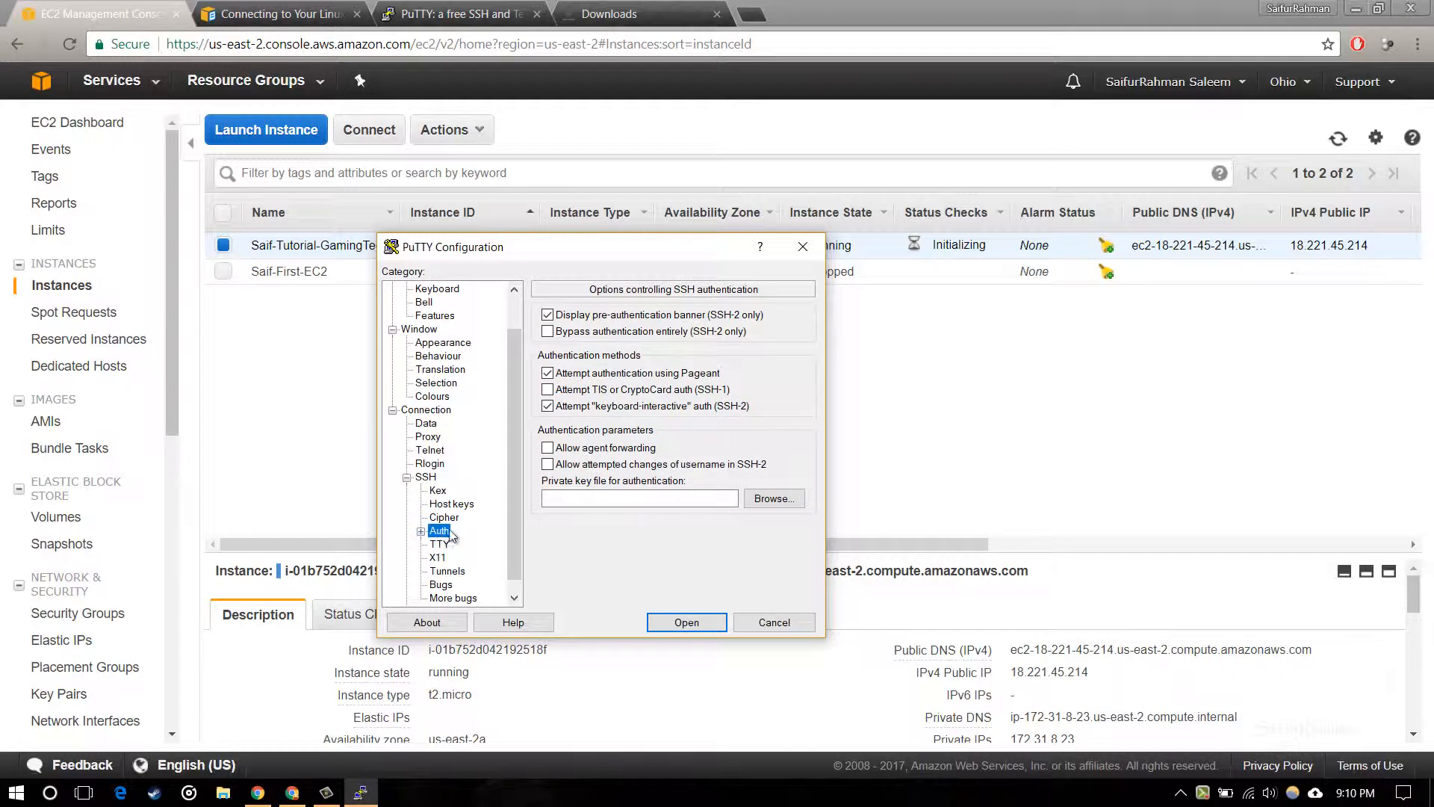
{"action": "left_click", "coordinate": [774, 498]}
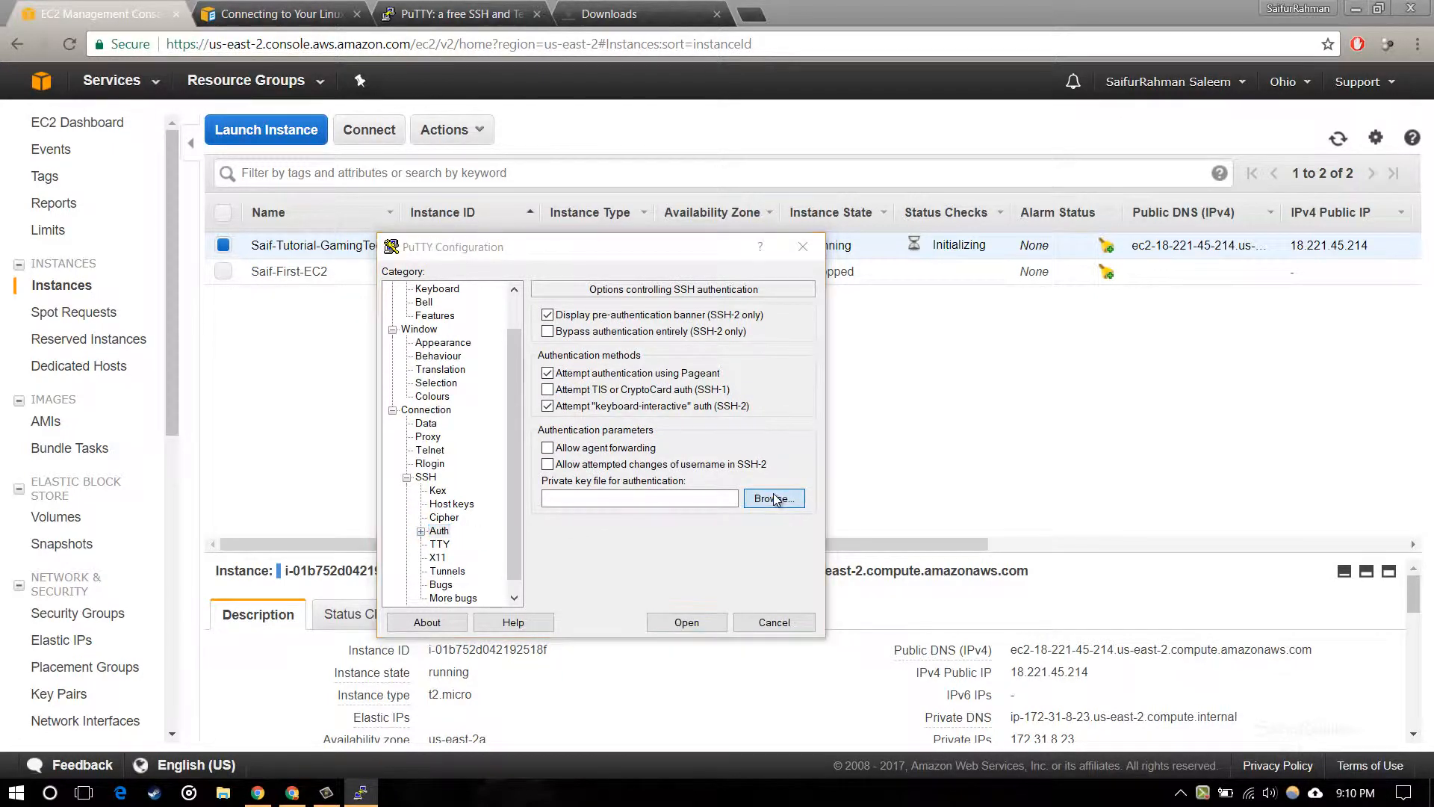
{"action": "left_click", "coordinate": [774, 499]}
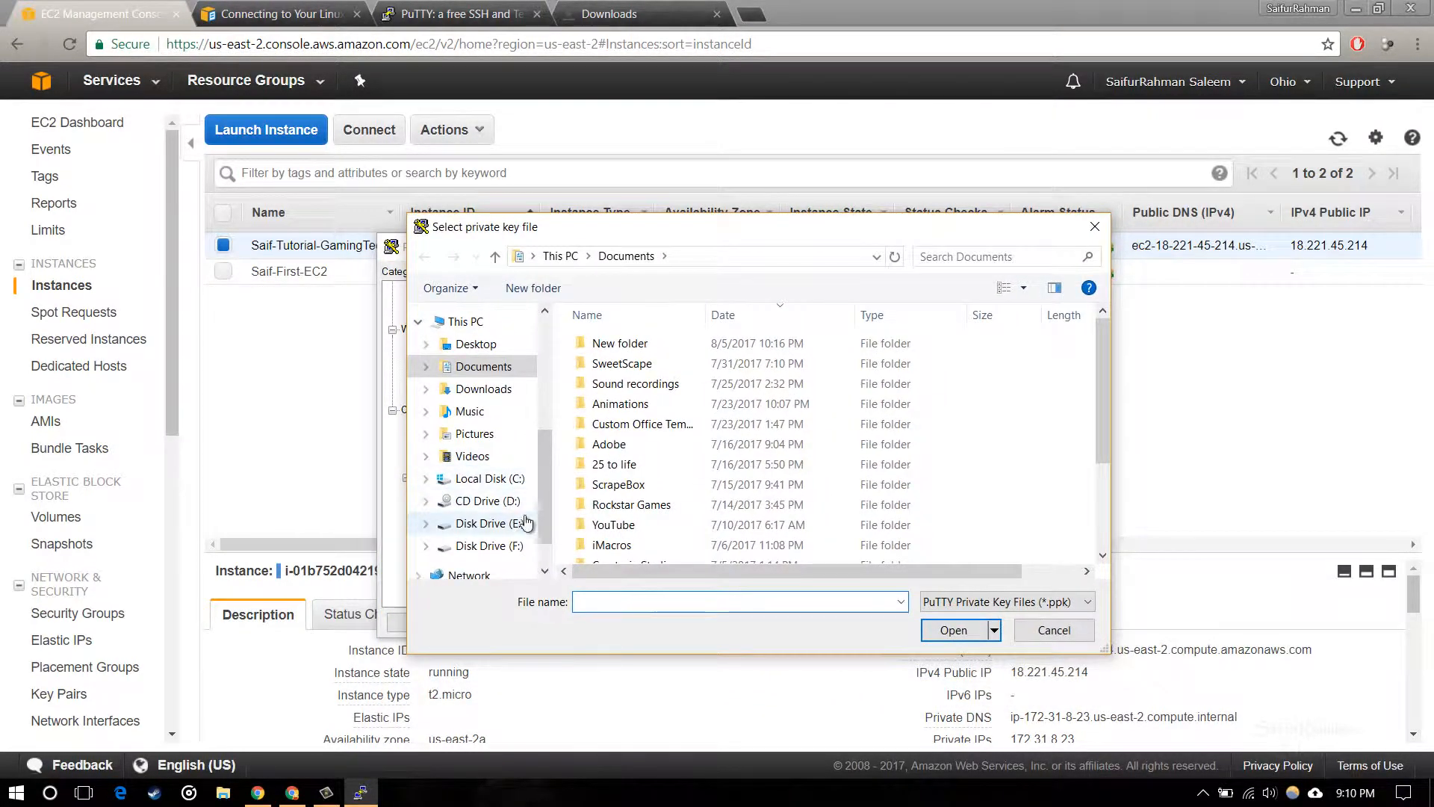
{"action": "mouse_move", "coordinate": [527, 546]}
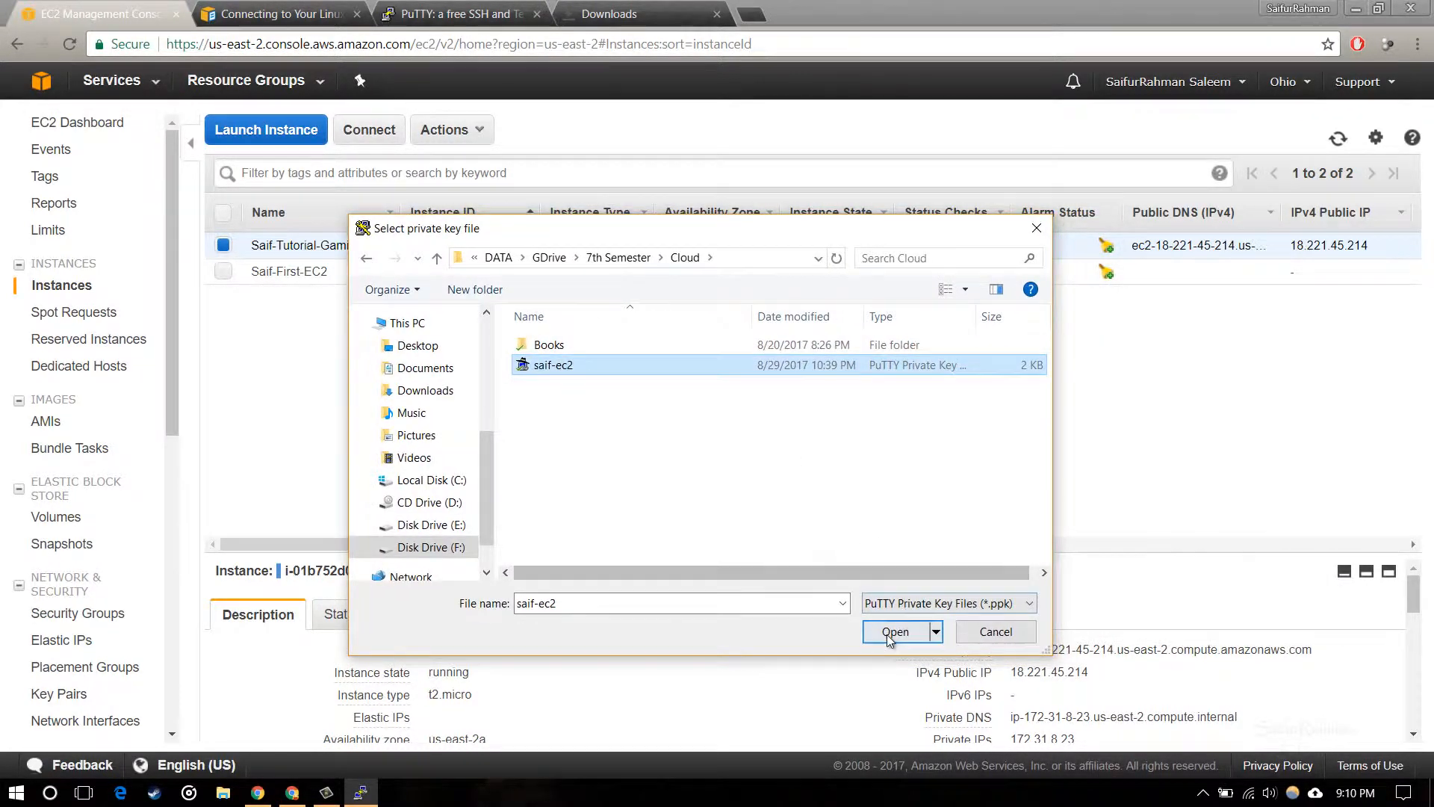
{"action": "left_click", "coordinate": [894, 631]}
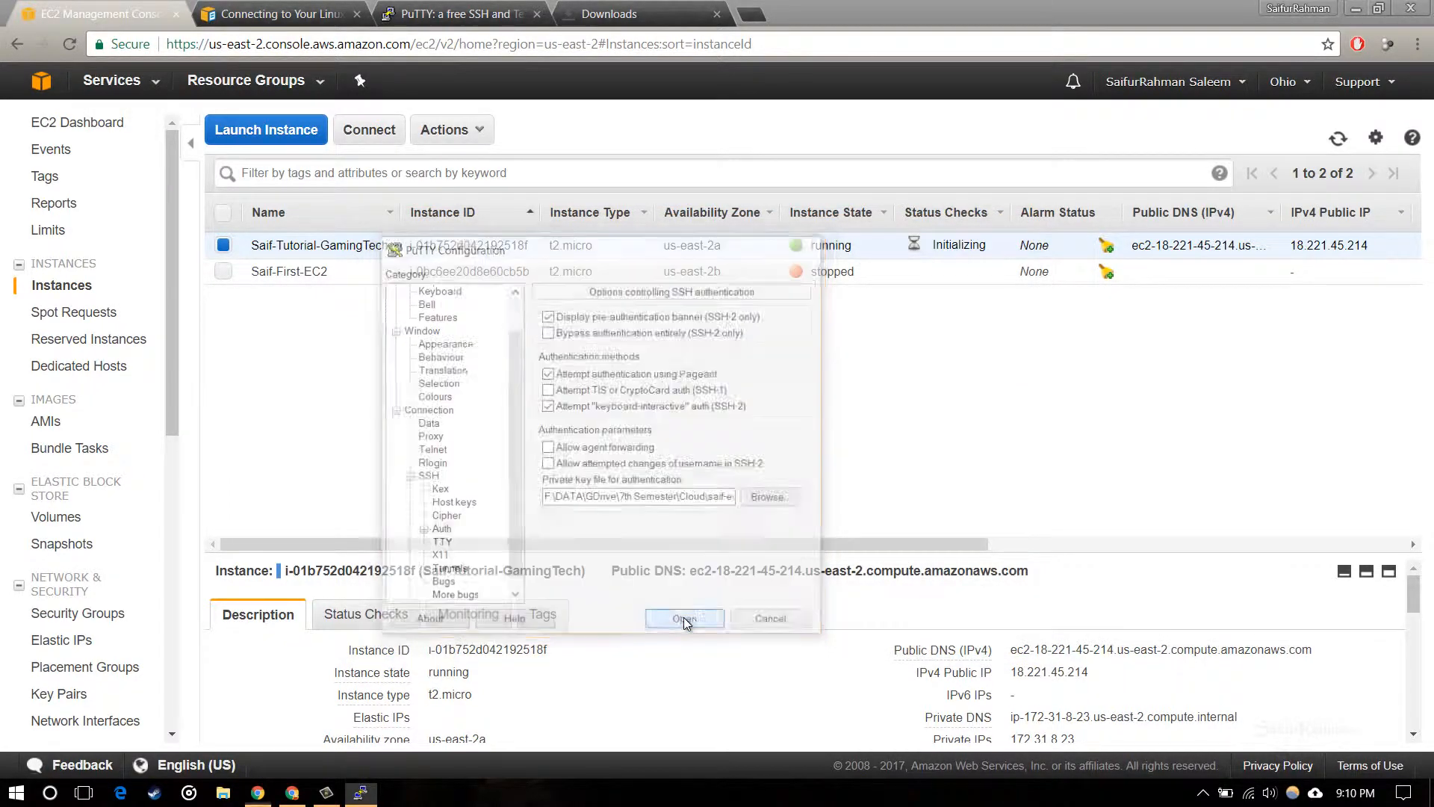
Open the SSH session to the EC2 instance and accept its host key.
{"action": "left_click", "coordinate": [684, 617]}
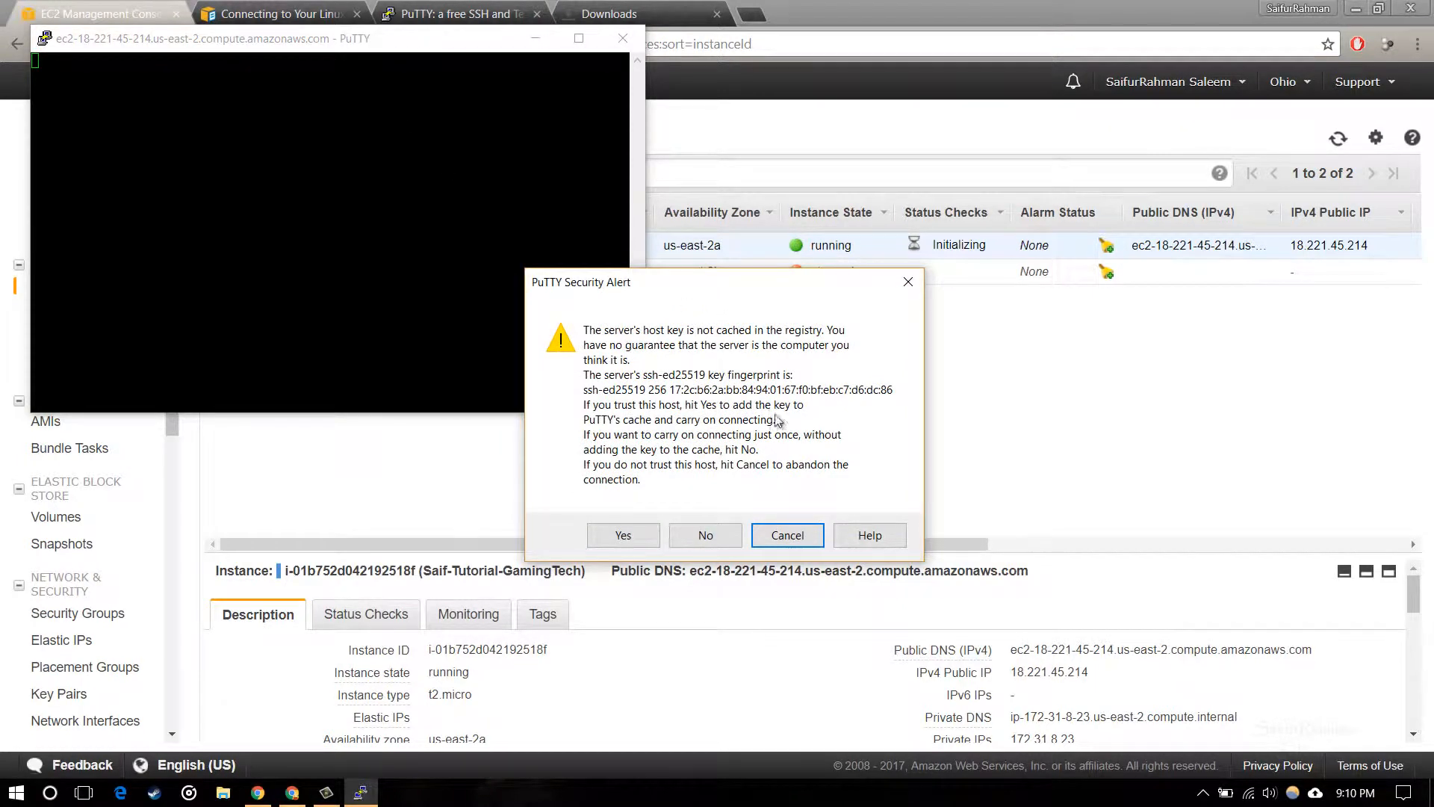
{"action": "mouse_move", "coordinate": [736, 345]}
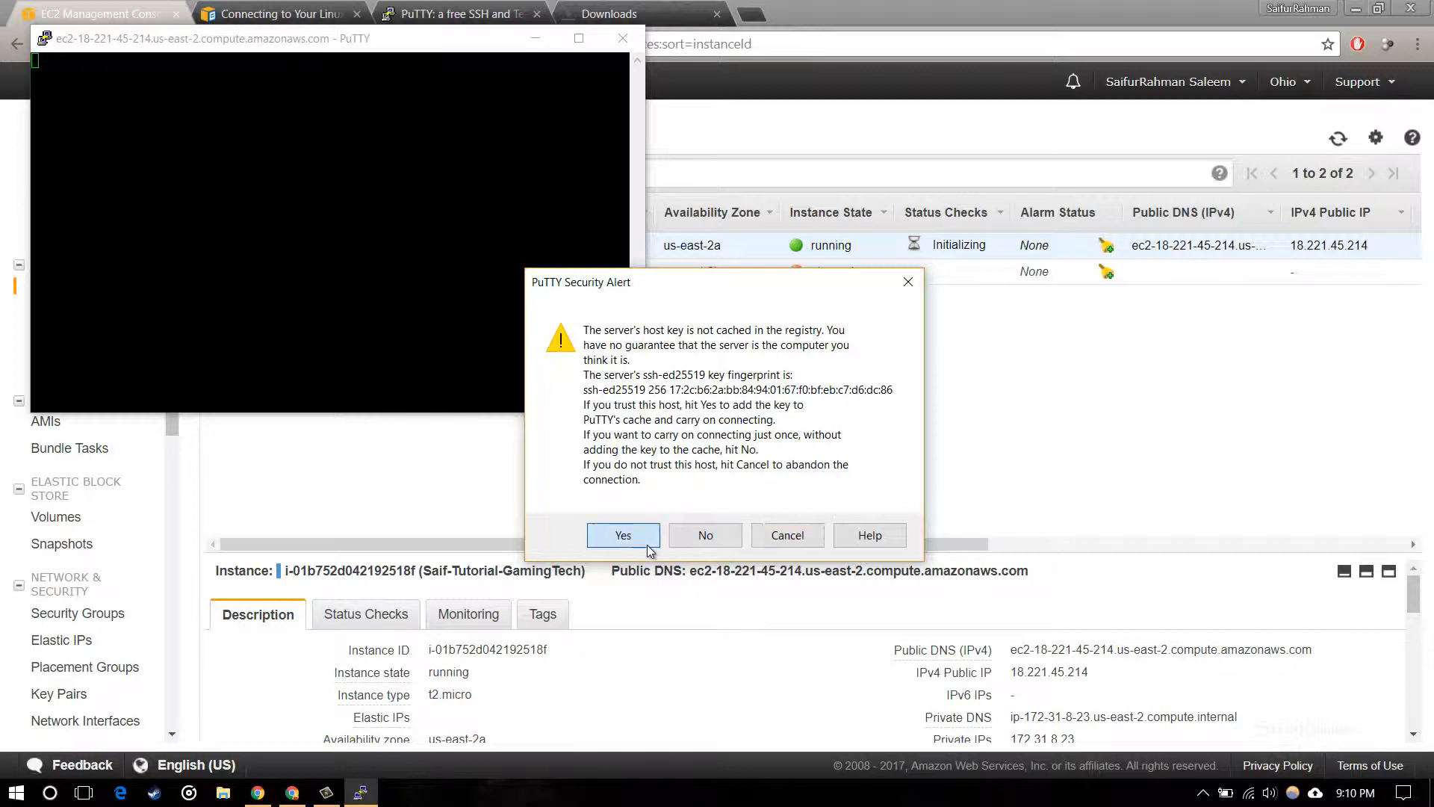
{"action": "left_click", "coordinate": [623, 535]}
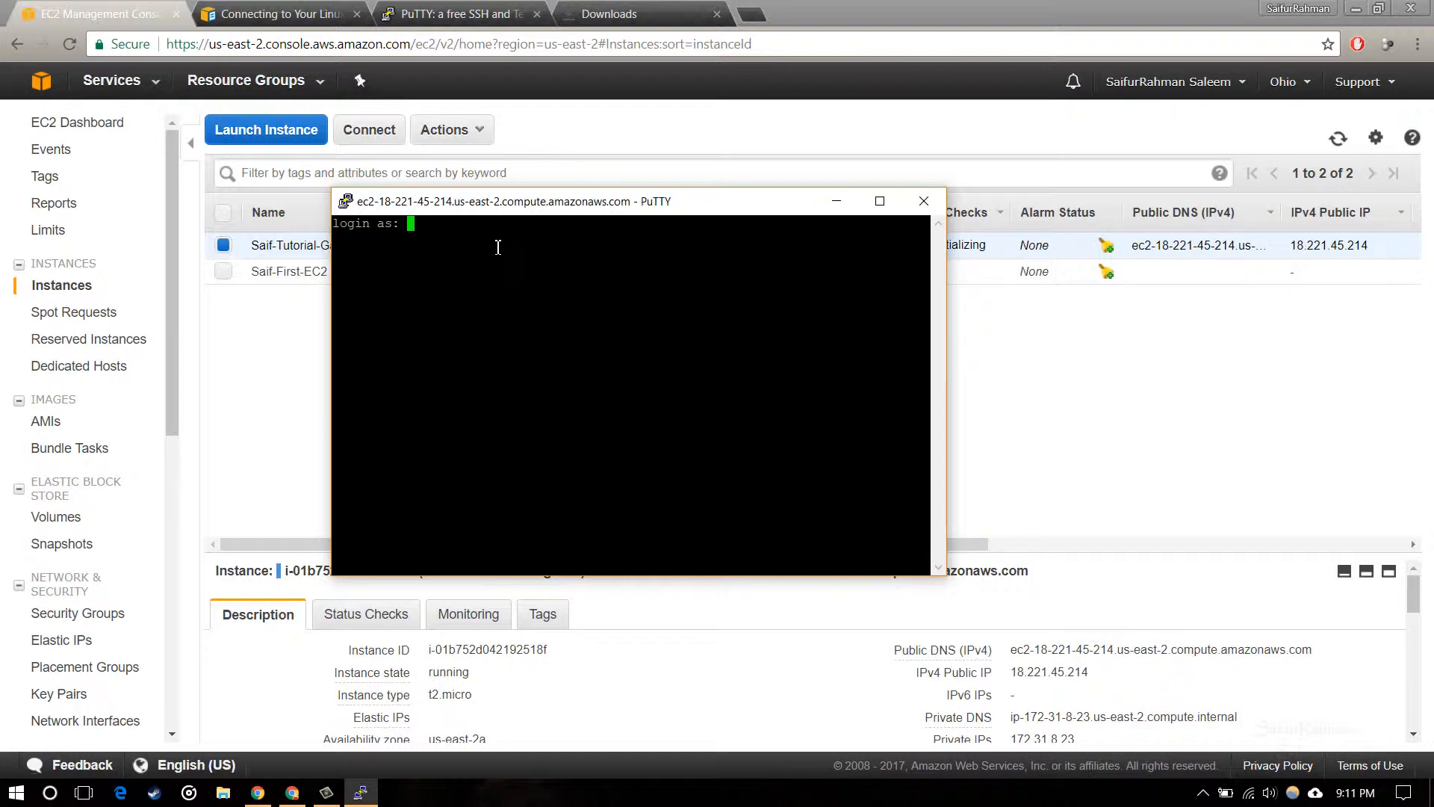
Log in with the username 'ubuntu' at the login prompt.
{"action": "type", "text": "u"}
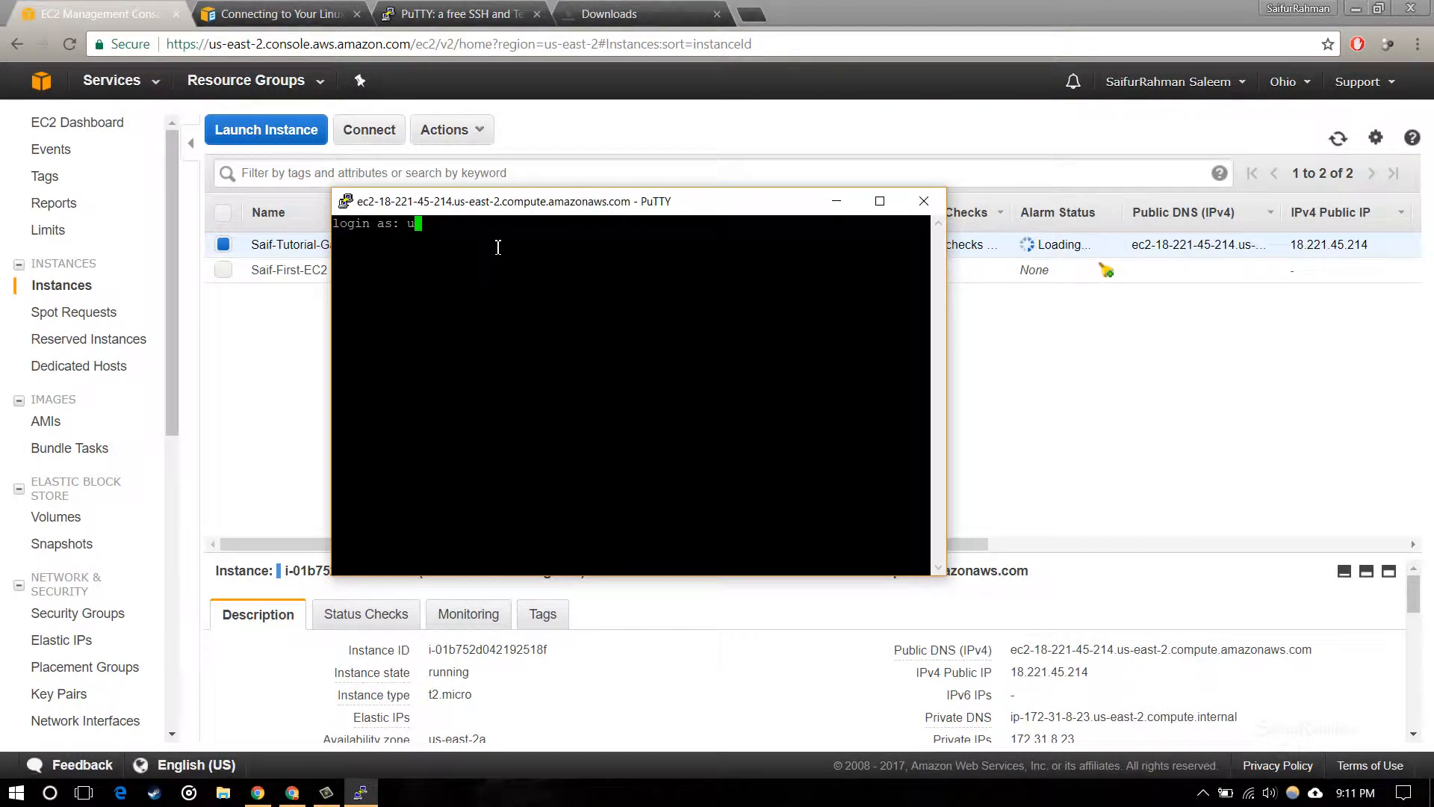
{"action": "type", "text": "buntu"}
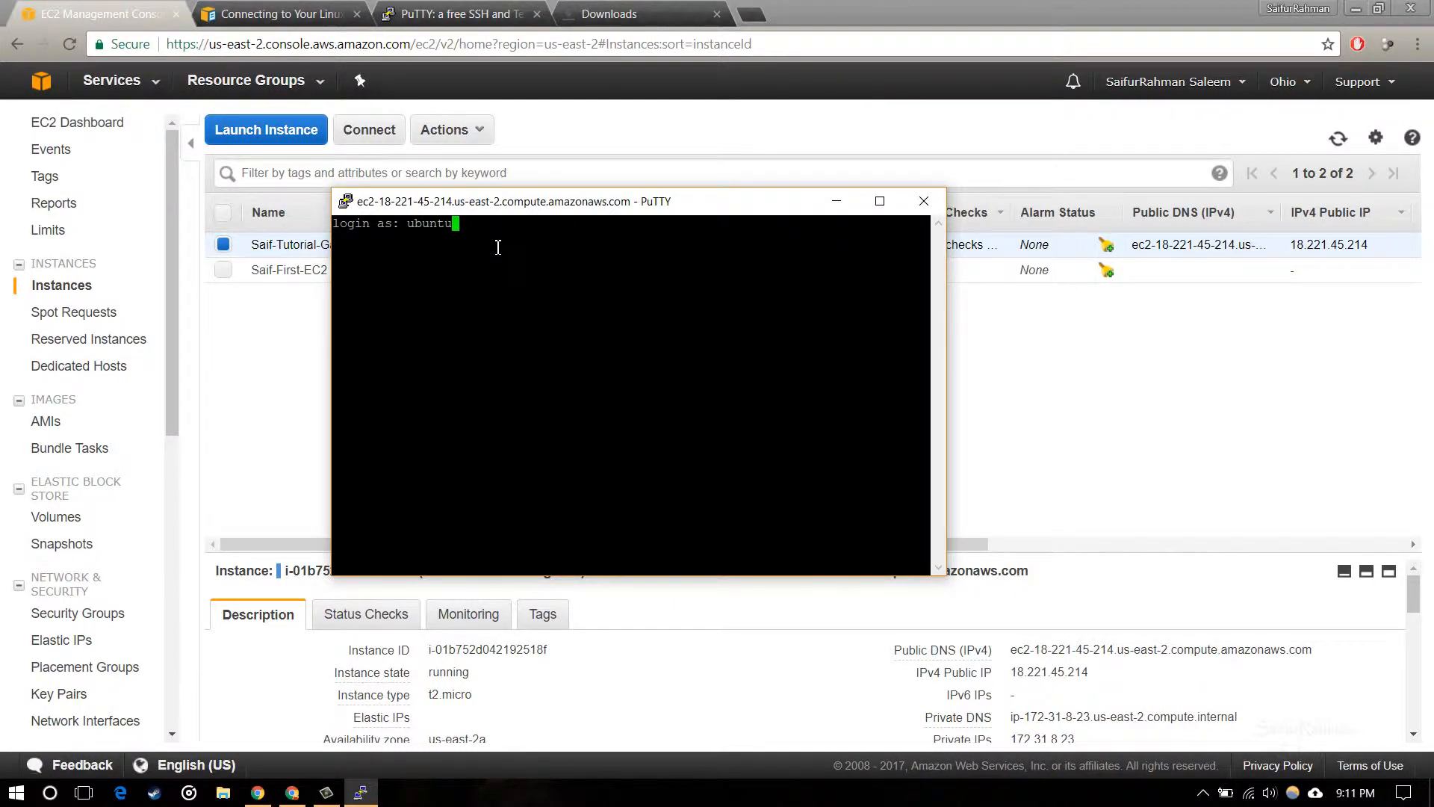
{"action": "key", "text": "Return"}
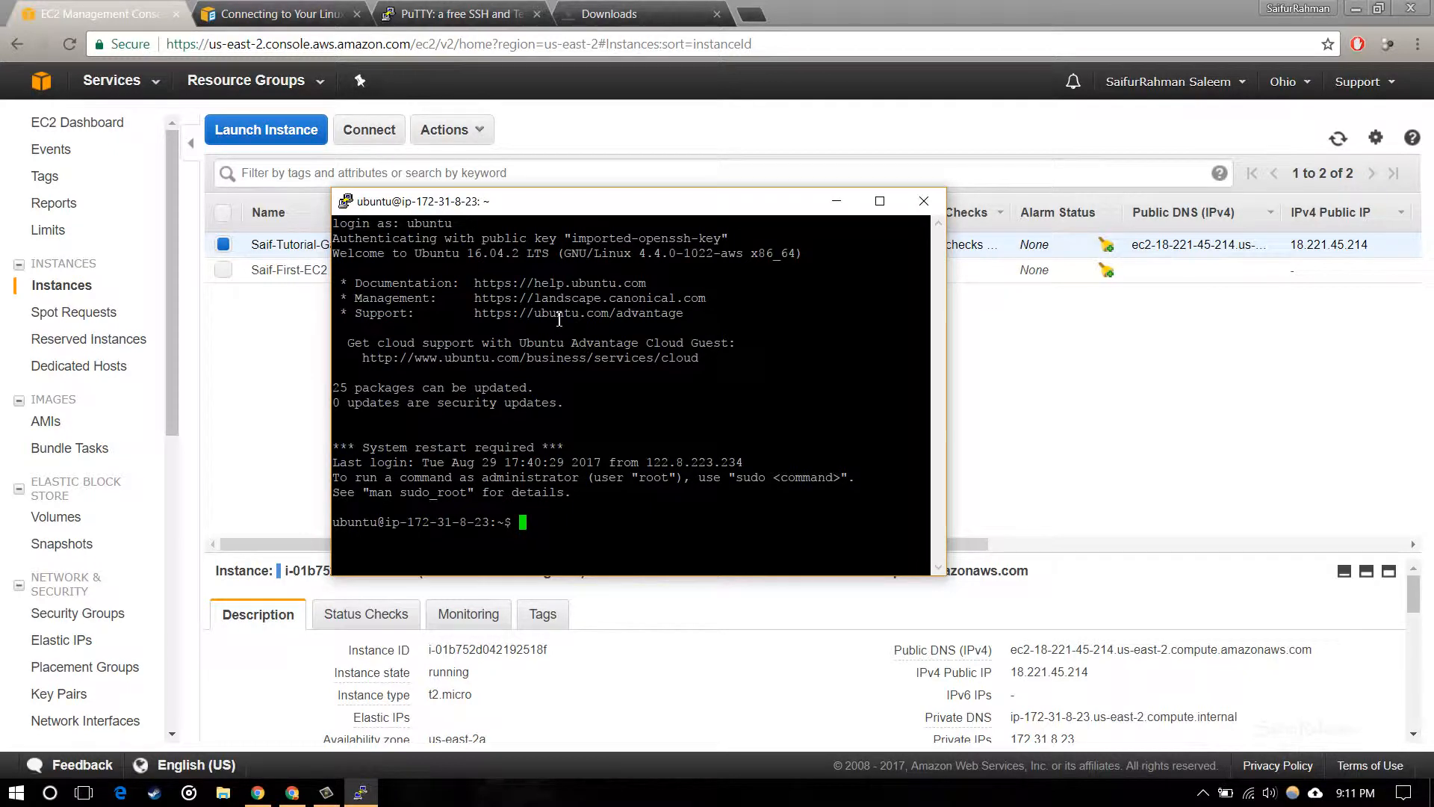
Run ping gamingtech.cf, then stop it after six replies to view statistics.
{"action": "type", "text": "pin"}
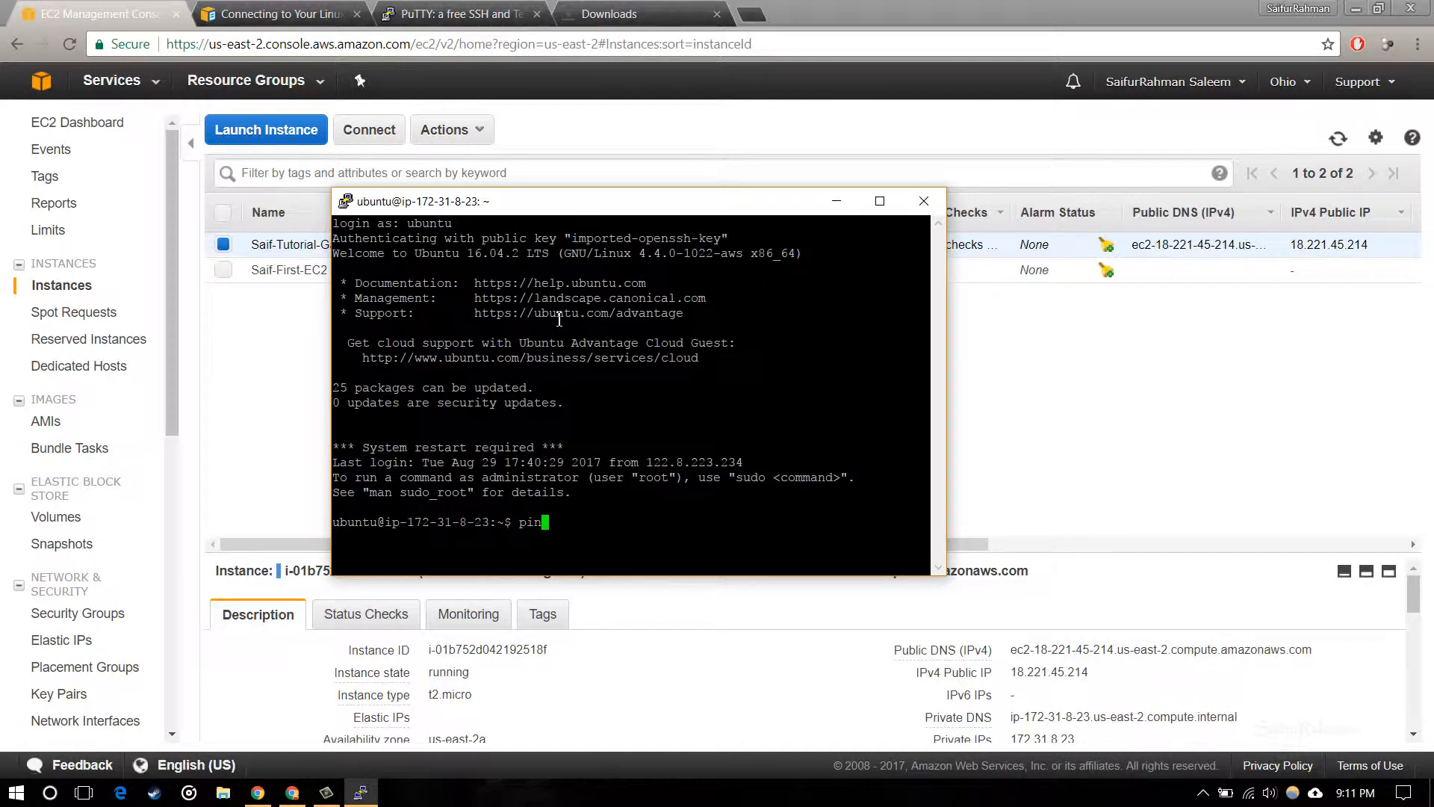
{"action": "type", "text": "g"}
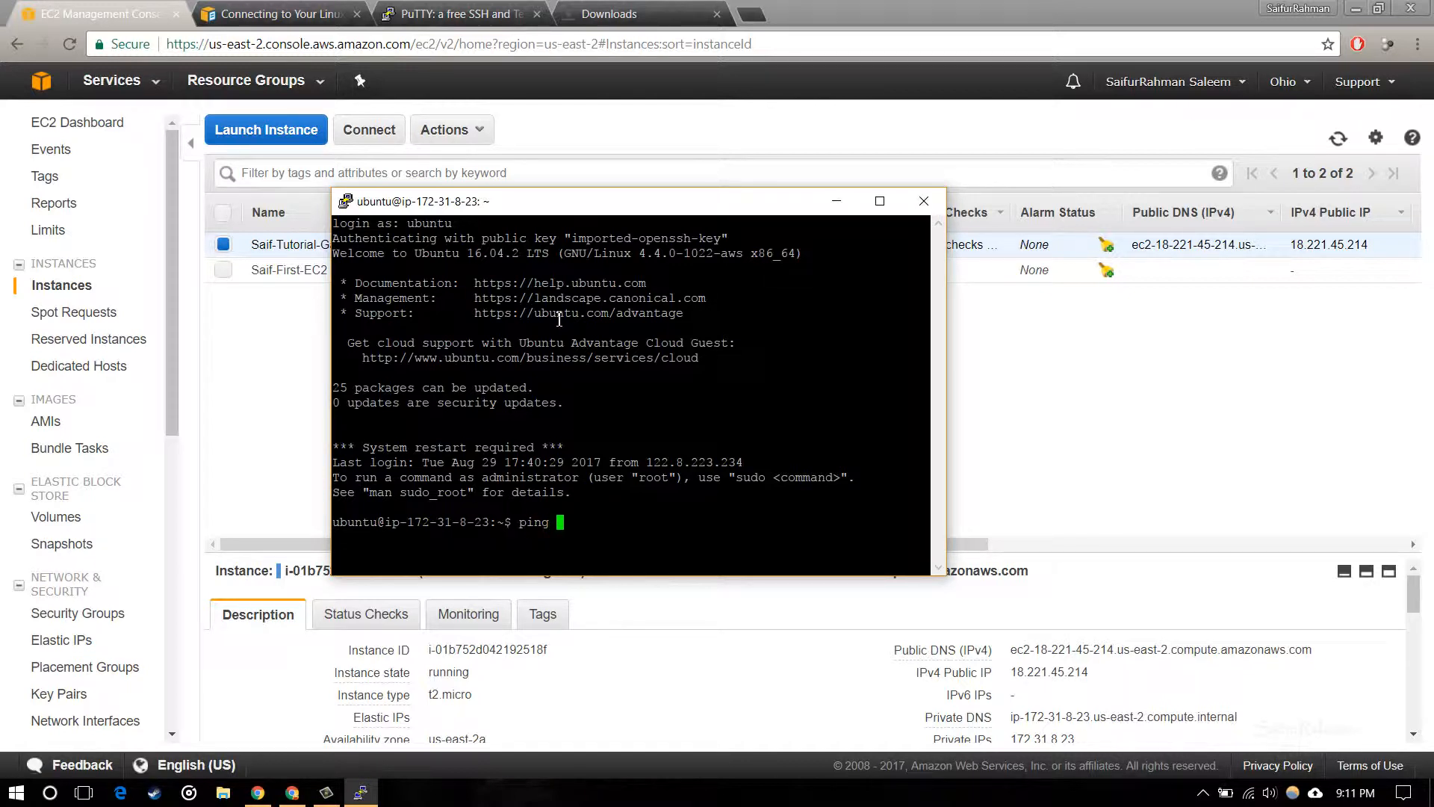
{"action": "type", "text": "gaminqt"}
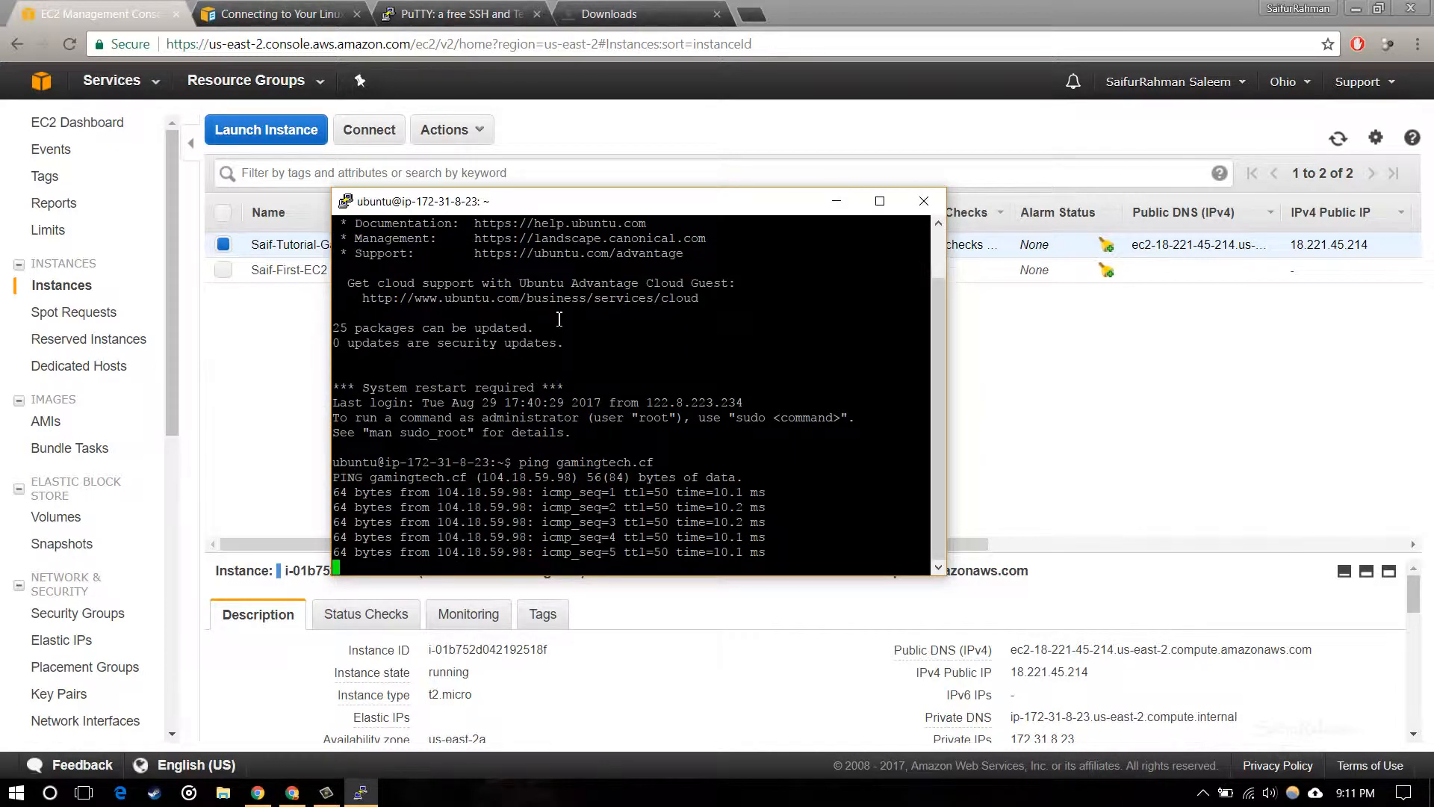
{"action": "key", "text": "Ctrl+c"}
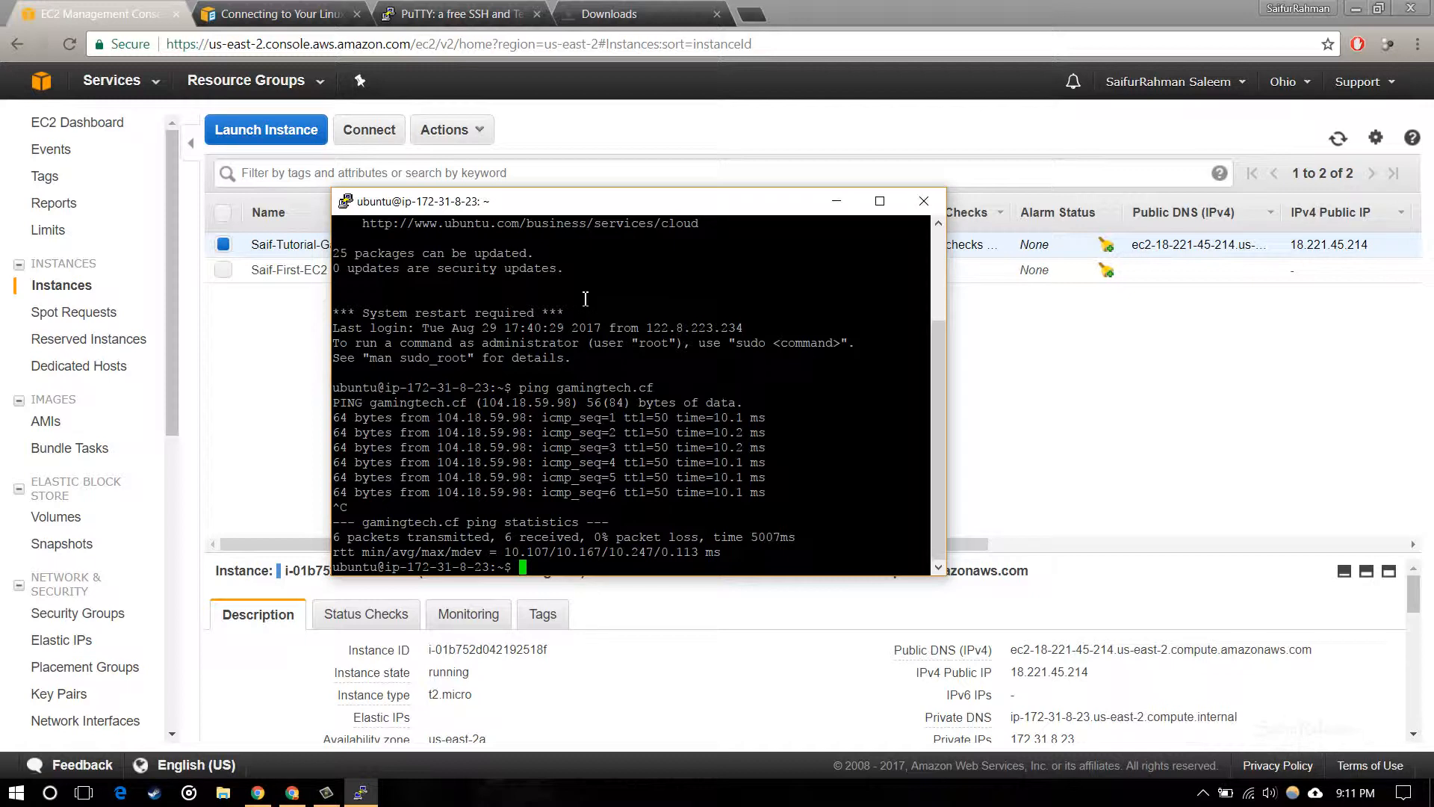
{"action": "mouse_move", "coordinate": [636, 372]}
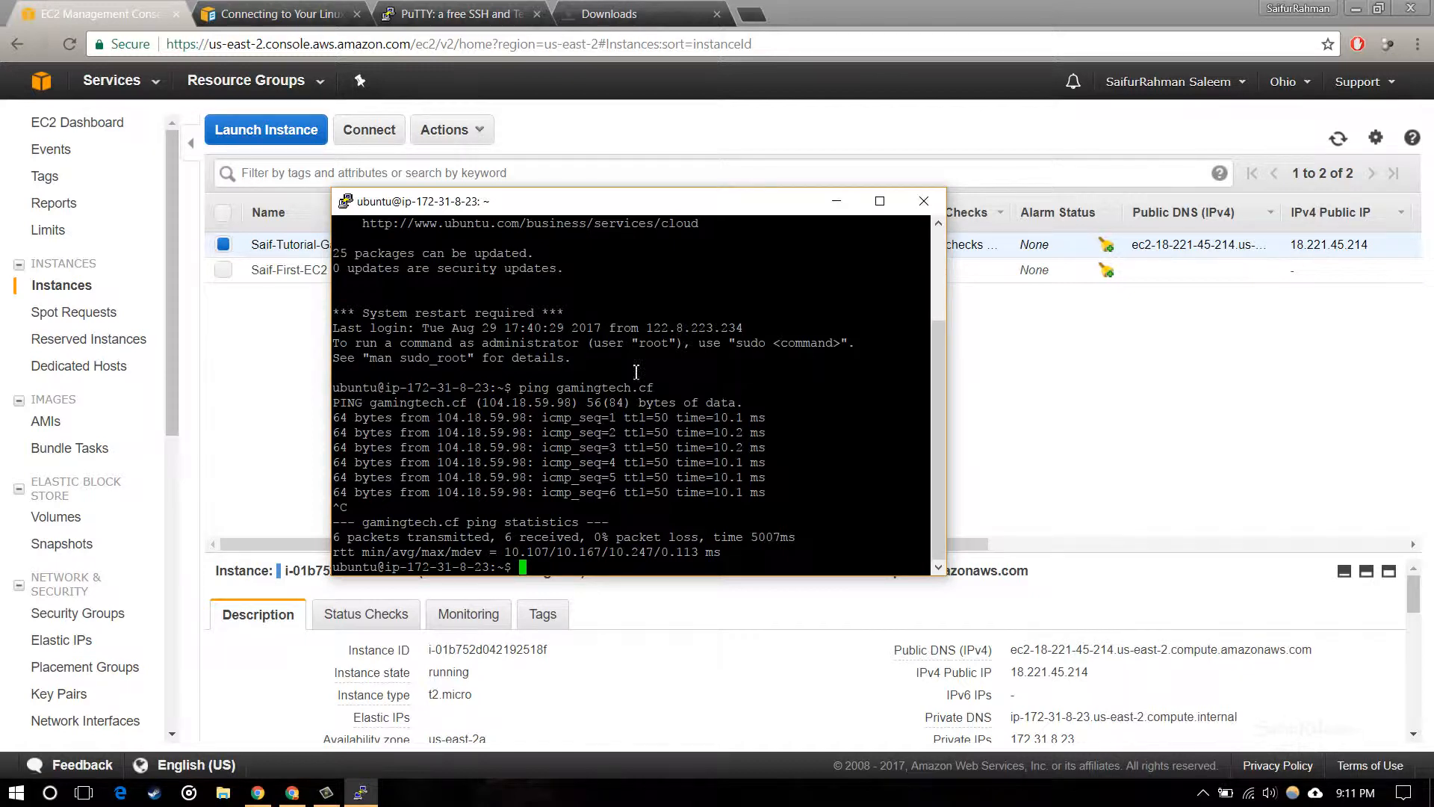